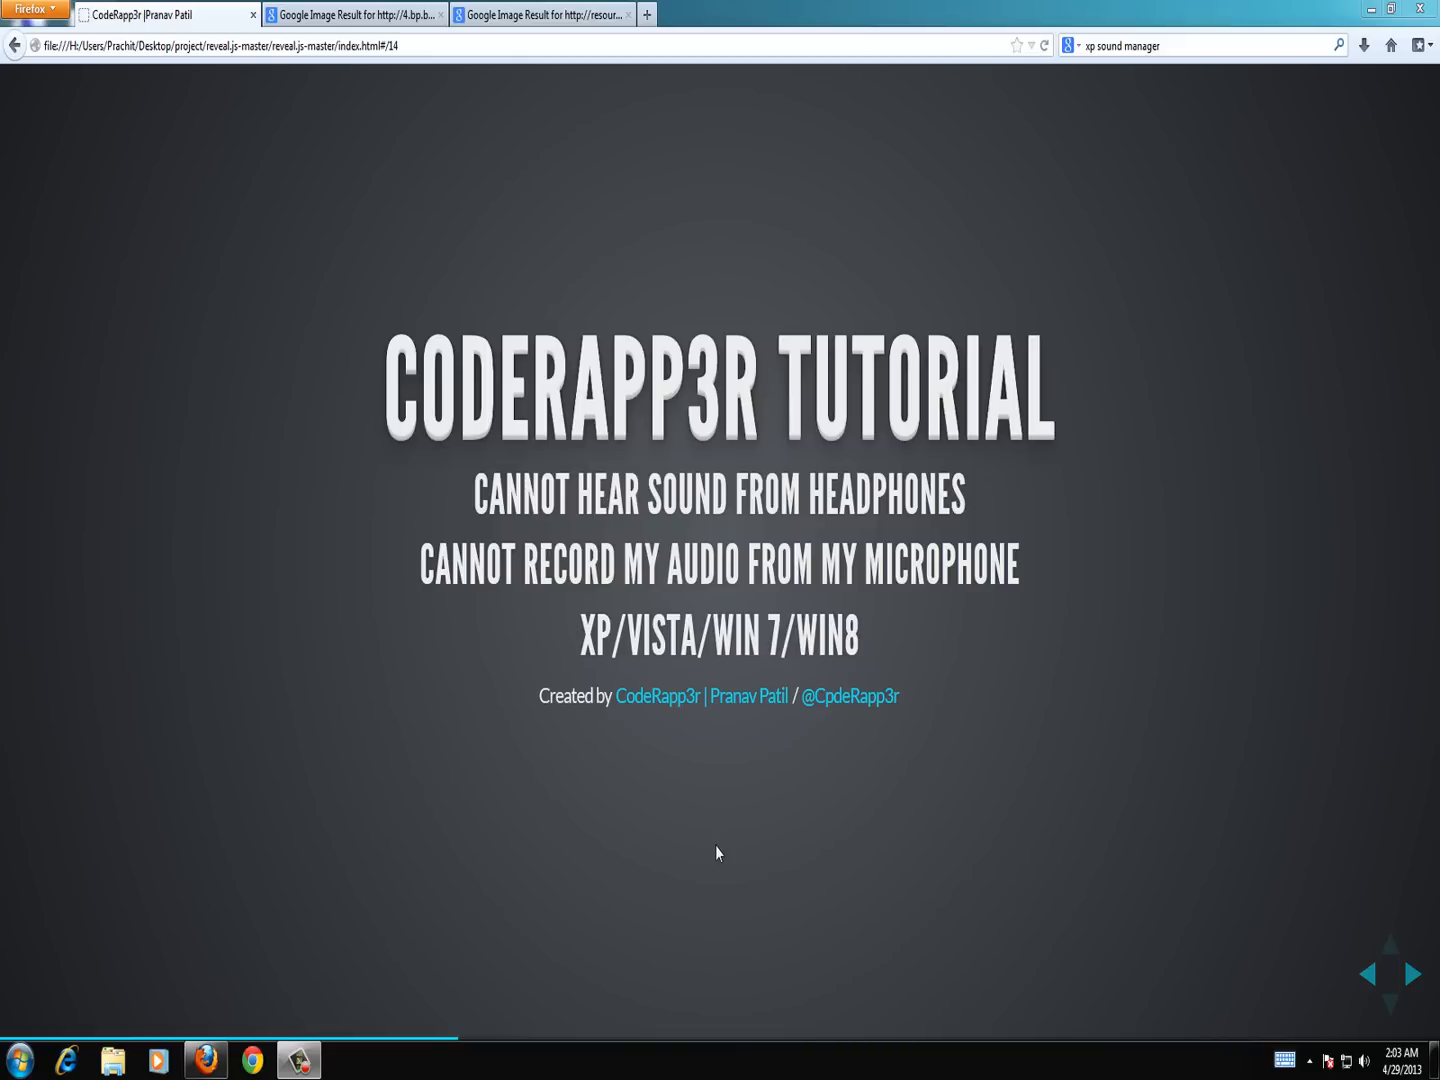
pyautogui.moveTo(722, 856)
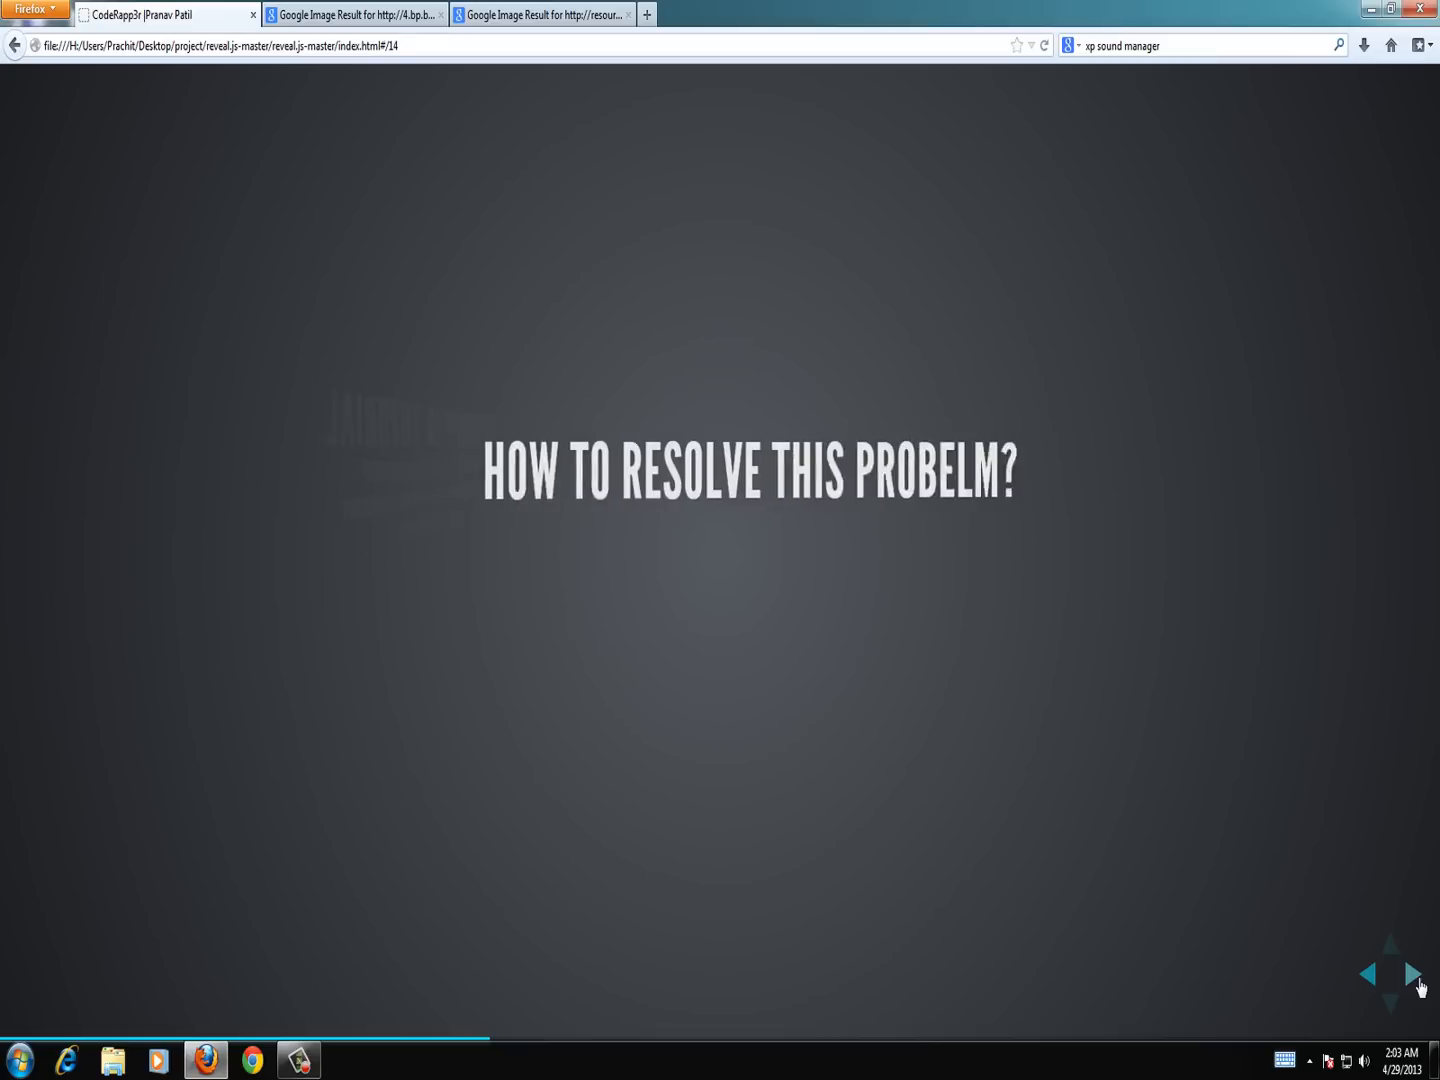
# - Advance the slideshow to 'How to resolve this problem?' revealing point 1 about checking the audio driver
pyautogui.click(1414, 972)
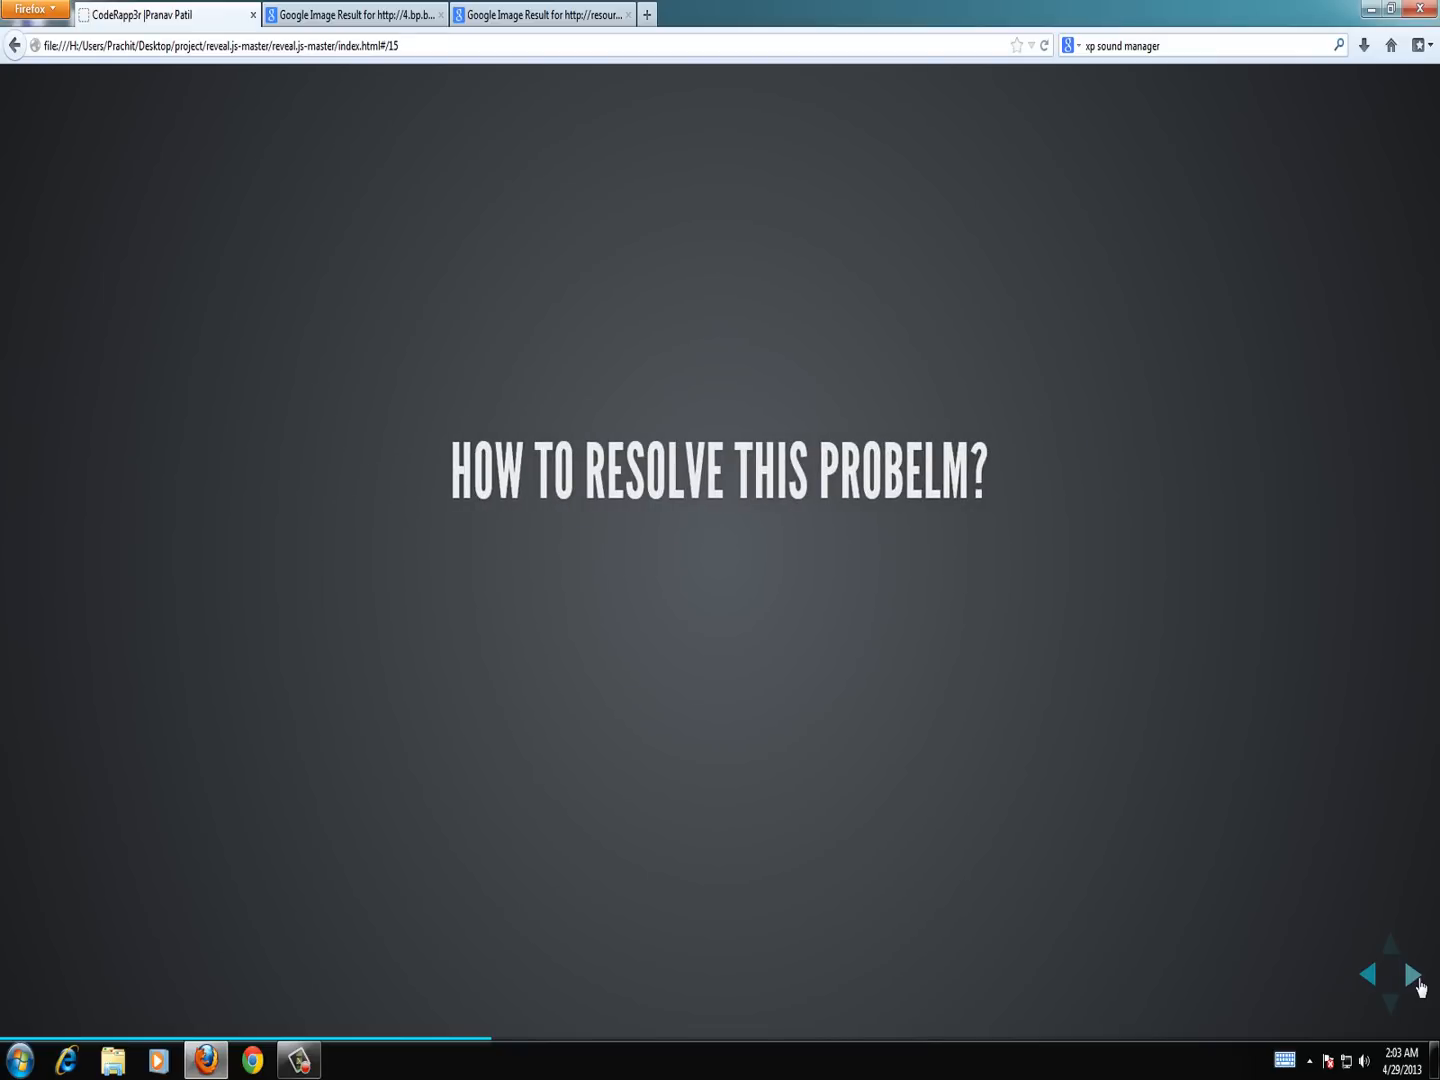
pyautogui.click(1408, 976)
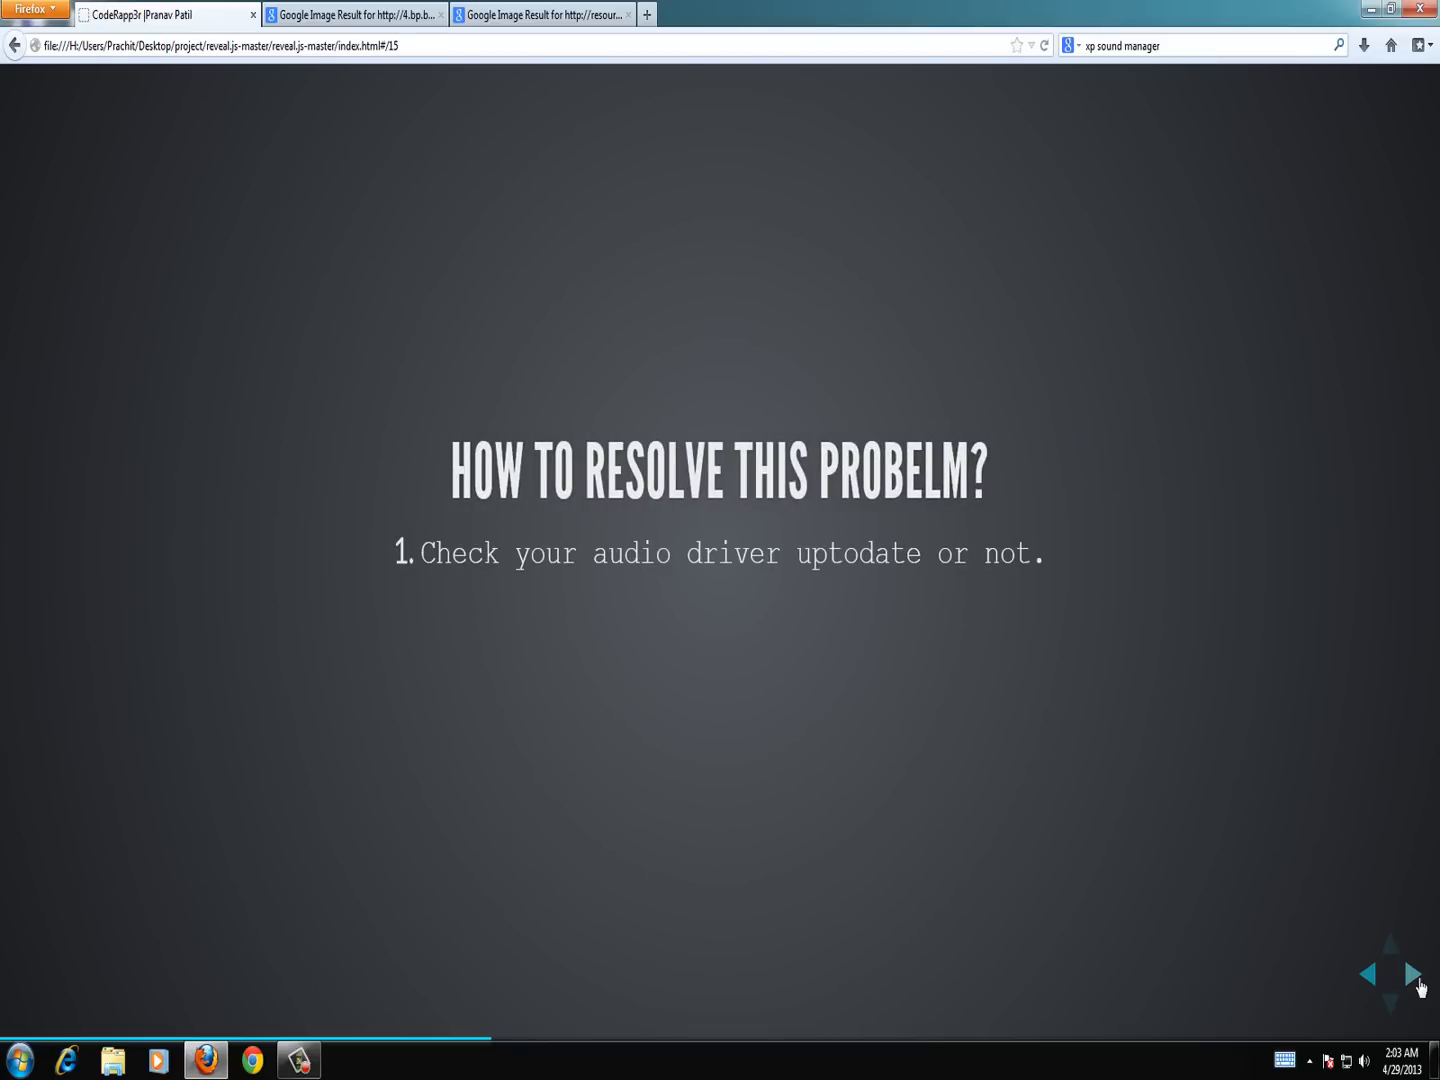
pyautogui.click(1416, 976)
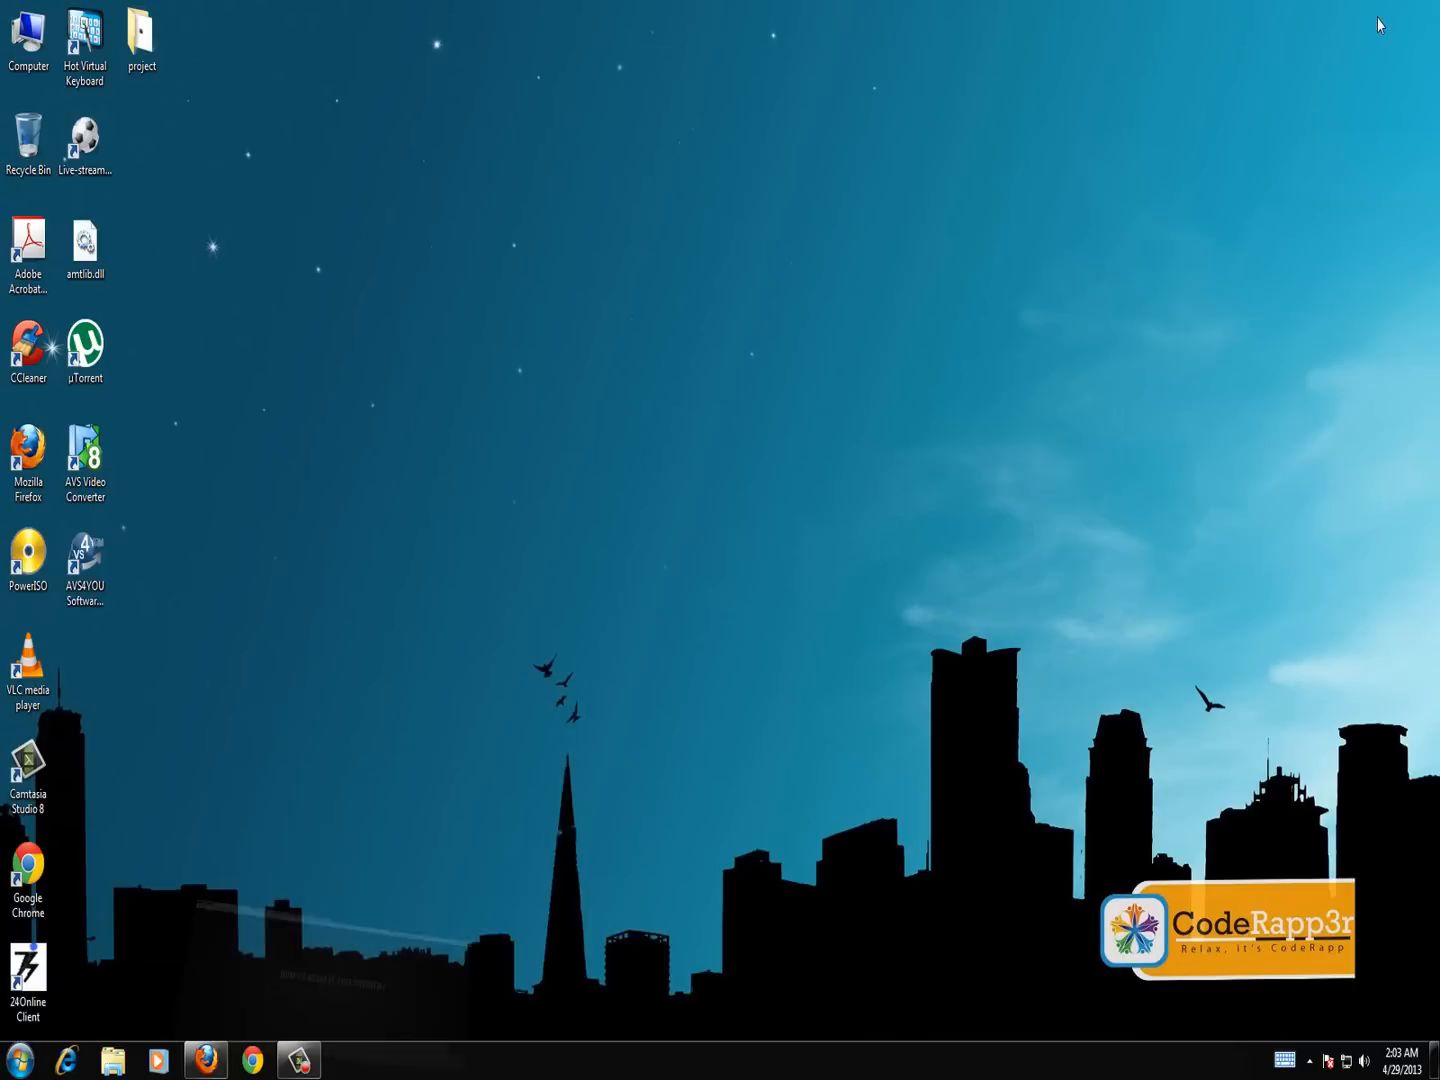
# - Inspect the desktop Computer icon's options, then dismiss the stray system information window
pyautogui.click(30, 36)
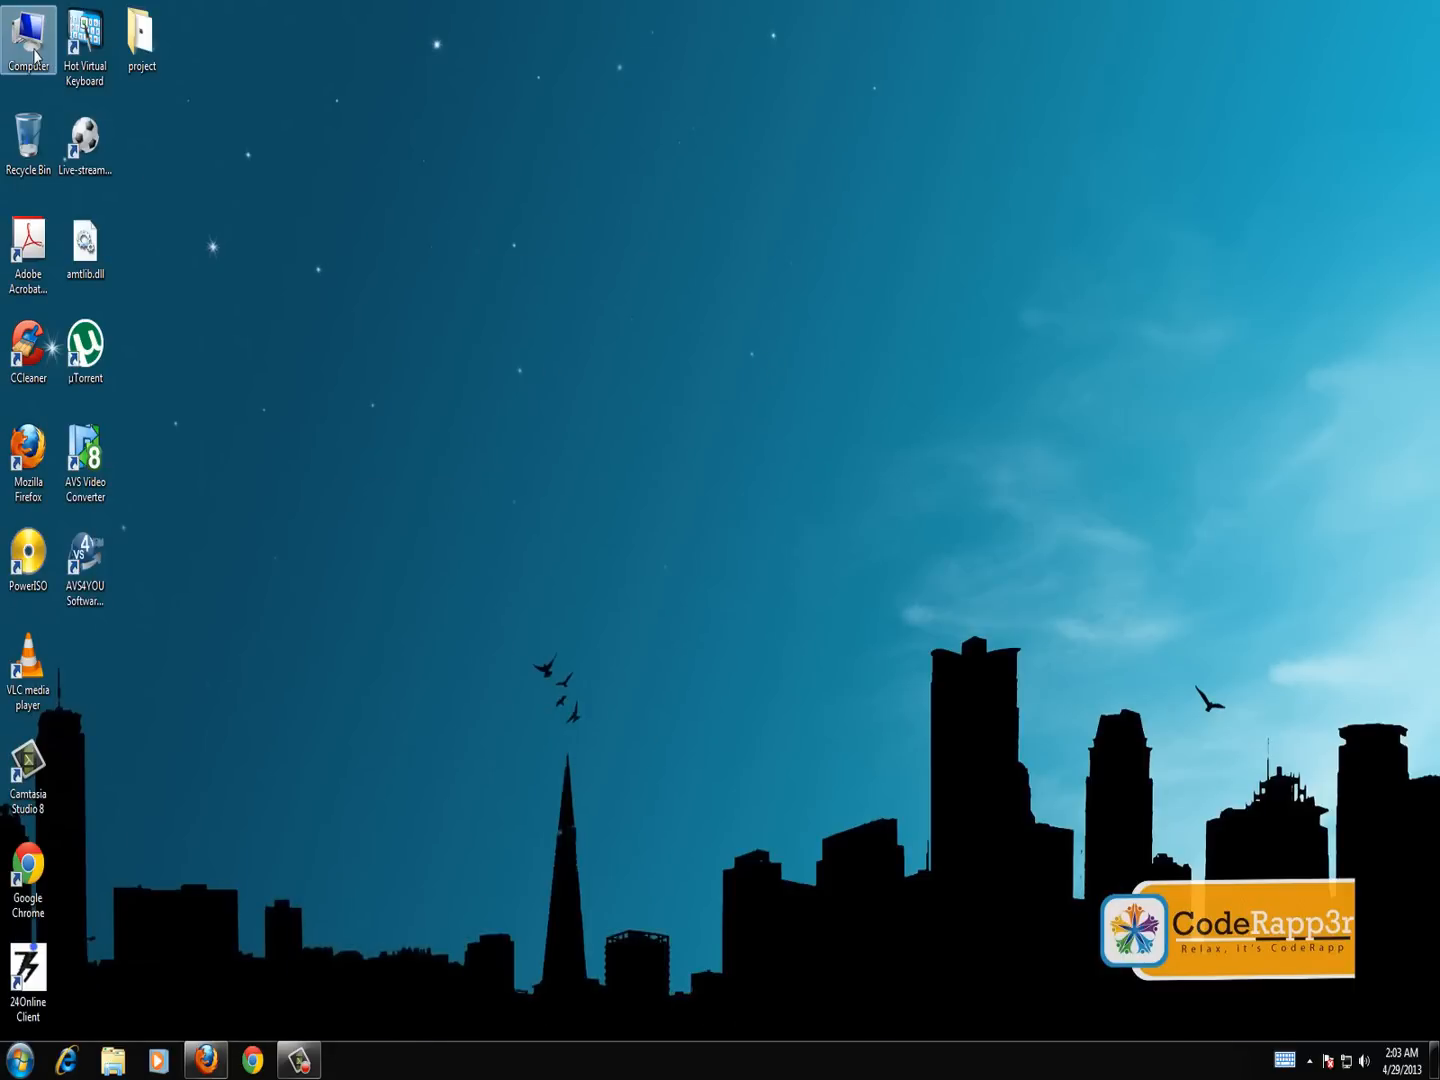
pyautogui.rightClick(30, 40)
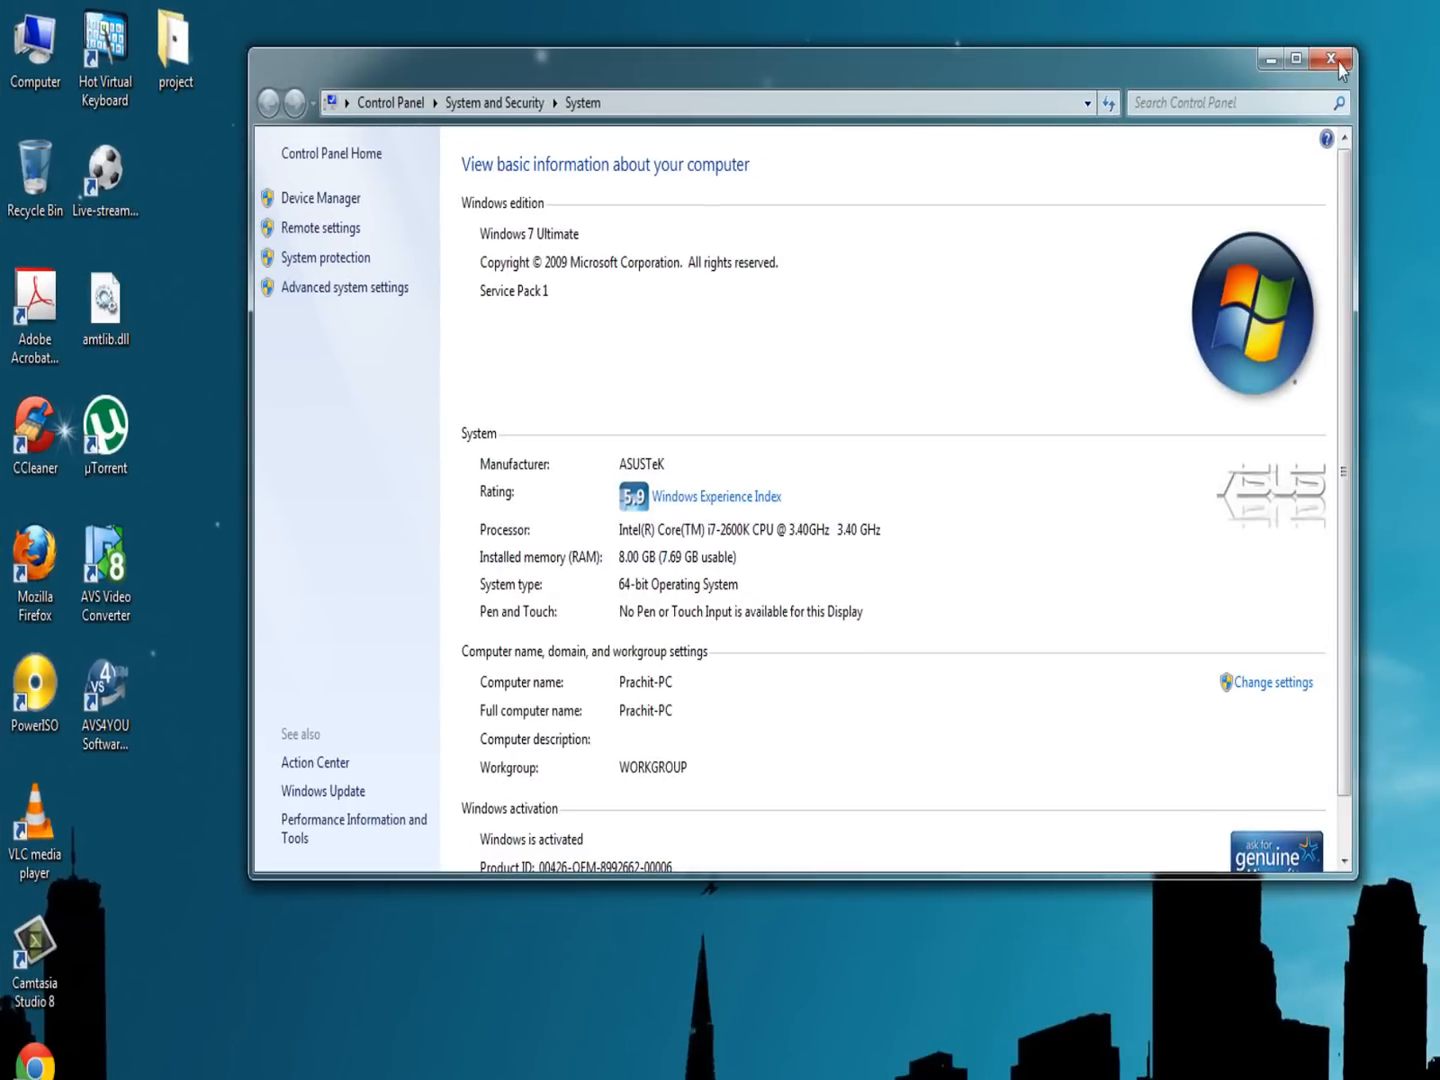
pyautogui.click(1332, 56)
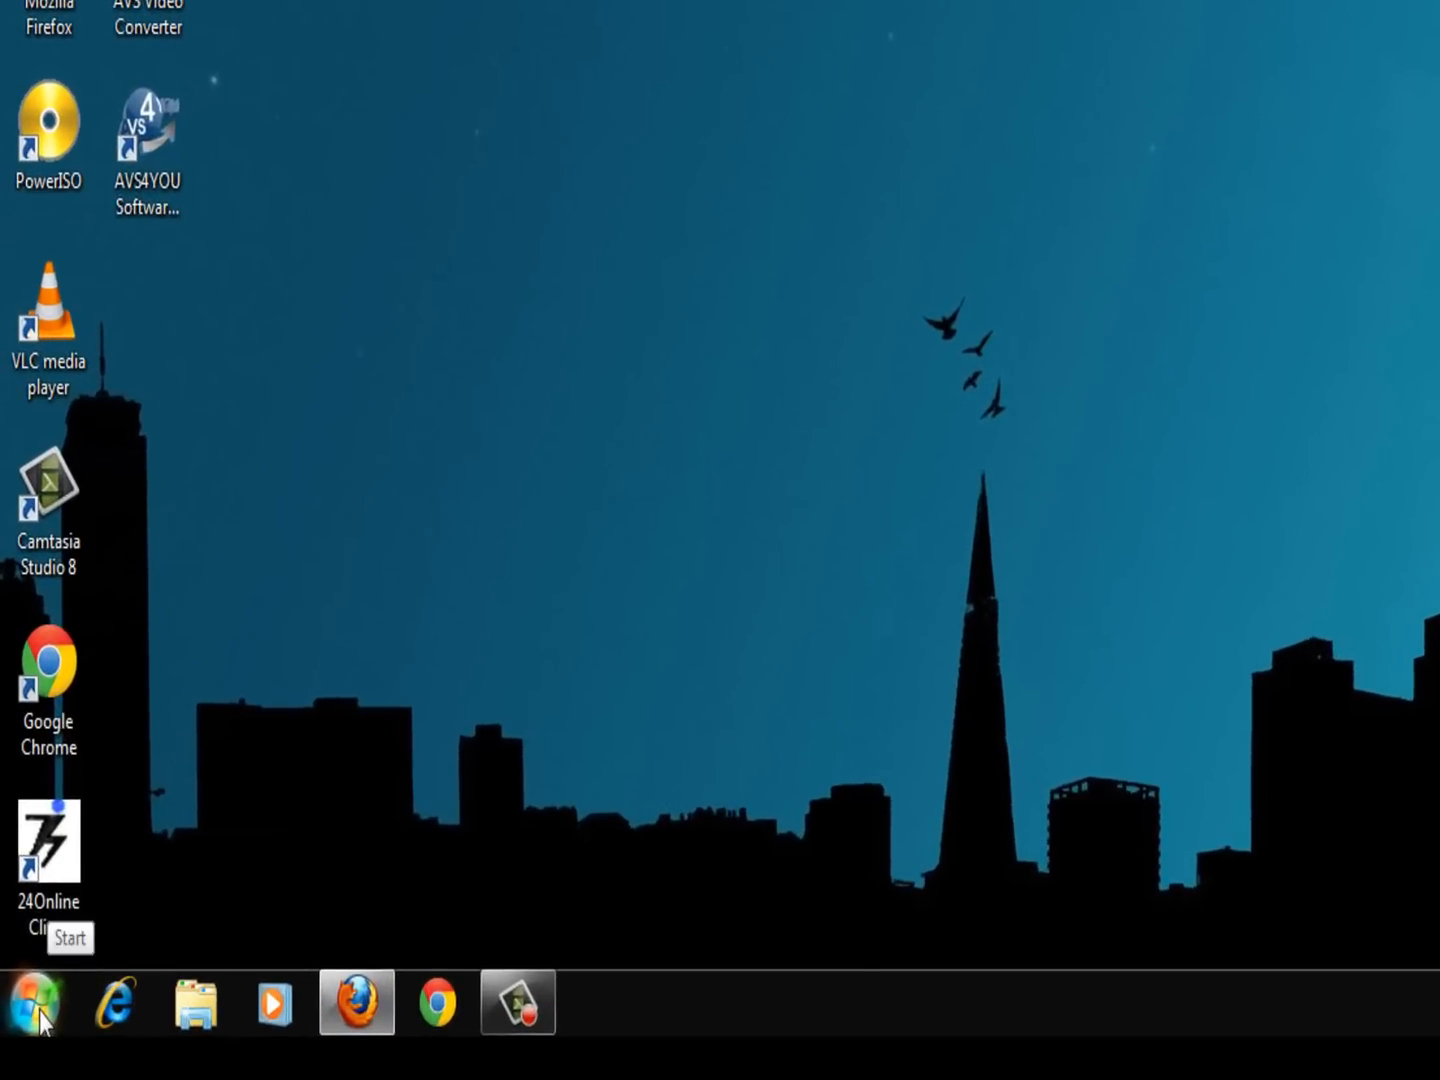
# - Open Computer Properties from the Start menu to show the Windows 7 Ultimate system page
pyautogui.click(36, 1000)
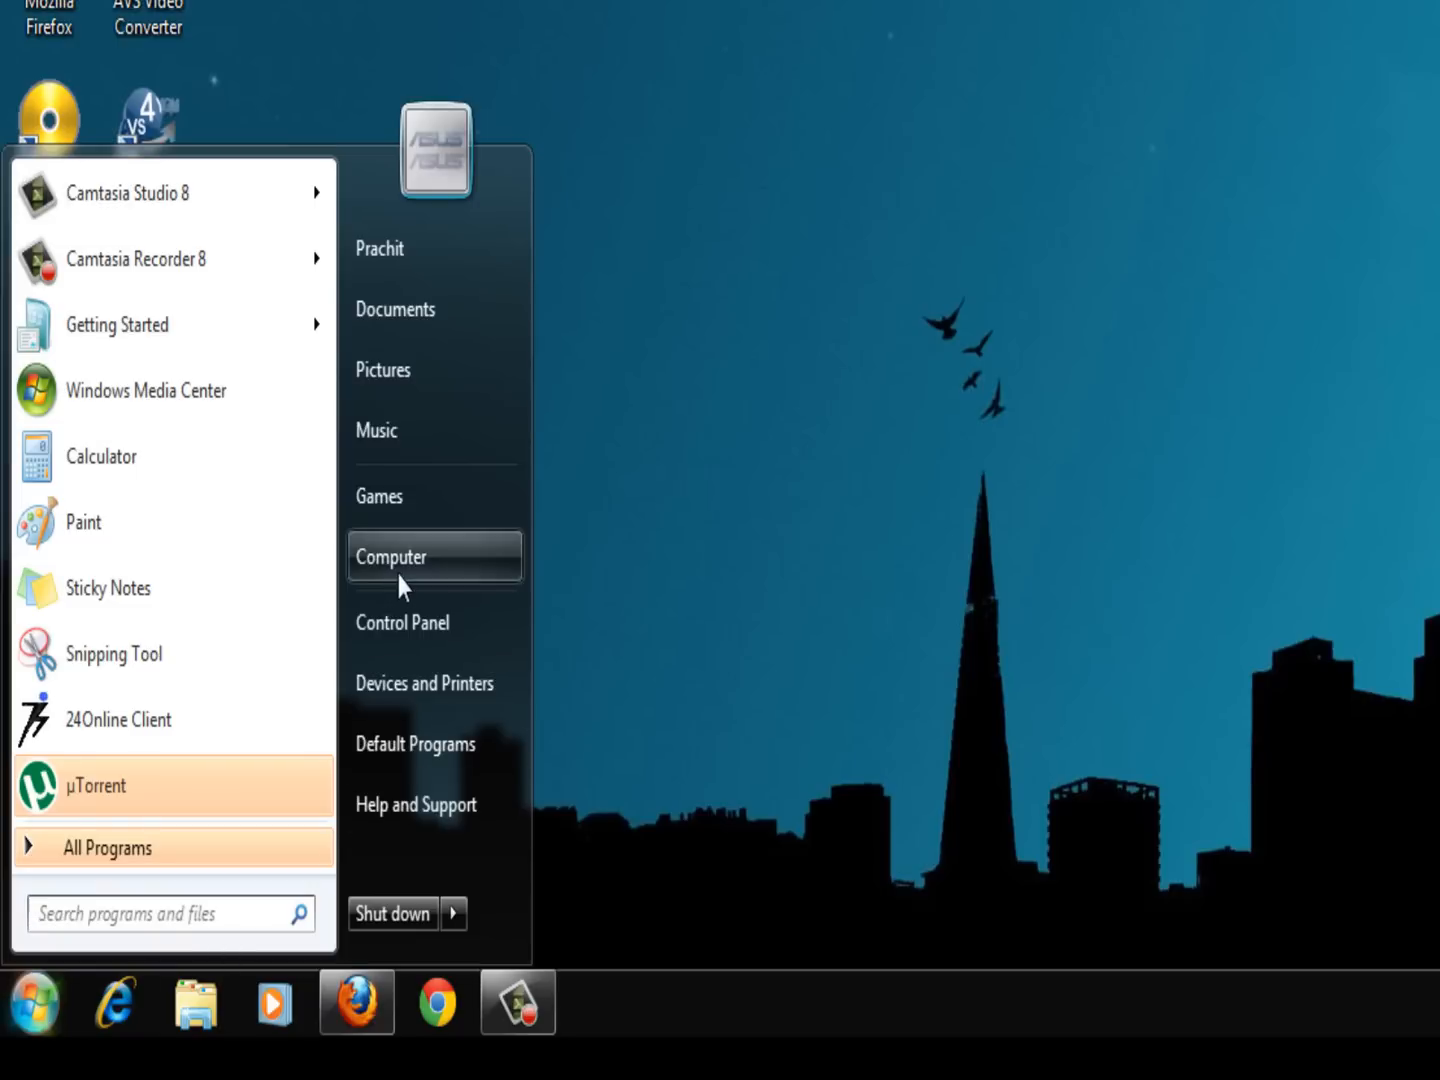
pyautogui.rightClick(390, 556)
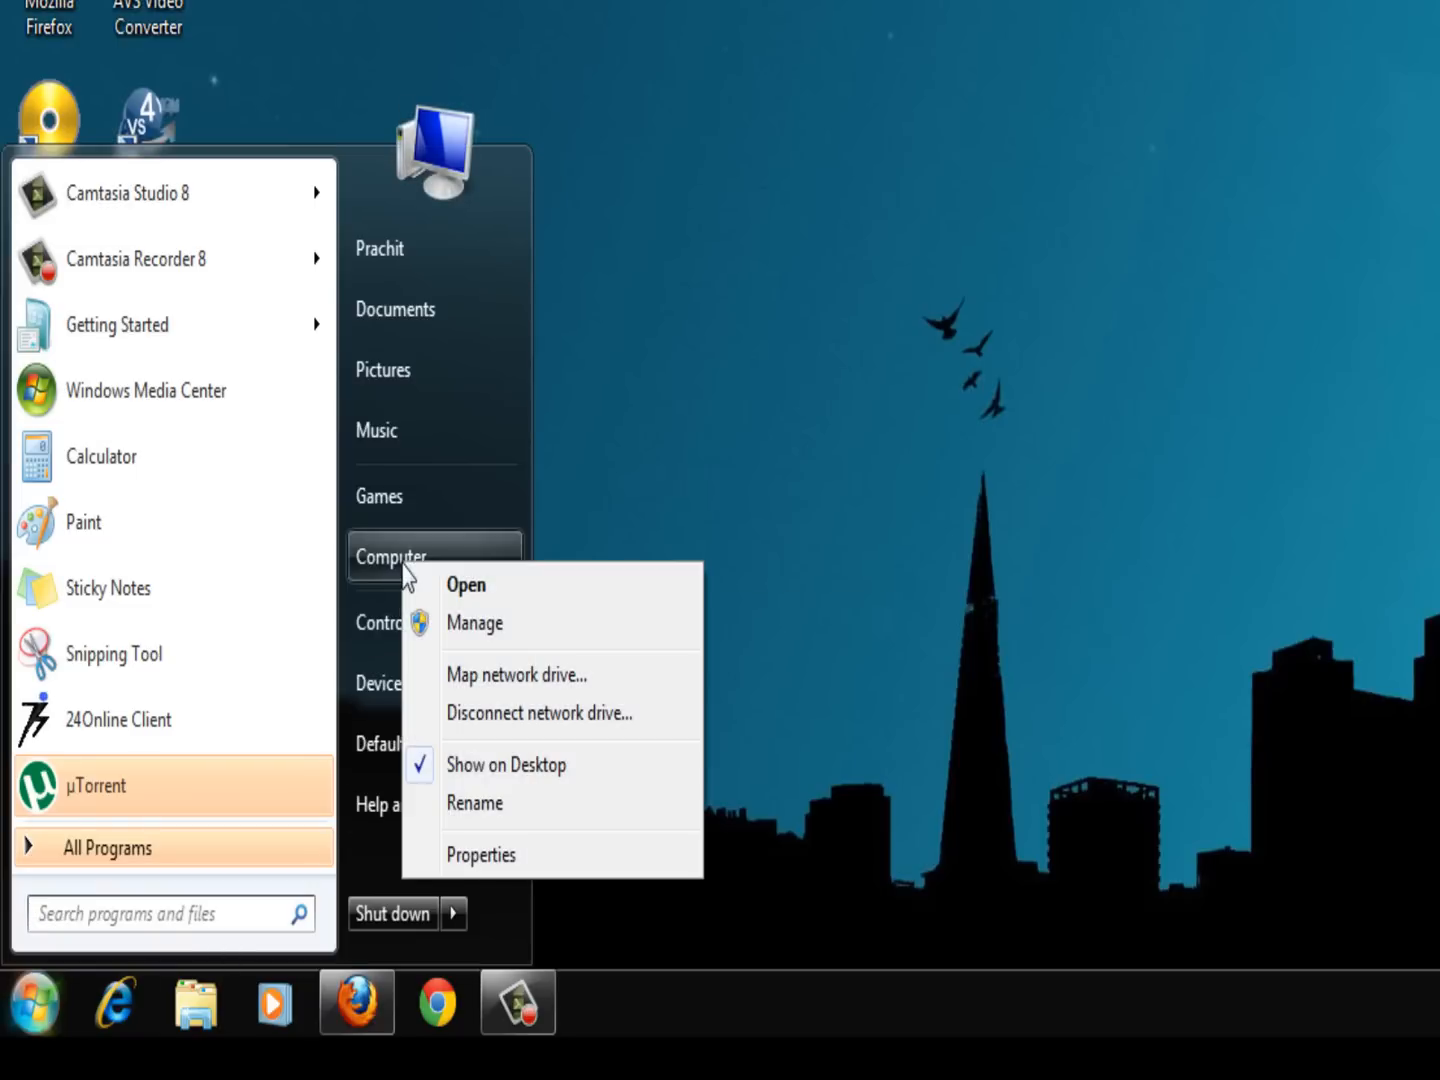
pyautogui.click(480, 856)
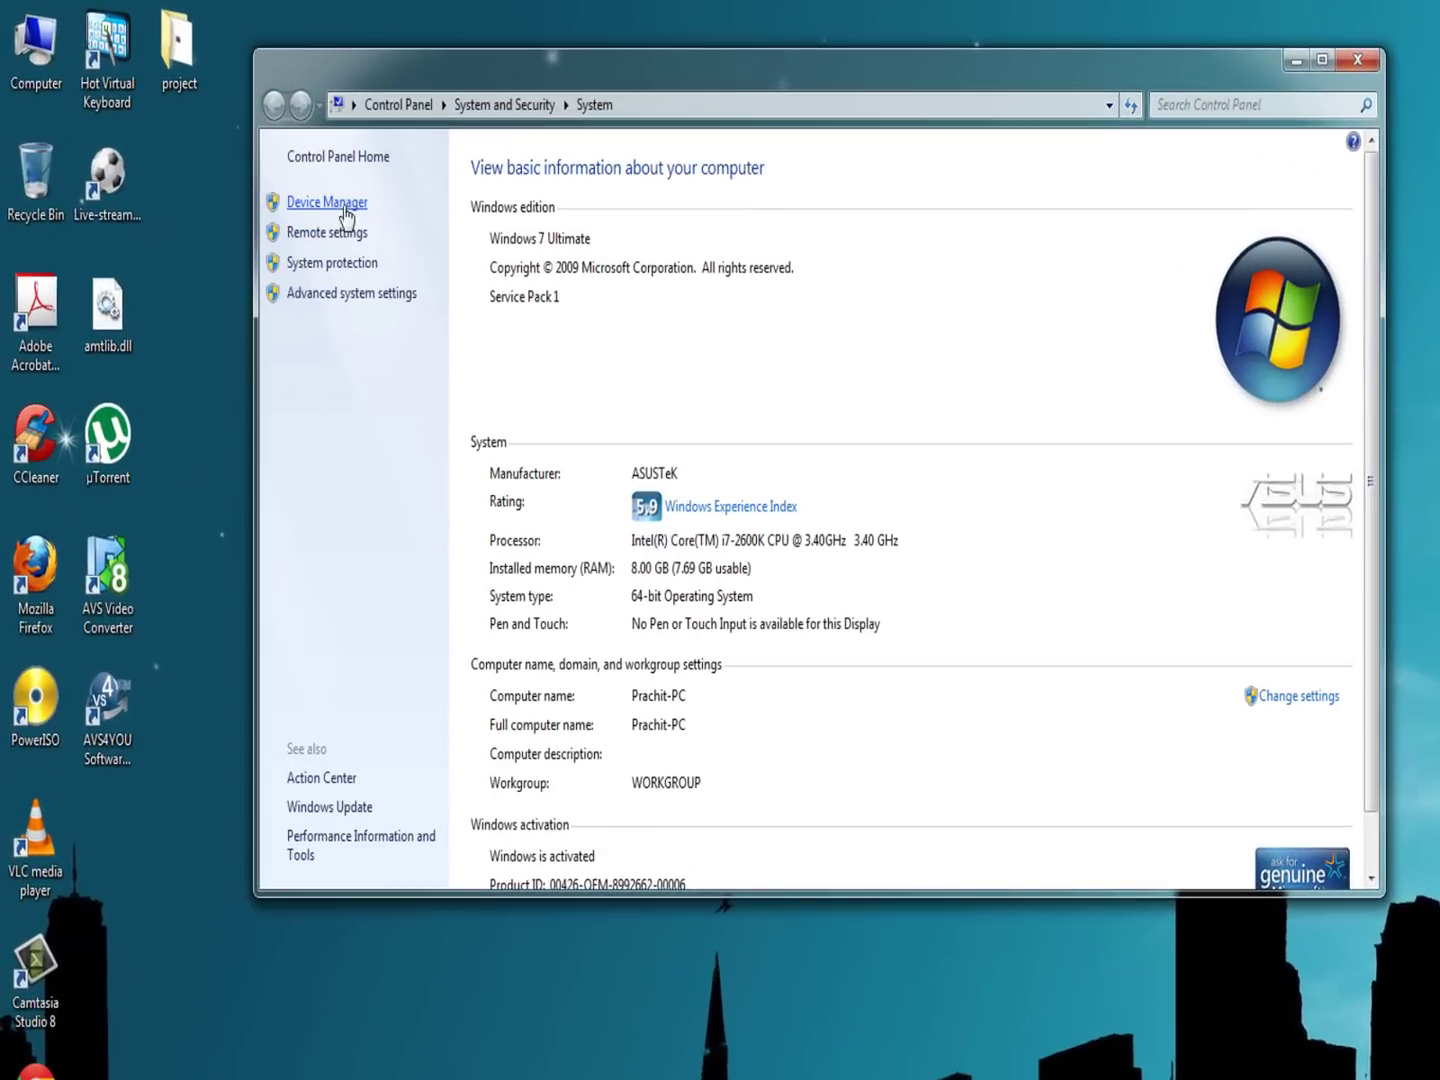
pyautogui.moveTo(352, 208)
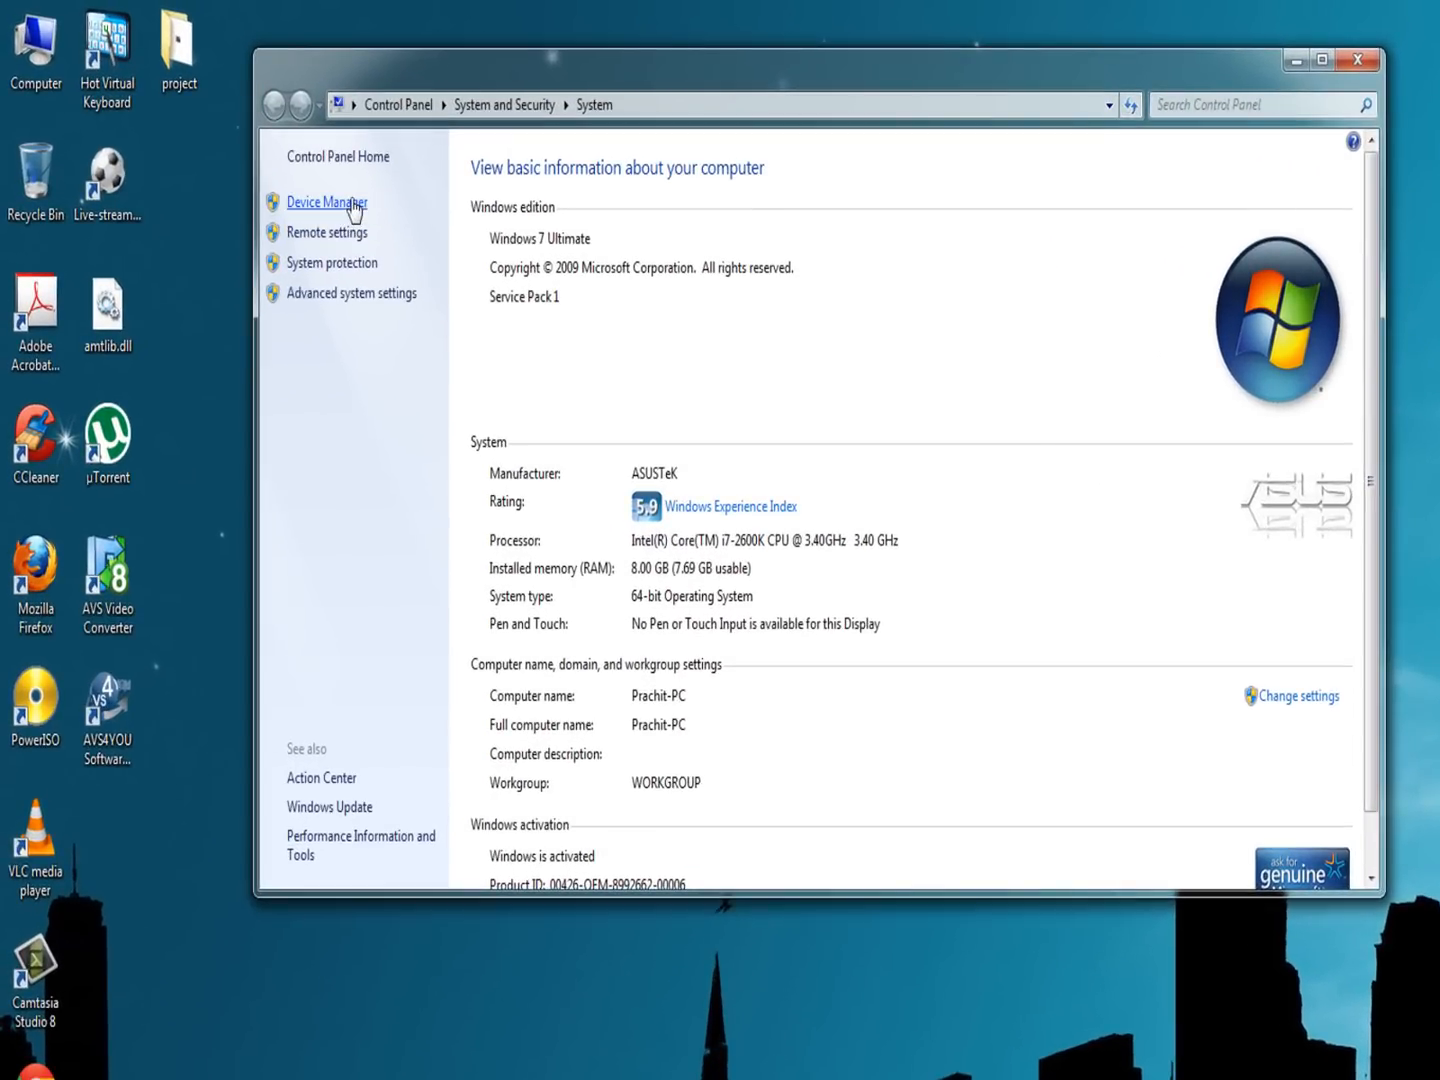
# - Open Device Manager from the System window and move the System Properties dialog aside
pyautogui.click(324, 200)
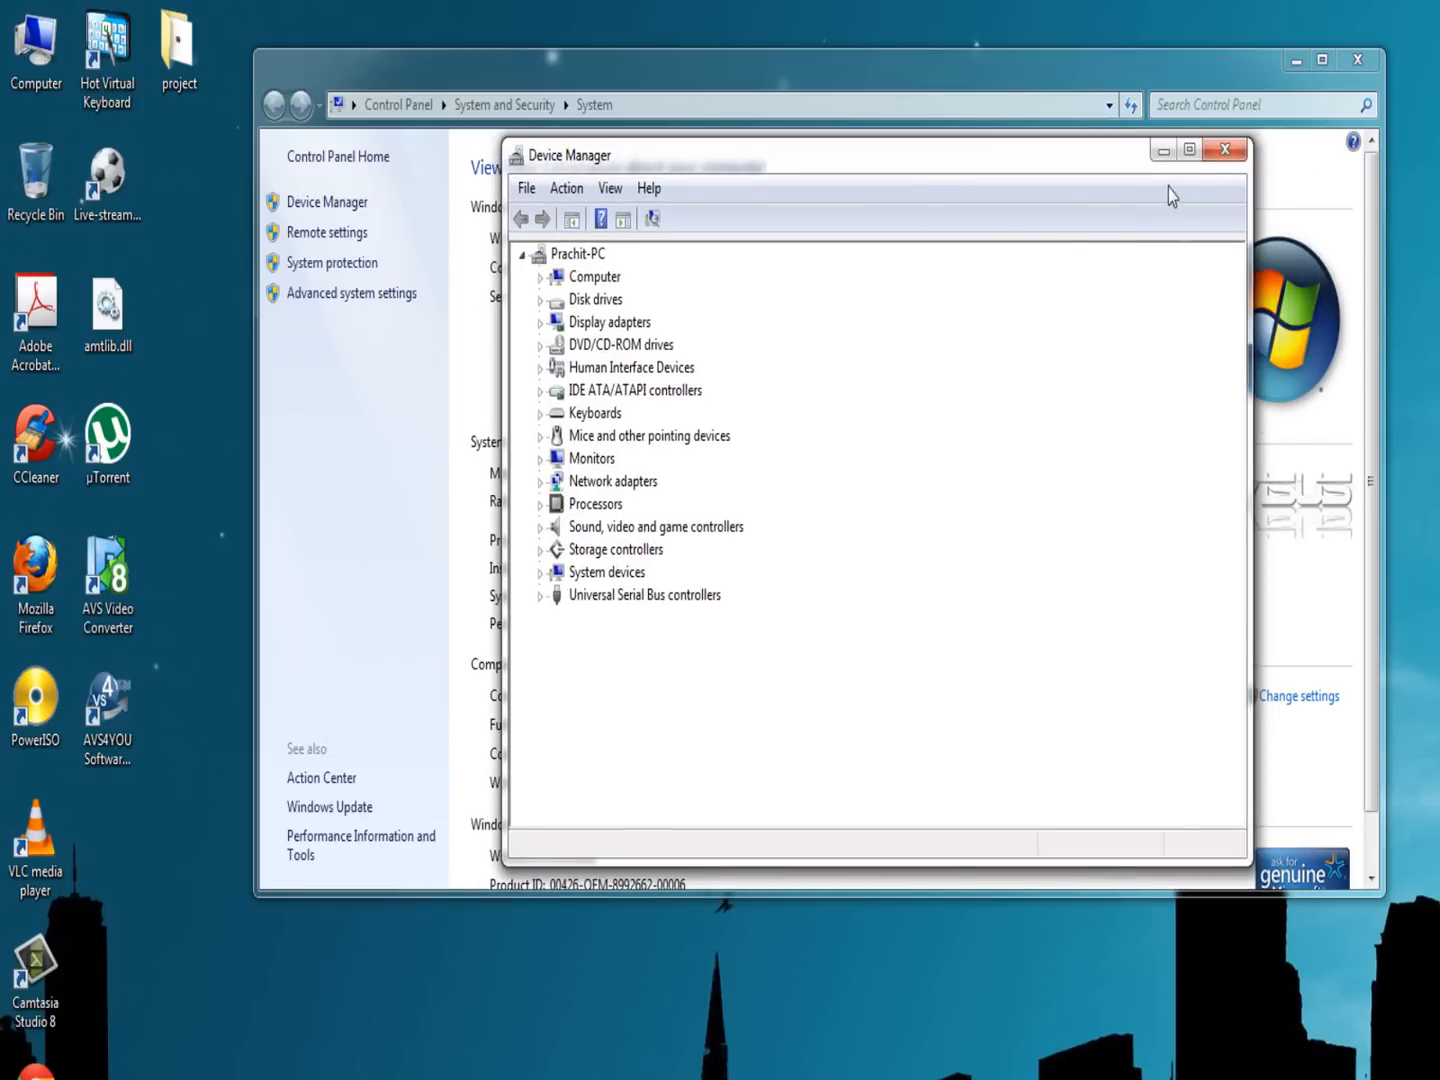
pyautogui.click(1224, 148)
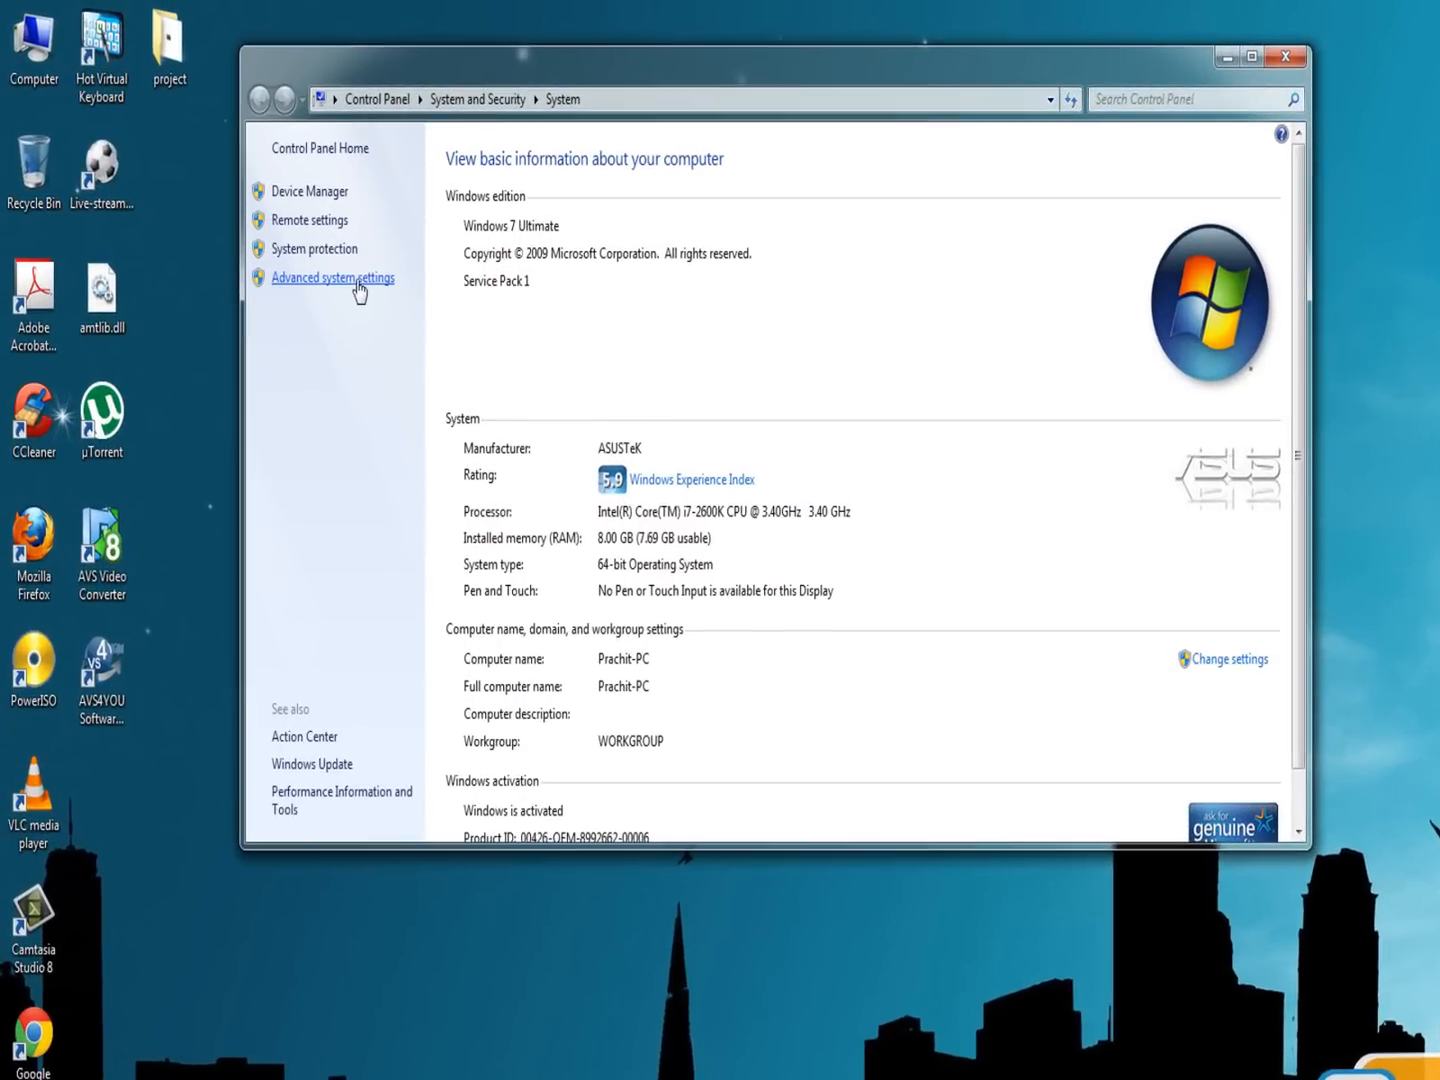
pyautogui.click(332, 276)
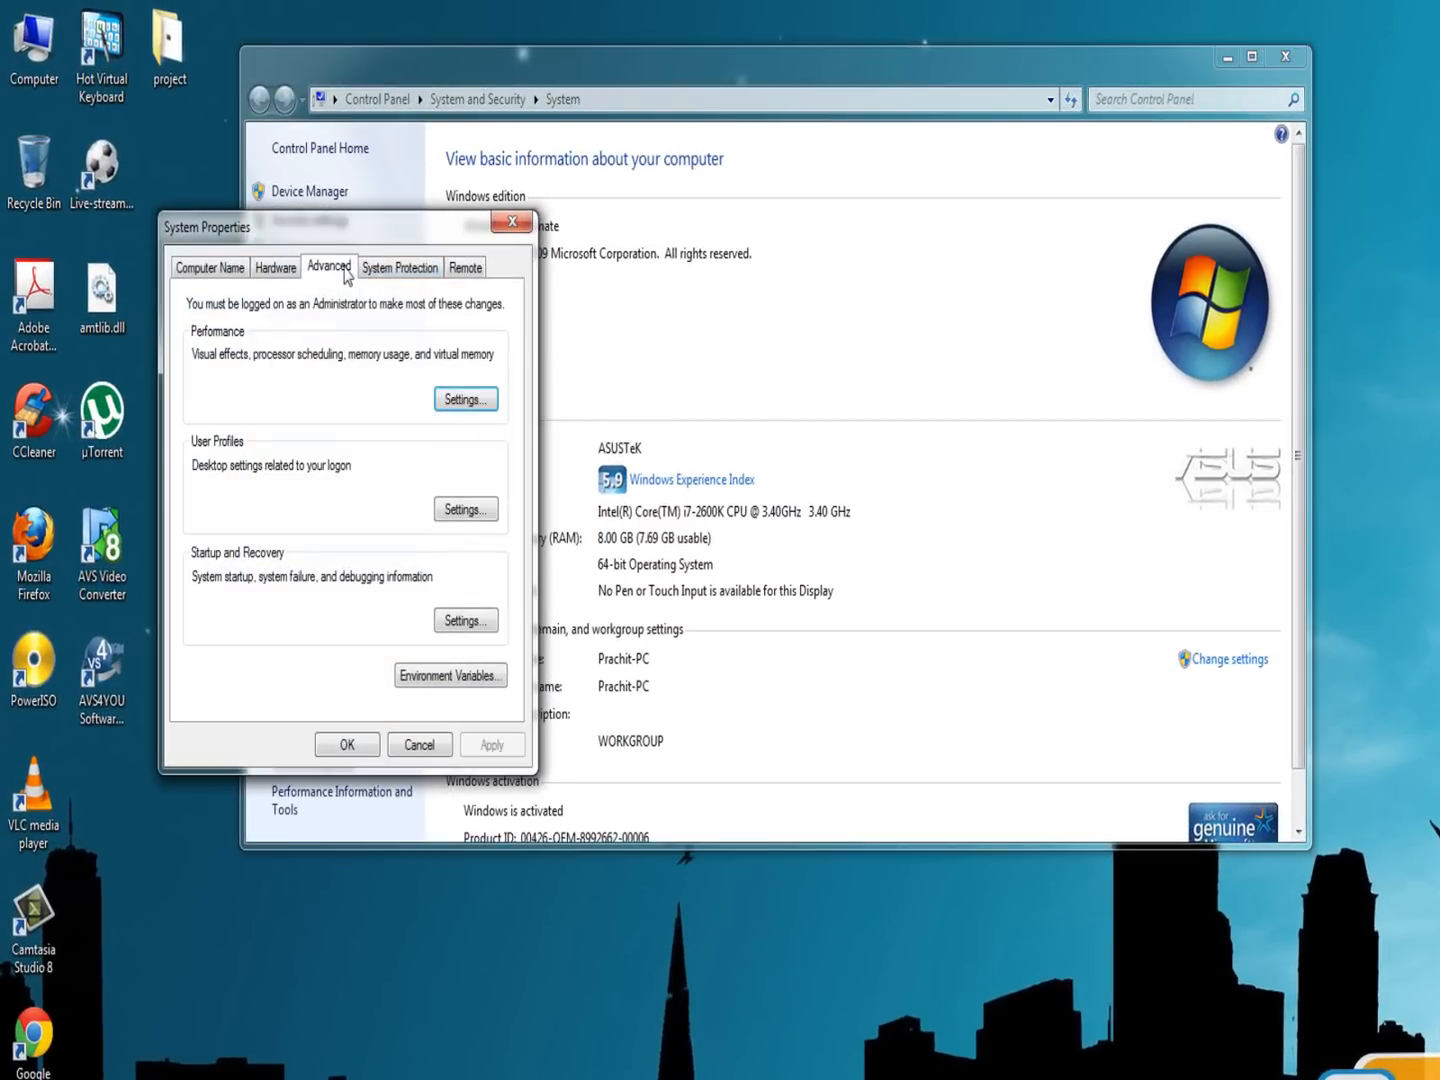
pyautogui.moveTo(206, 228); pyautogui.dragTo(648, 220)
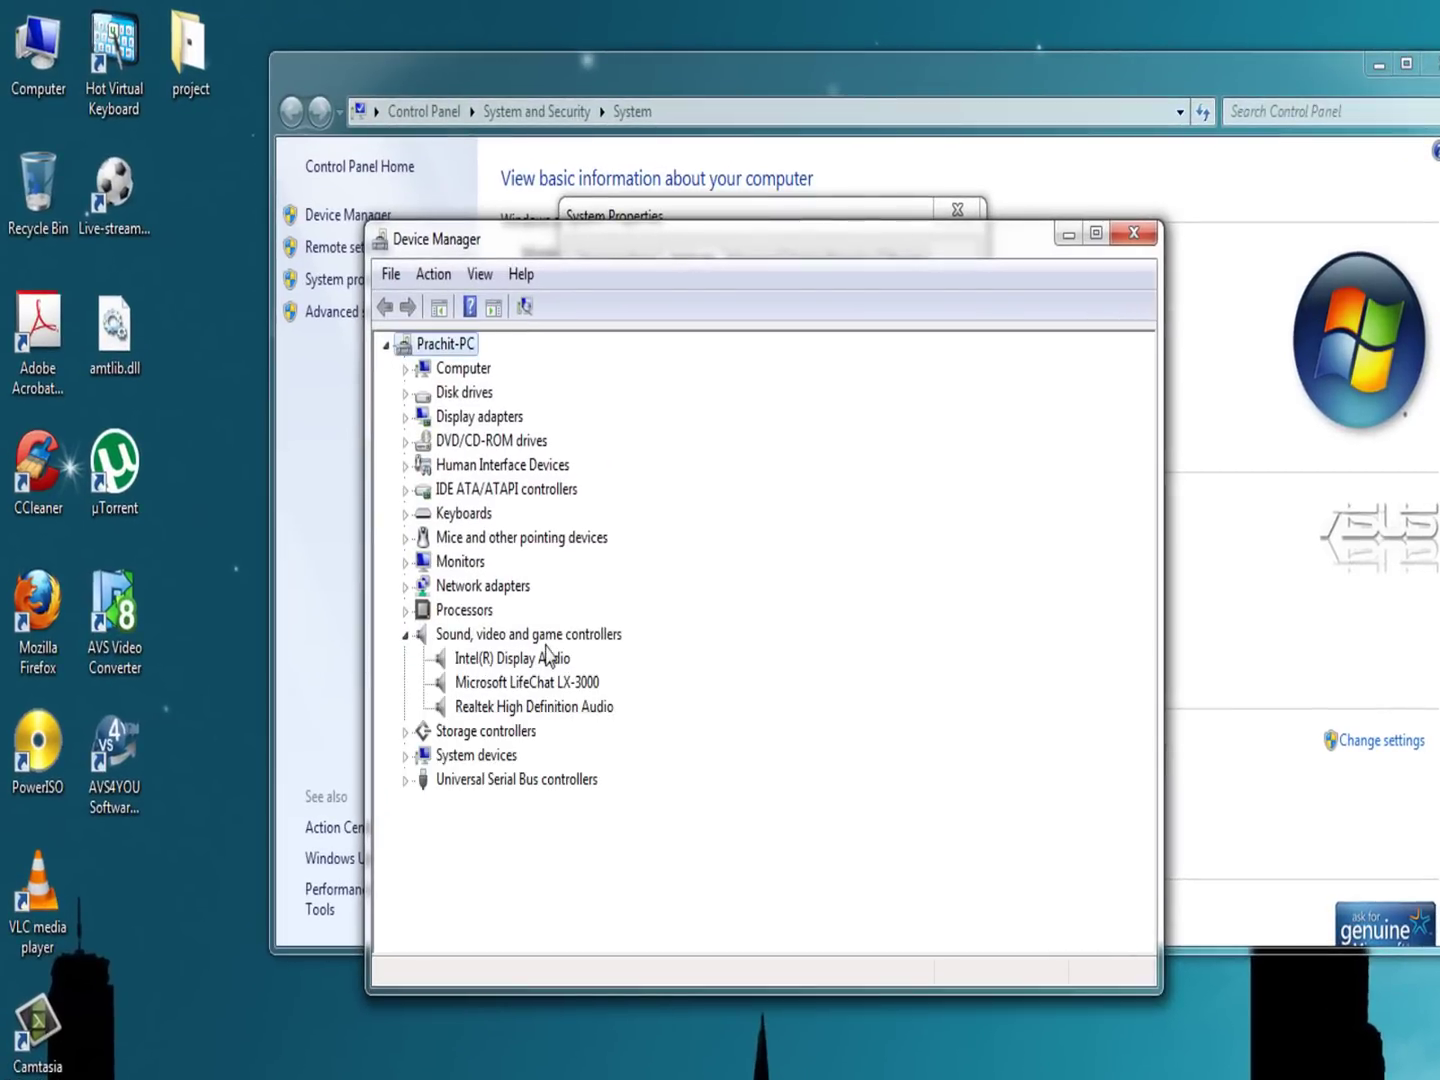
pyautogui.moveTo(464, 682)
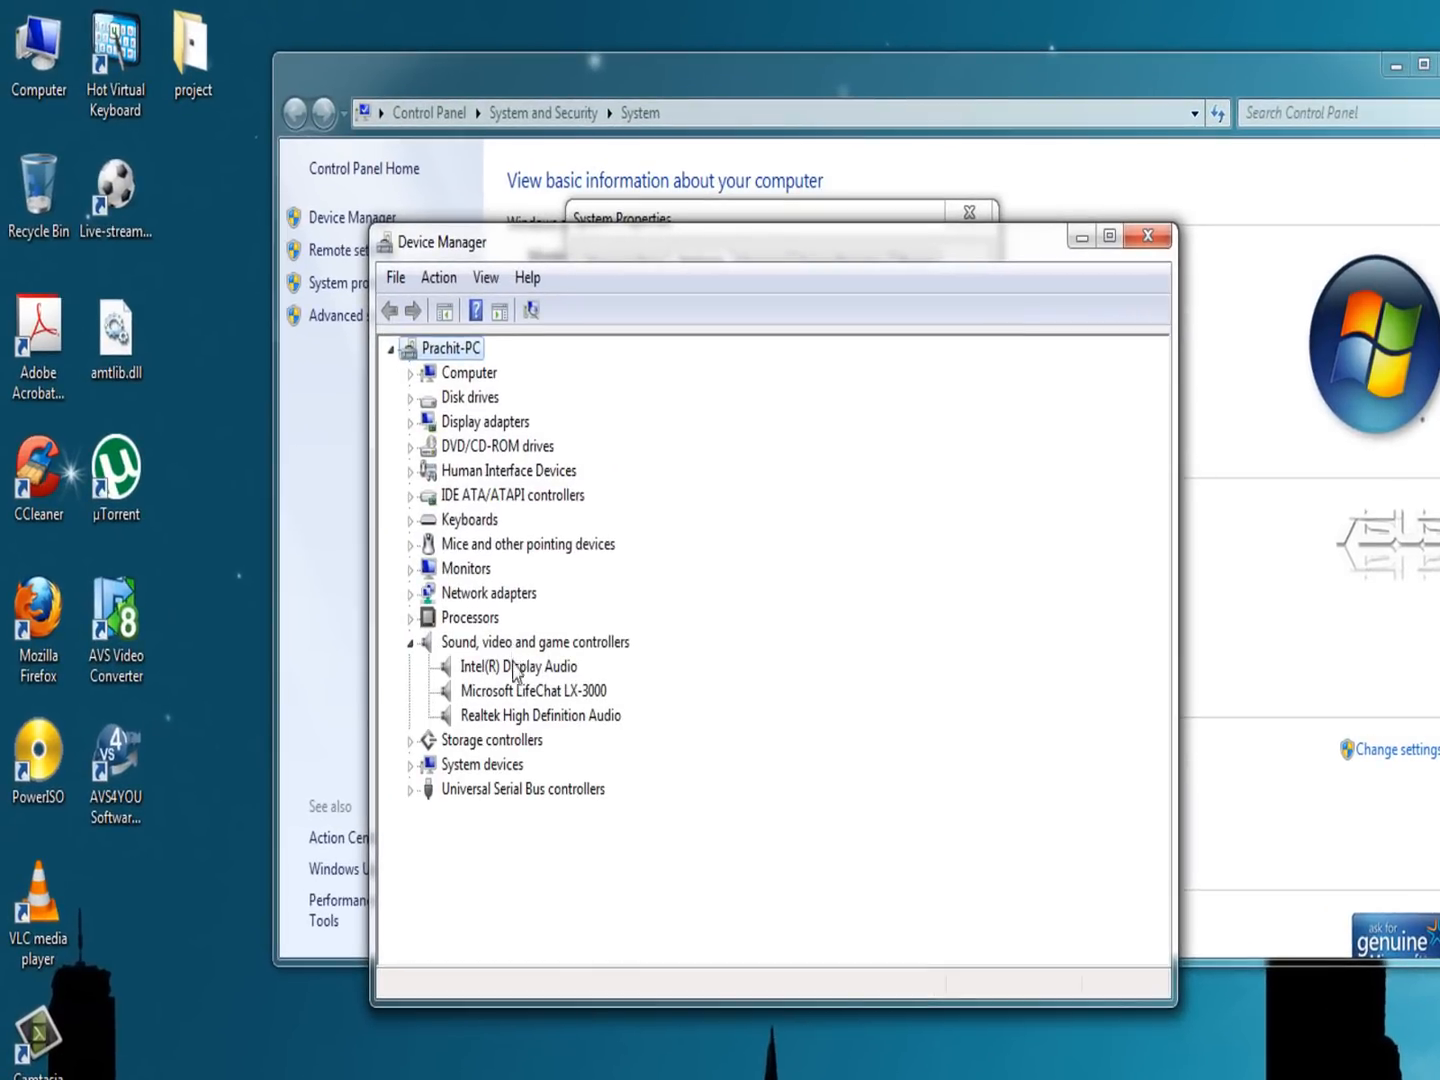
# - Expand Sound, video and game controllers and select Intel(R) Display Audio
pyautogui.click(518, 666)
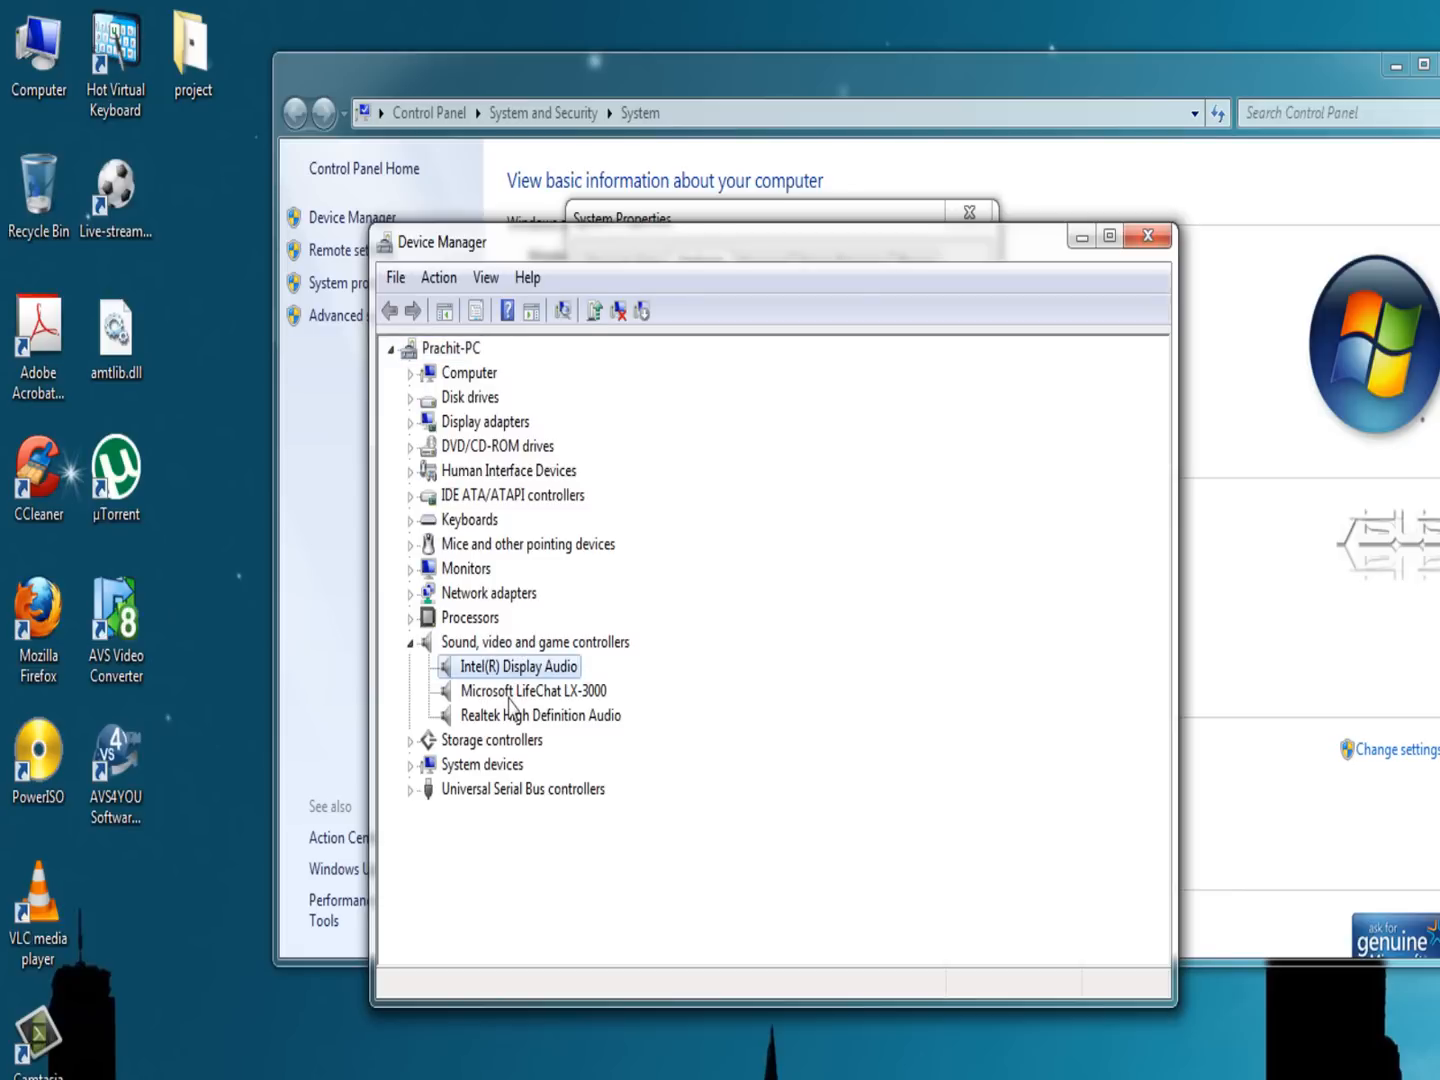
pyautogui.moveTo(540, 692)
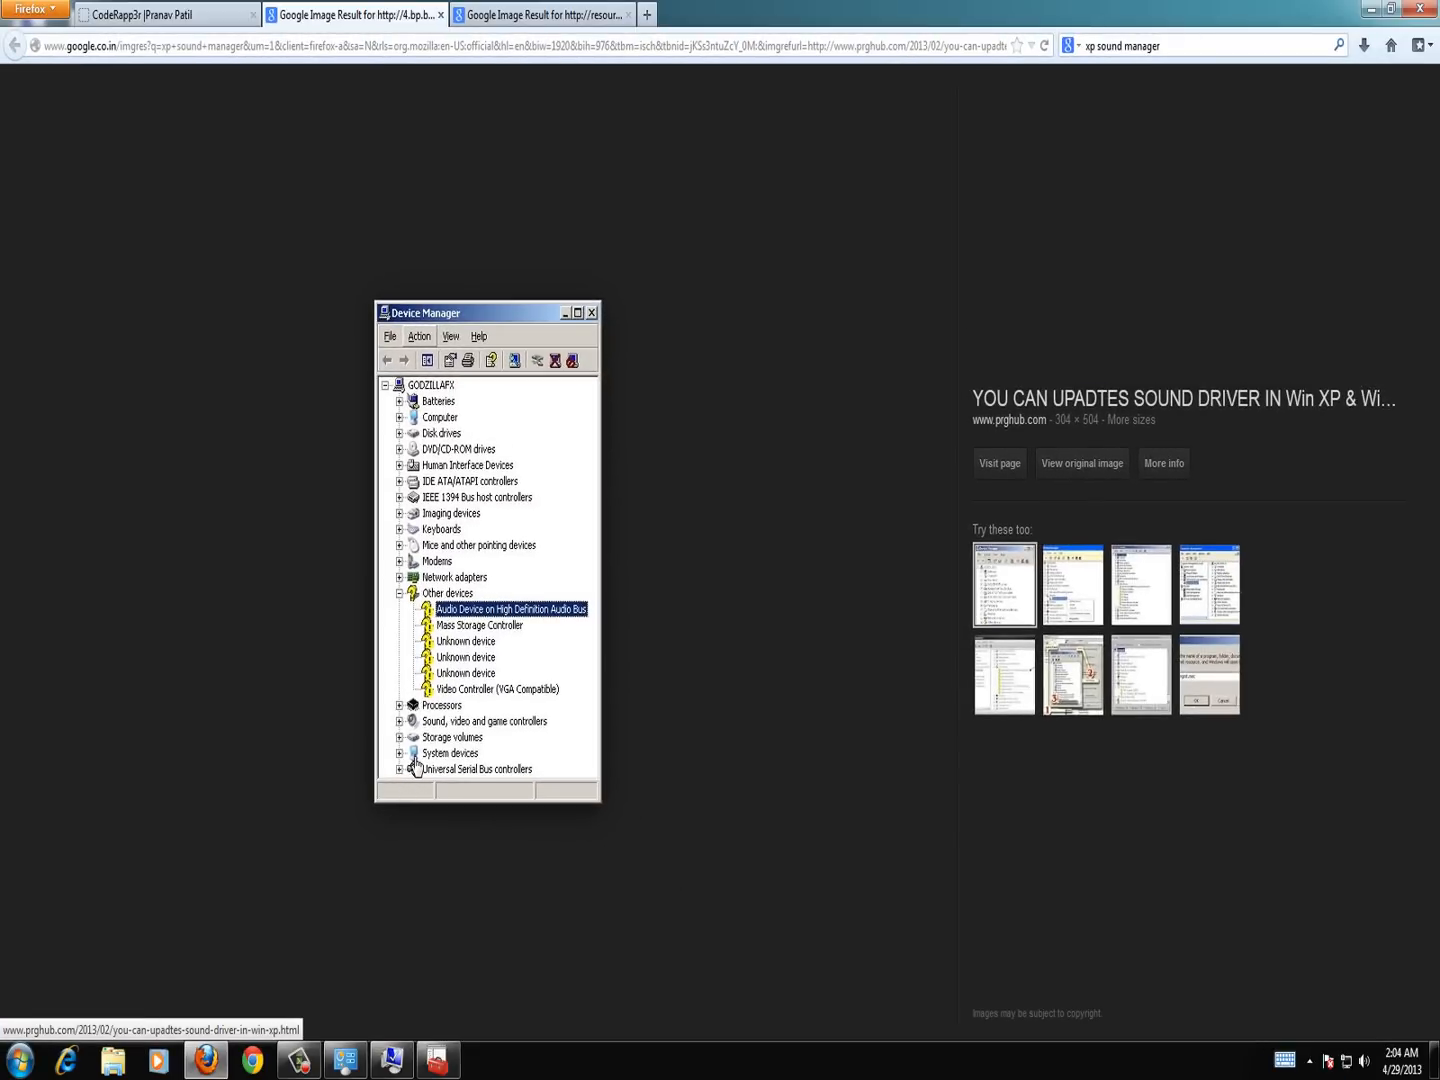
pyautogui.moveTo(412, 768)
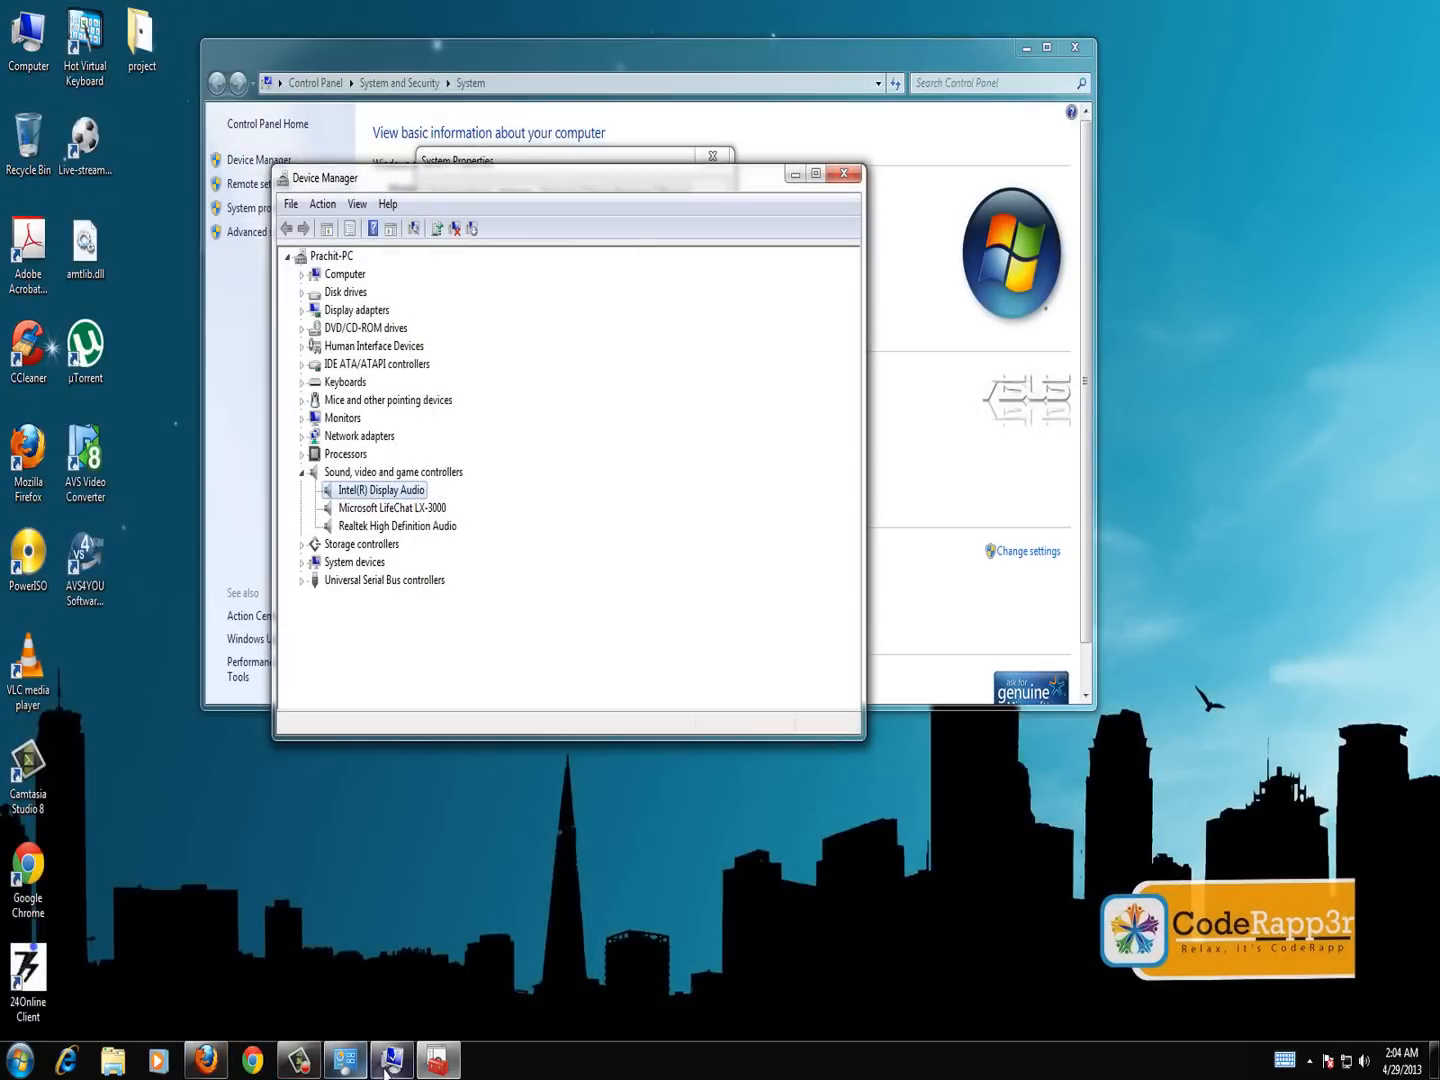
# - Reopen Device Manager via the Hardware settings and show the Microsoft LifeChat LX-3000 context menu
pyautogui.click(848, 172)
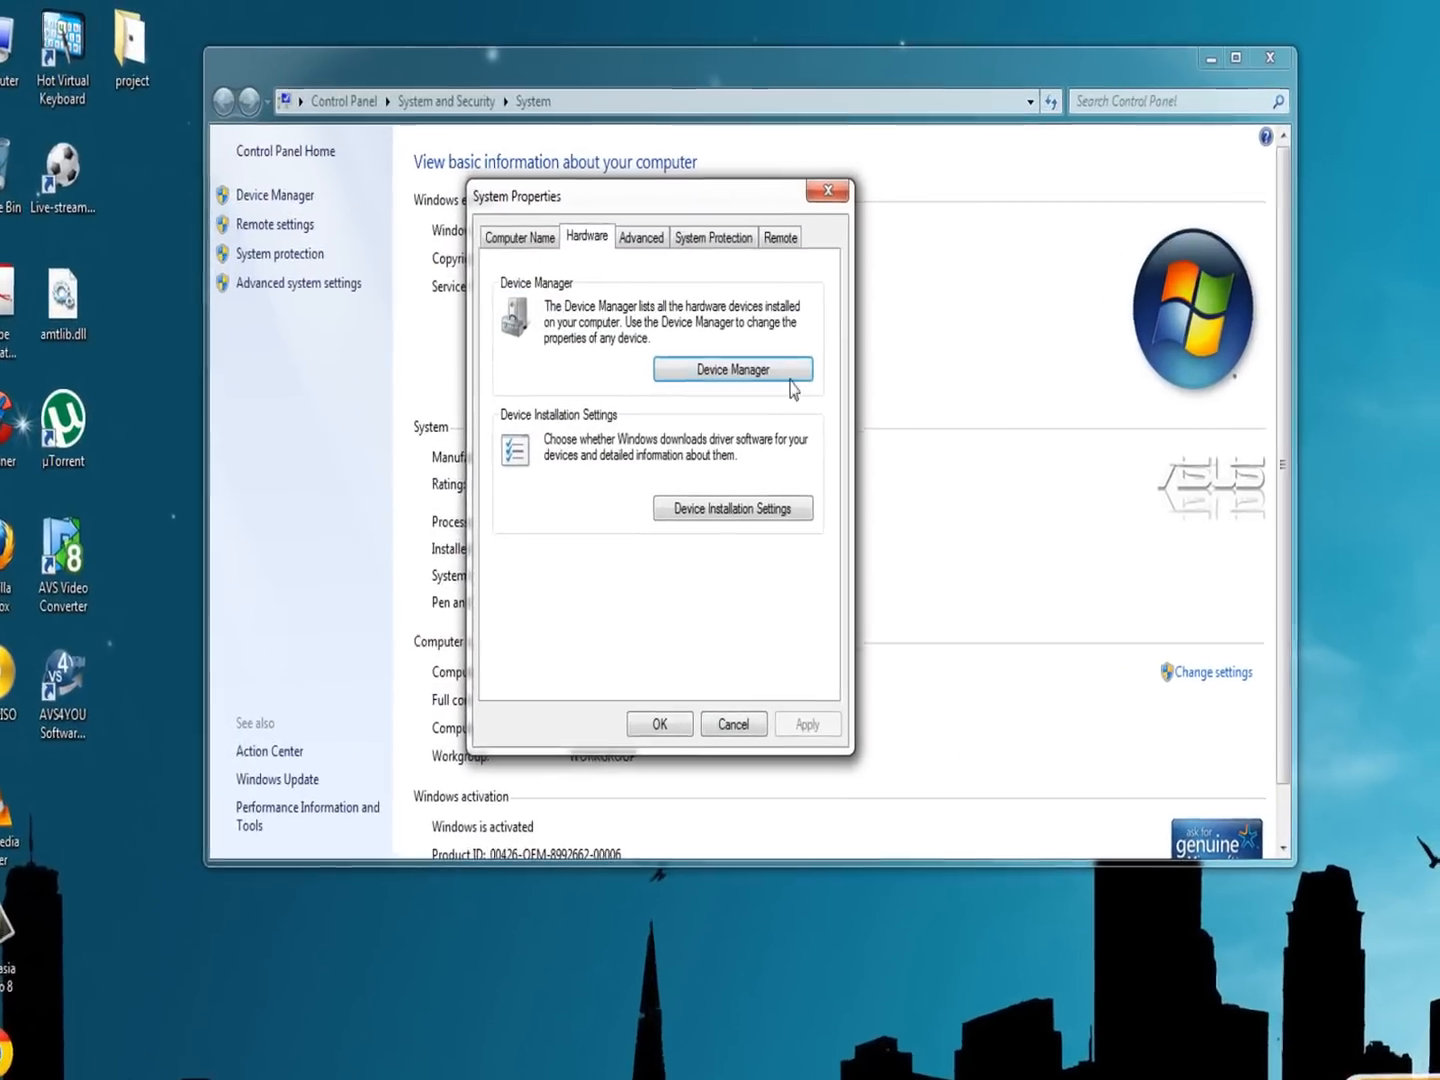
pyautogui.click(732, 368)
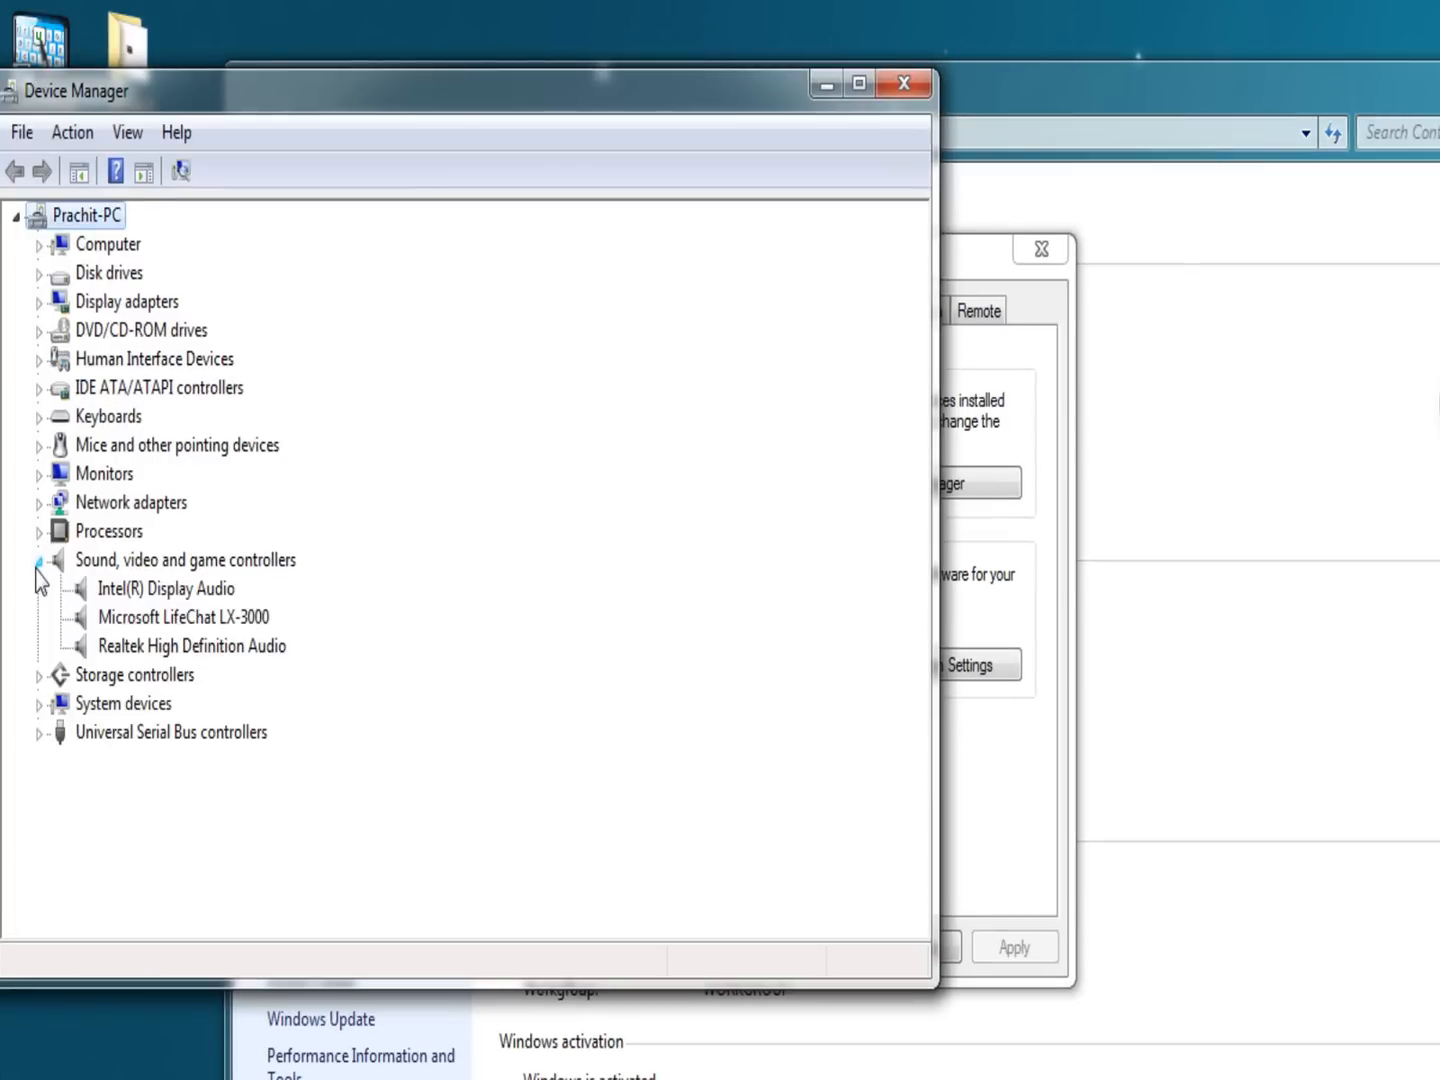
pyautogui.moveTo(48, 578)
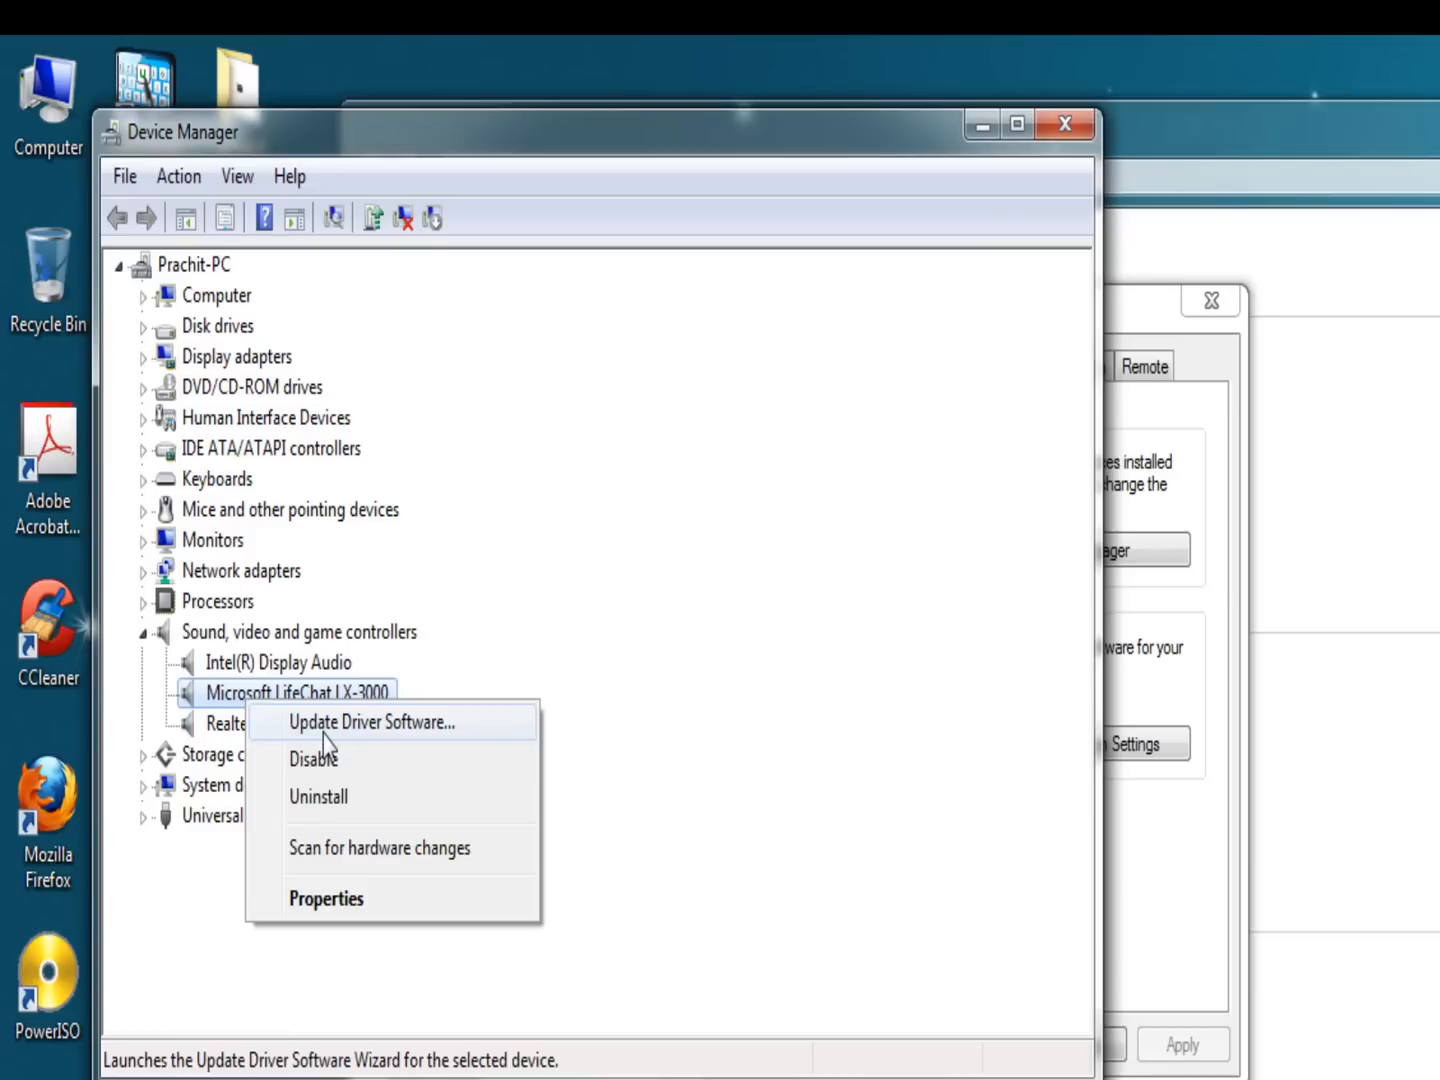
pyautogui.click(328, 724)
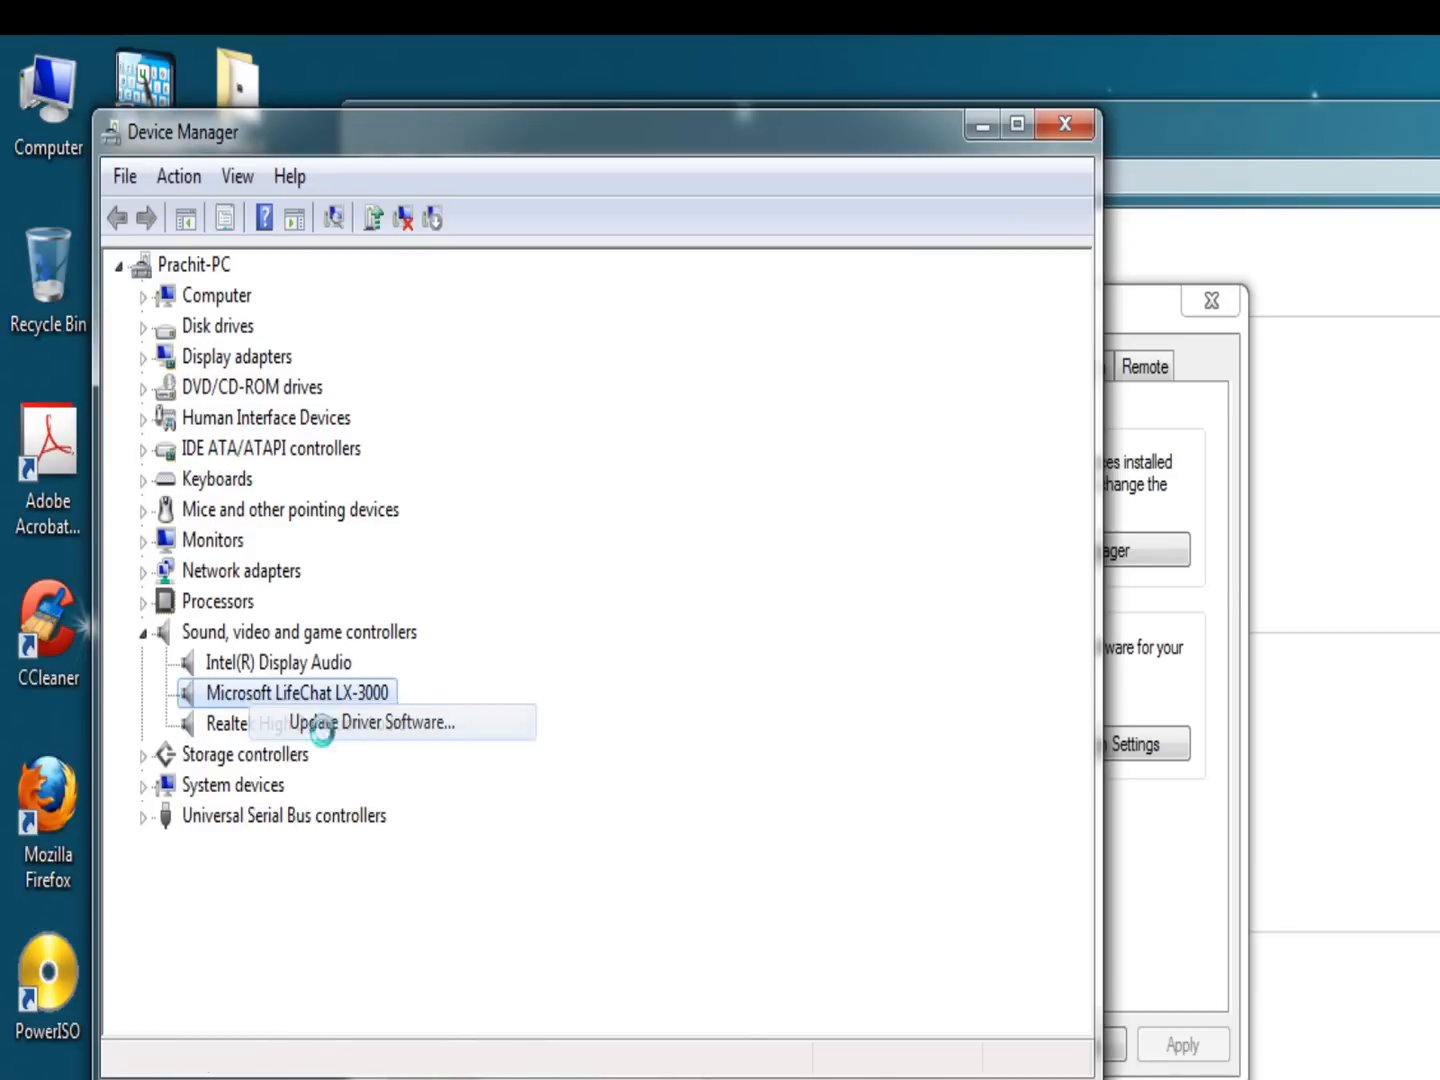
# - Start Update Driver Software and choose CD Drive (K:) MB Support CD as the search location
pyautogui.click(380, 724)
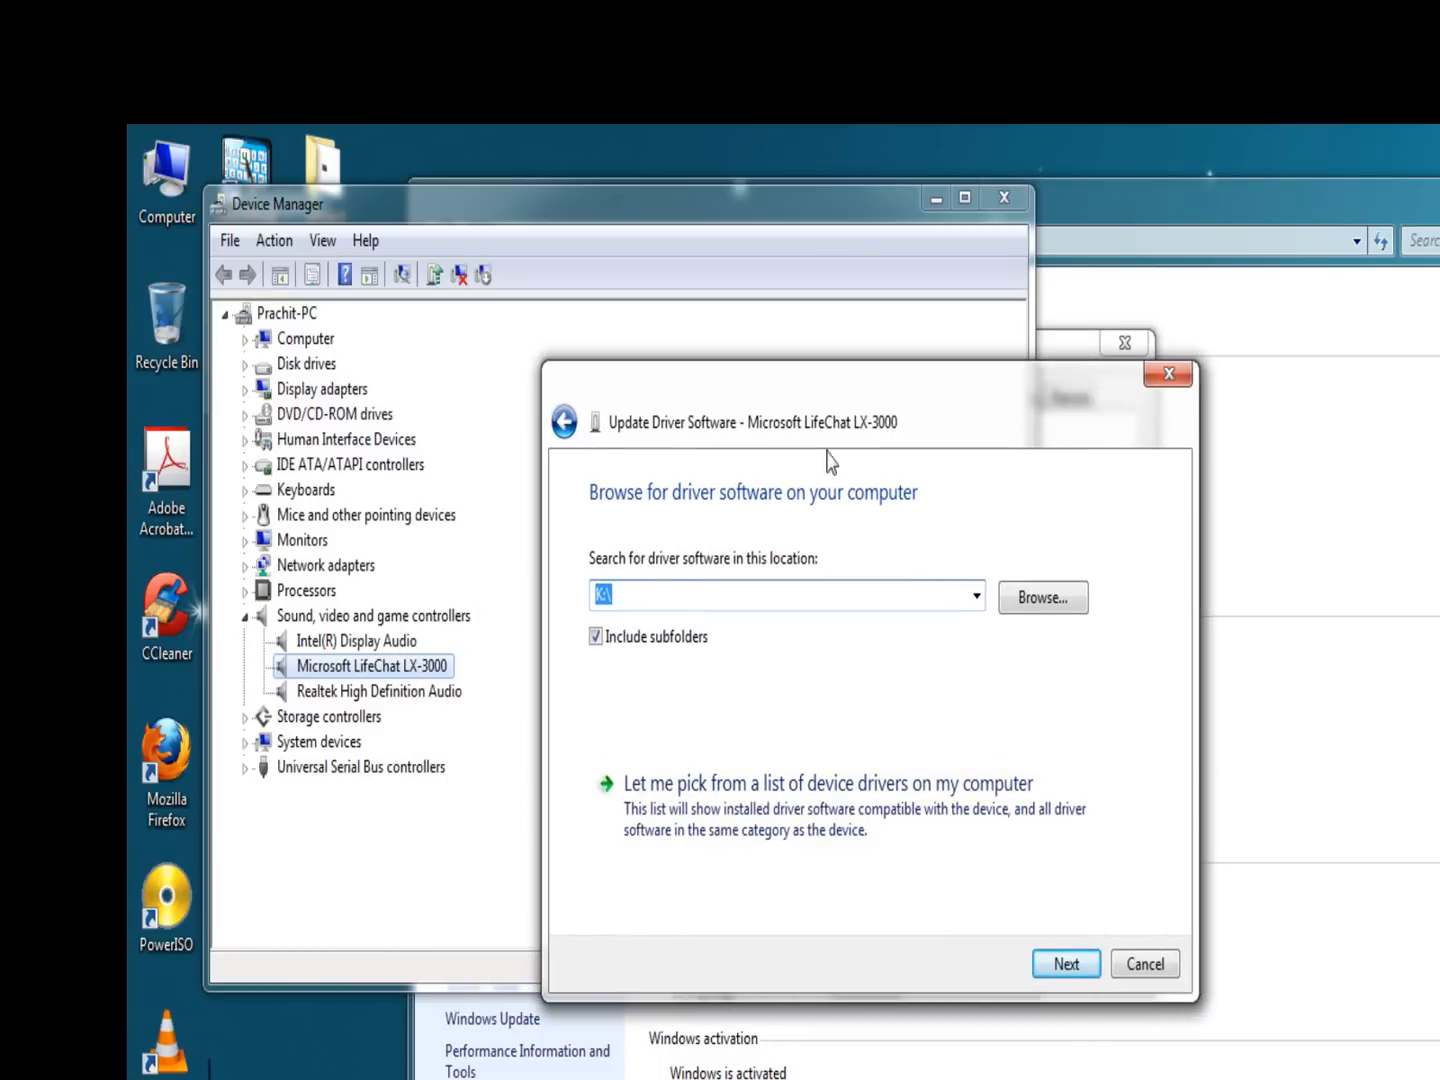
pyautogui.moveTo(988, 620)
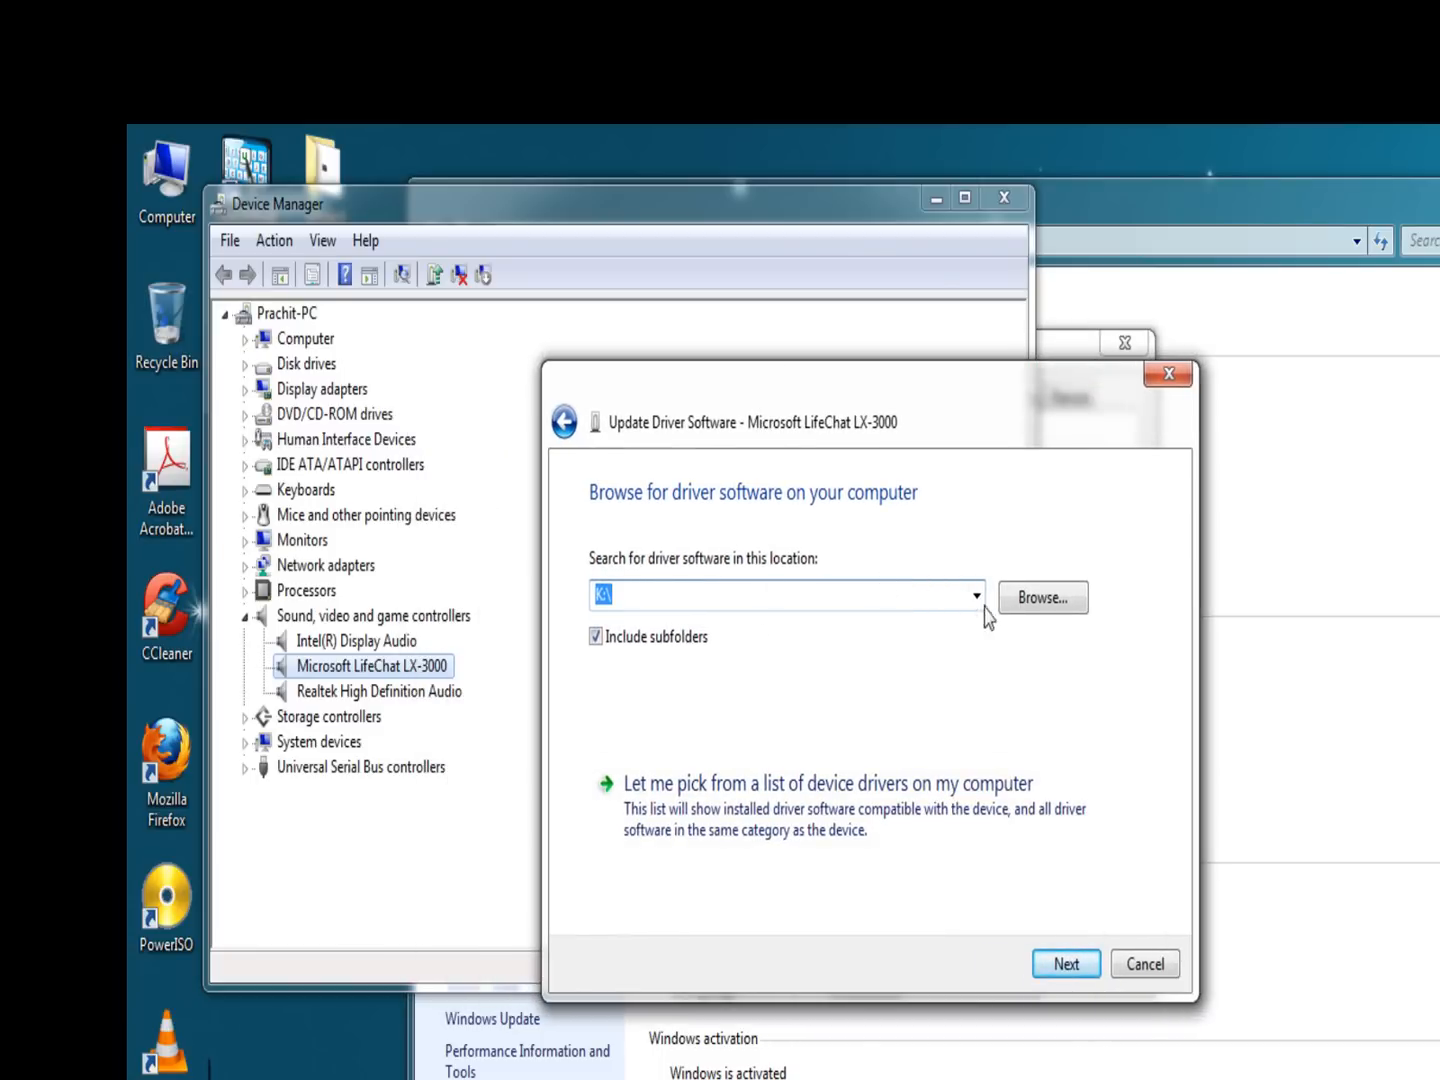
pyautogui.click(1044, 596)
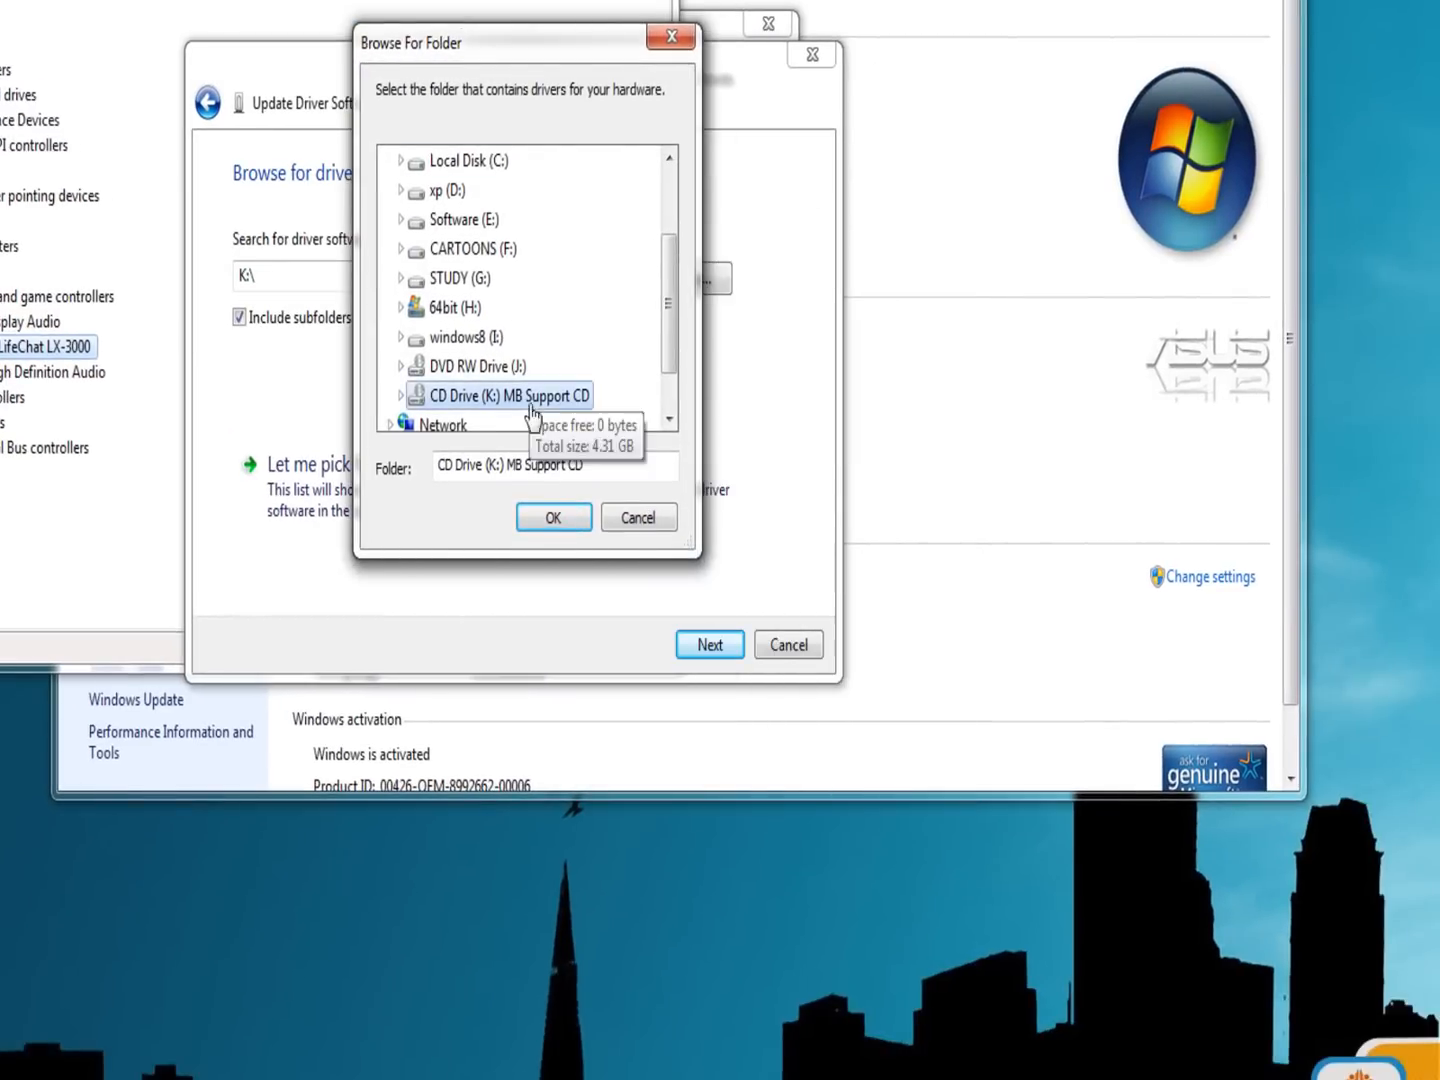
pyautogui.moveTo(524, 414)
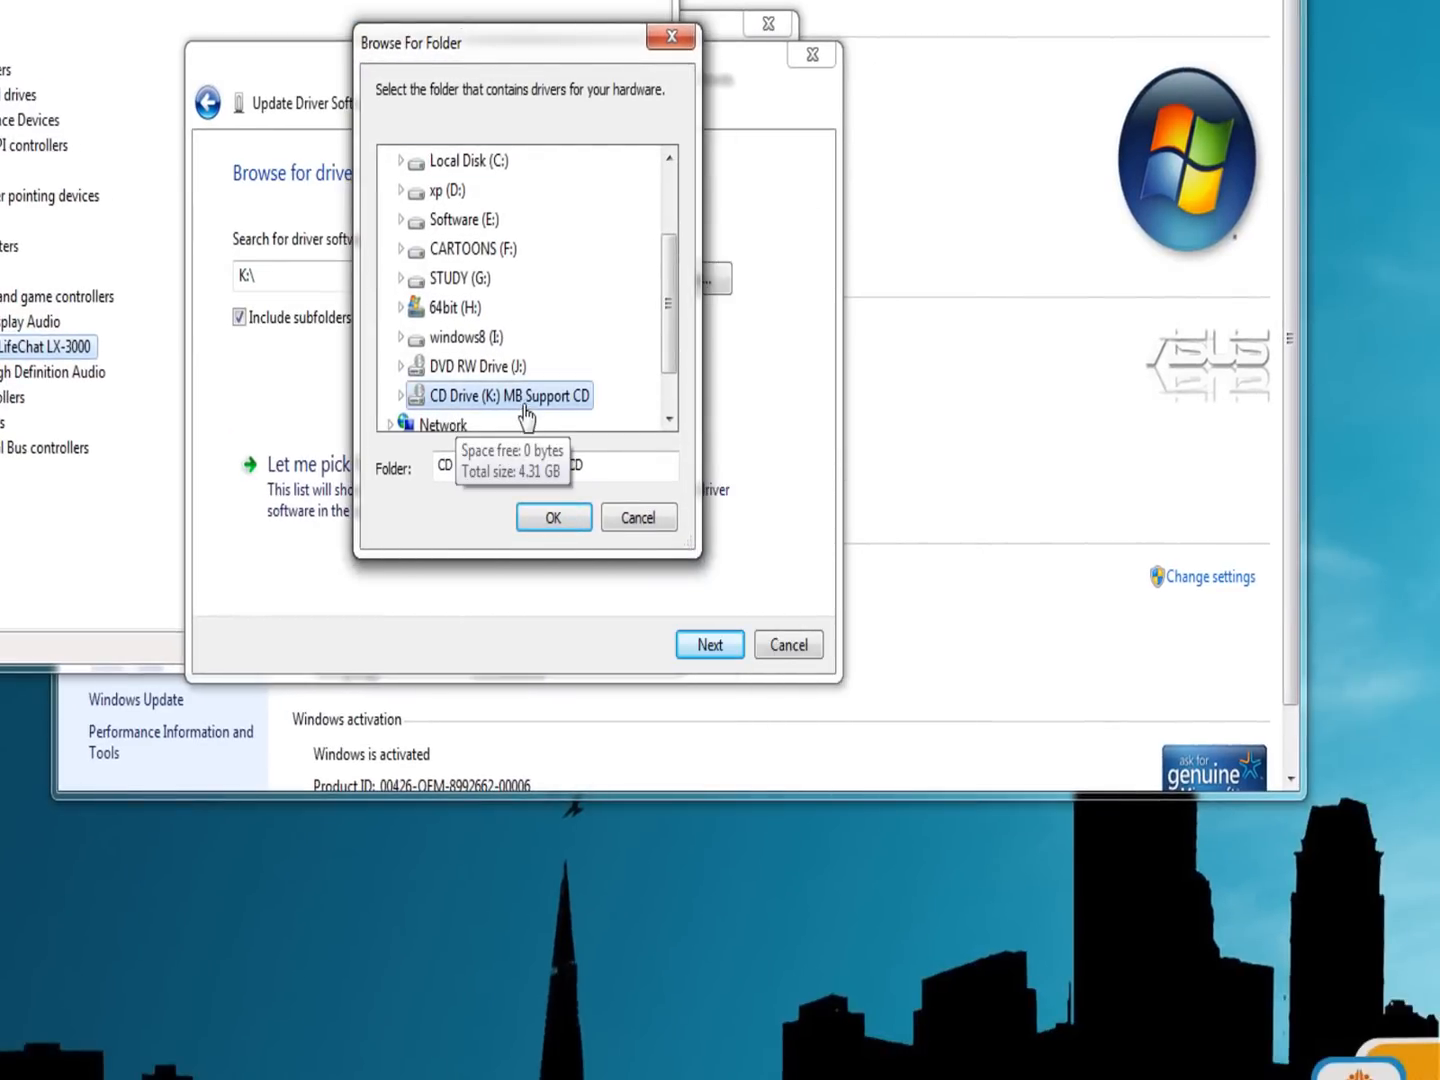
pyautogui.click(510, 396)
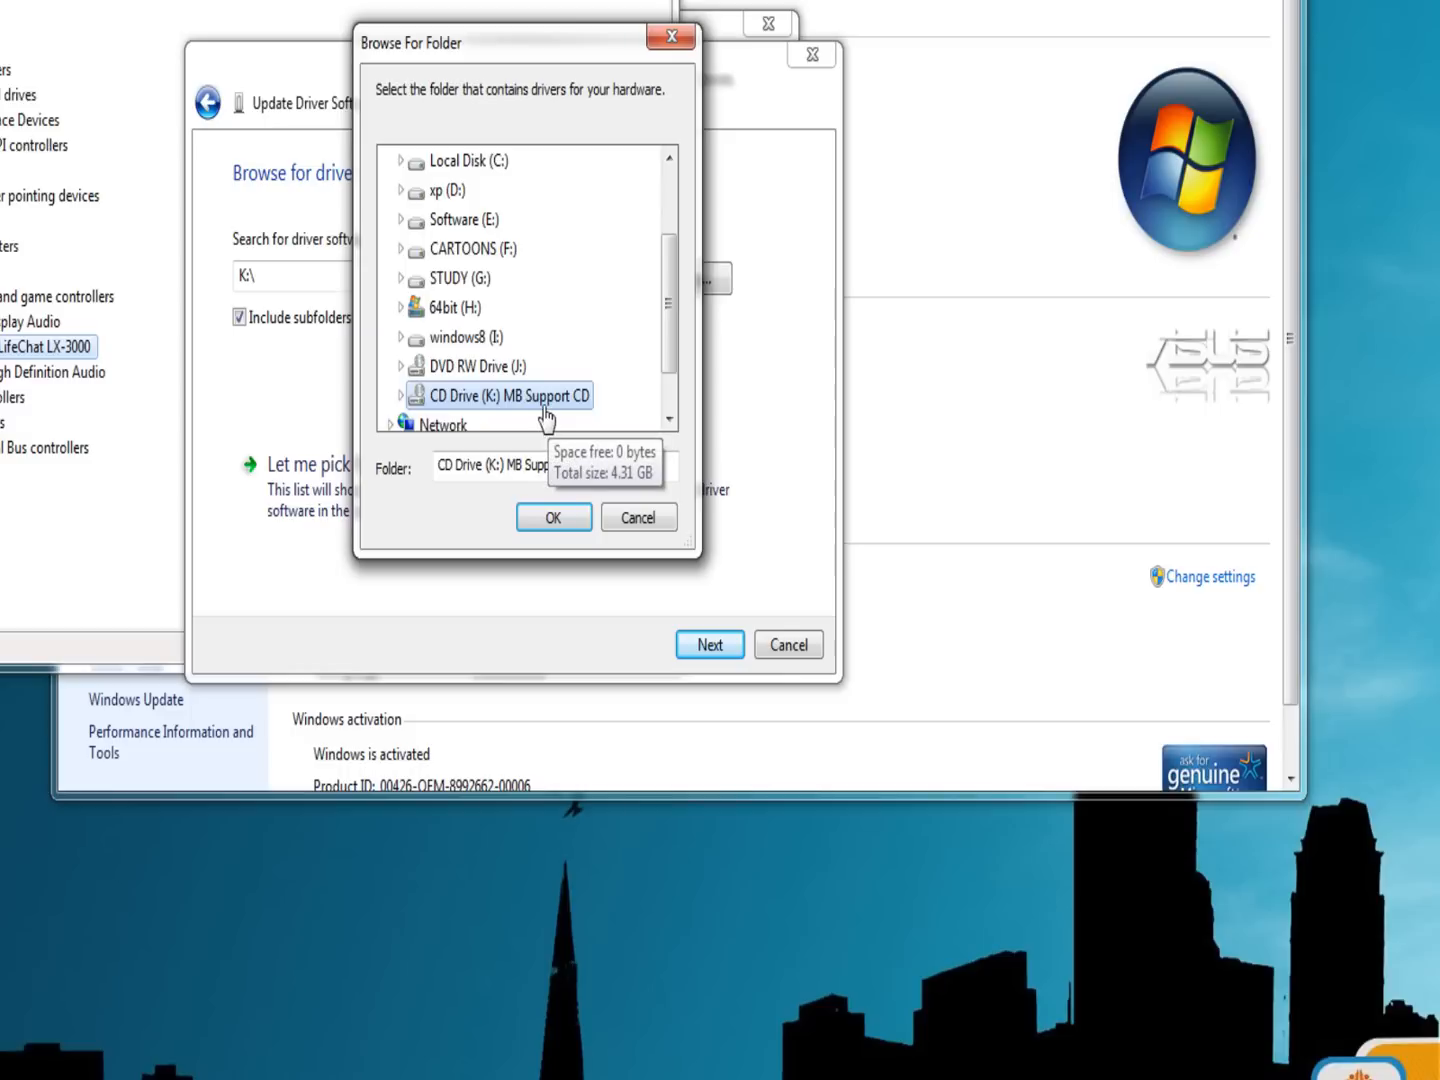
pyautogui.click(400, 396)
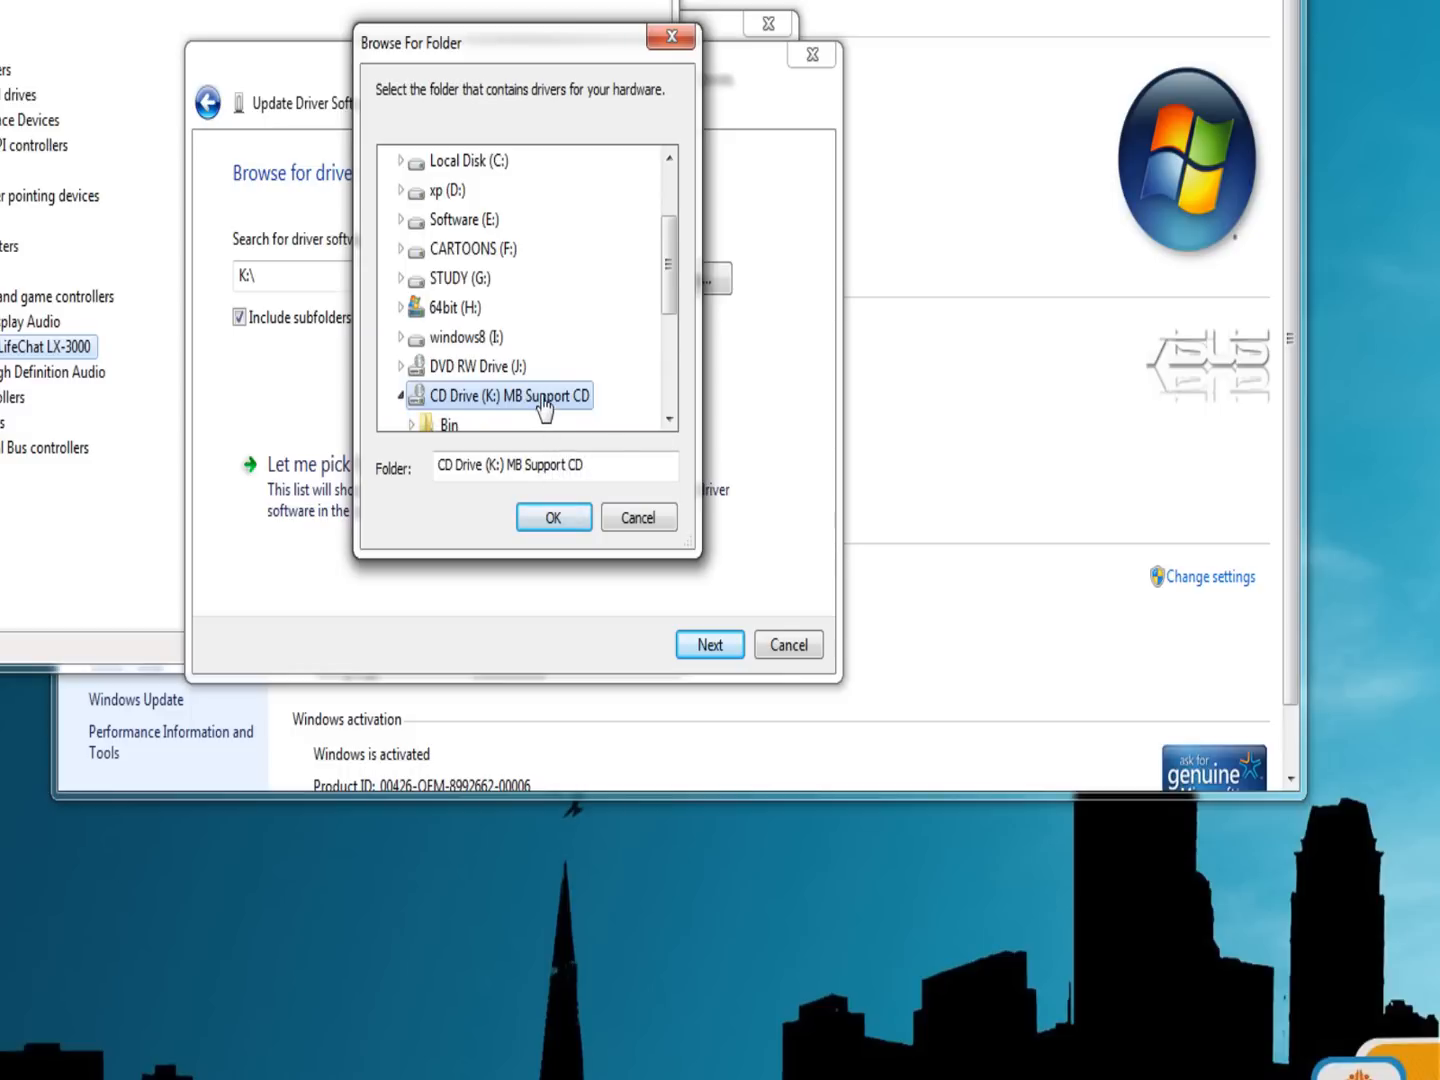
pyautogui.click(552, 516)
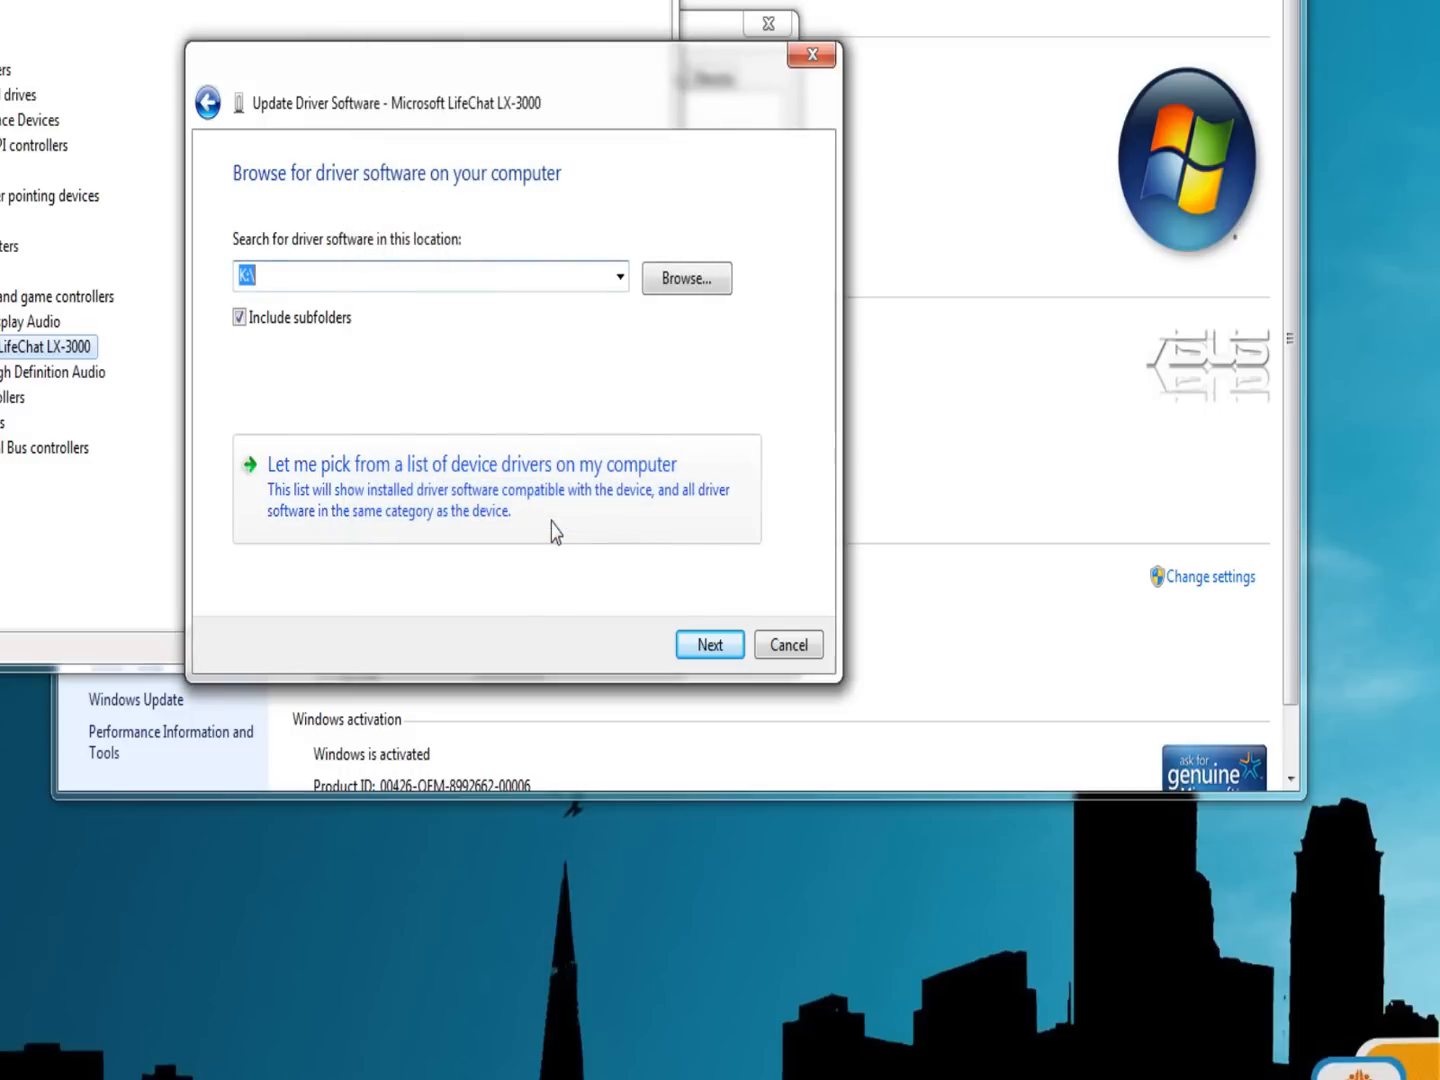
# - Search K:\ for drivers, find the best driver already installed, and close the wizard
pyautogui.click(708, 644)
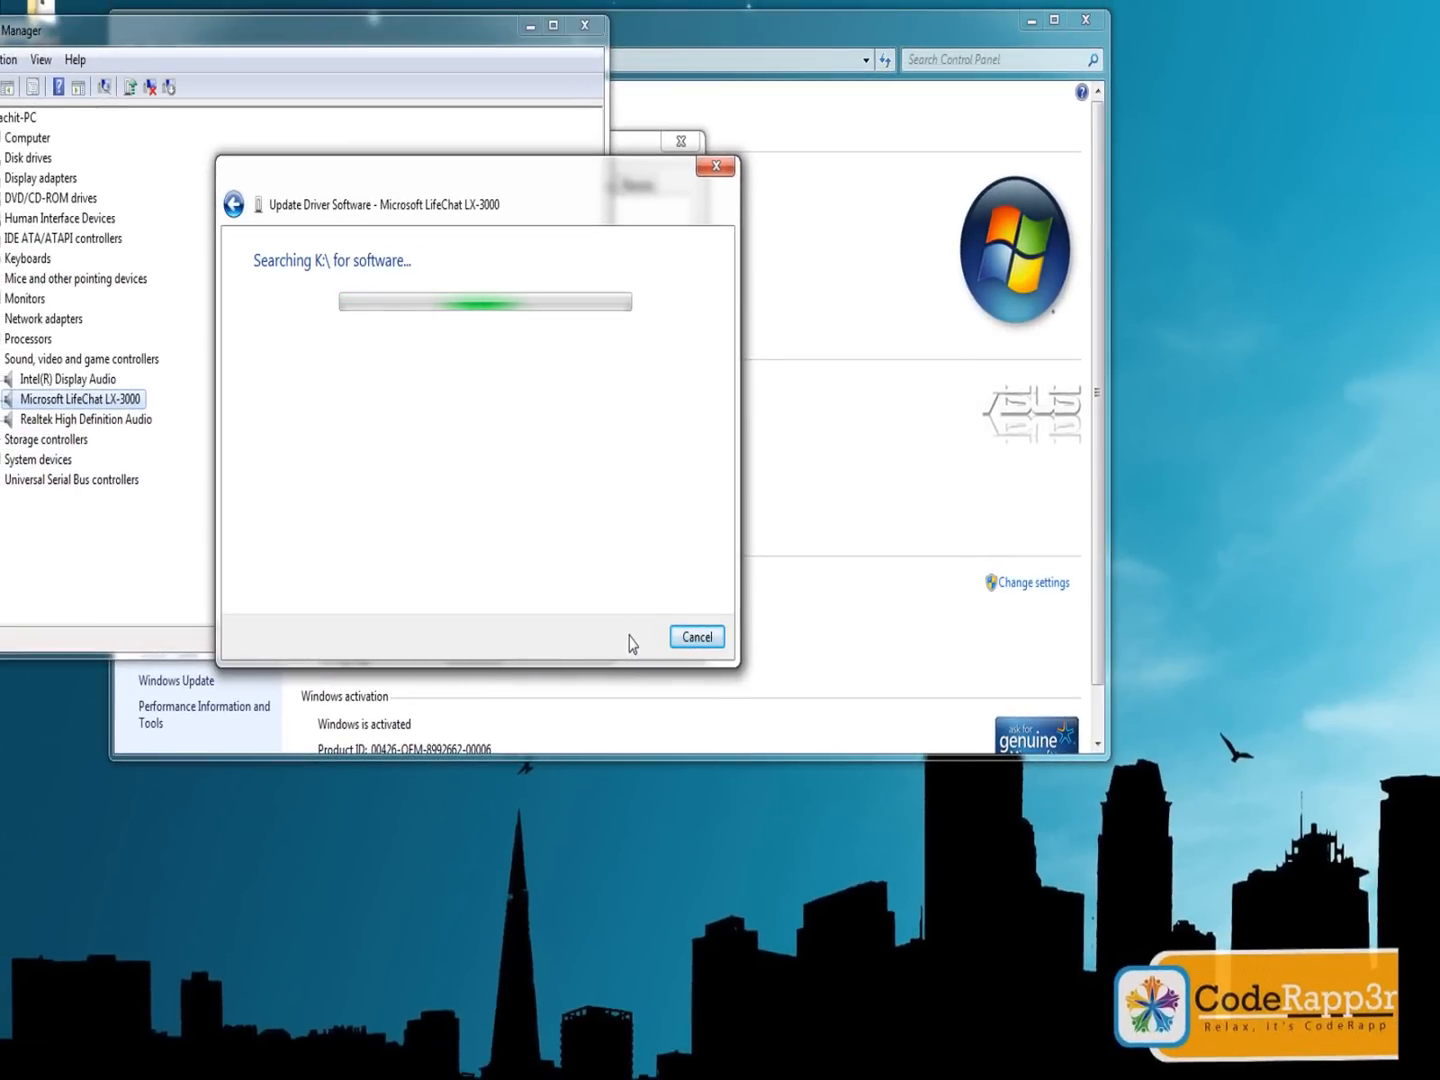
pyautogui.moveTo(316, 416)
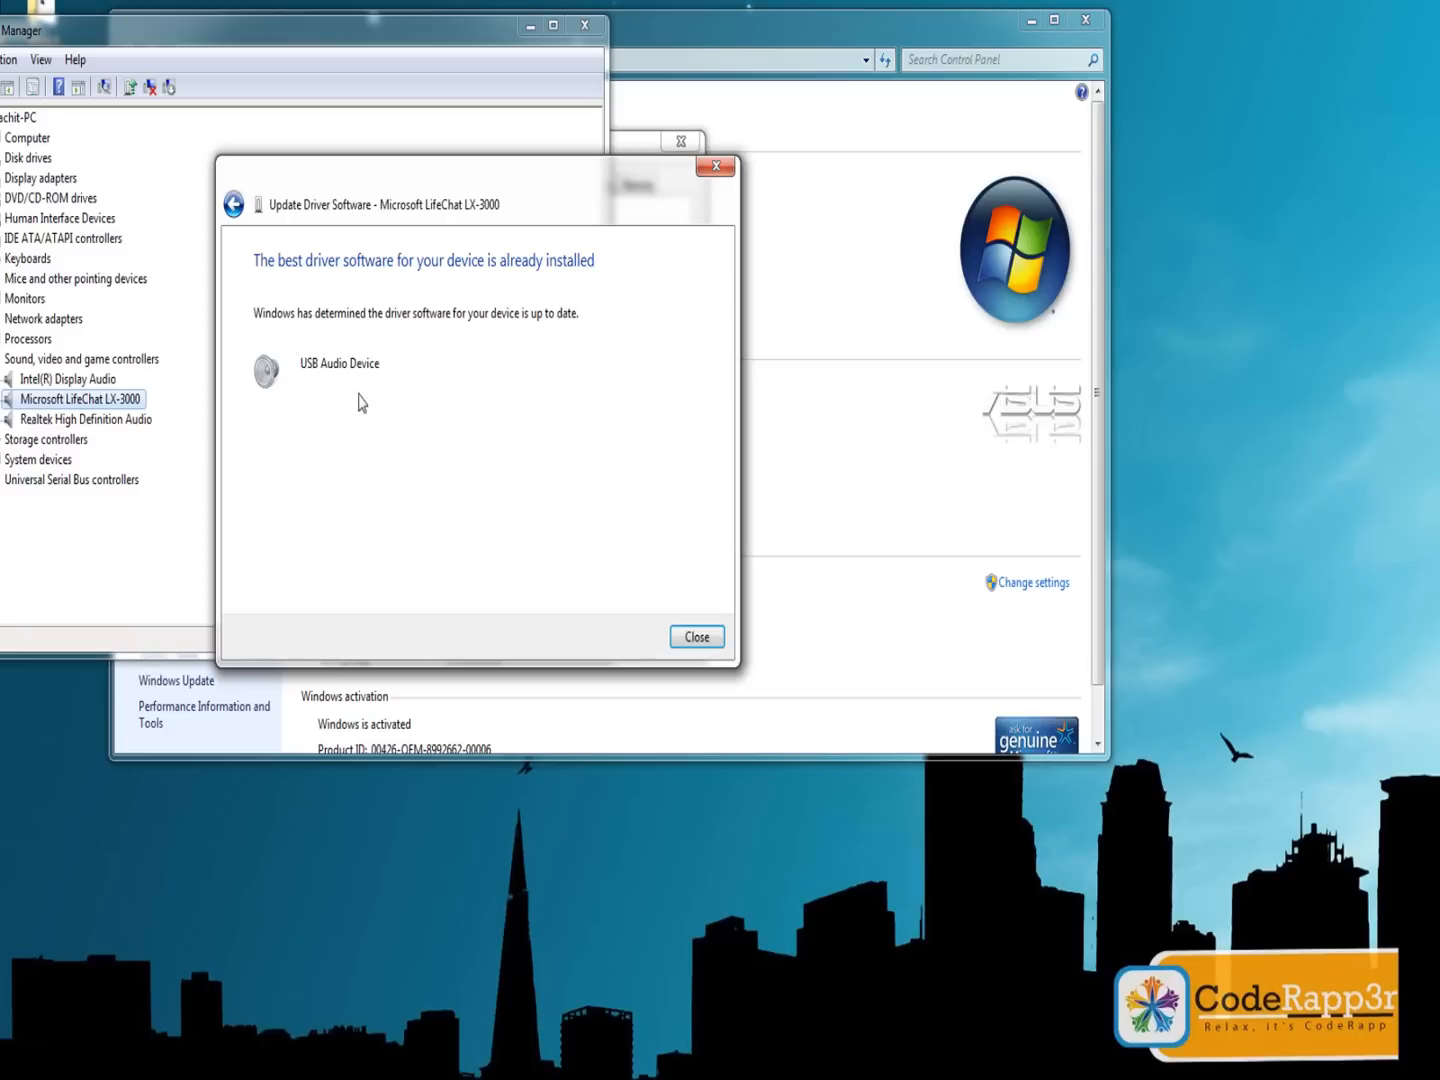
pyautogui.moveTo(374, 332)
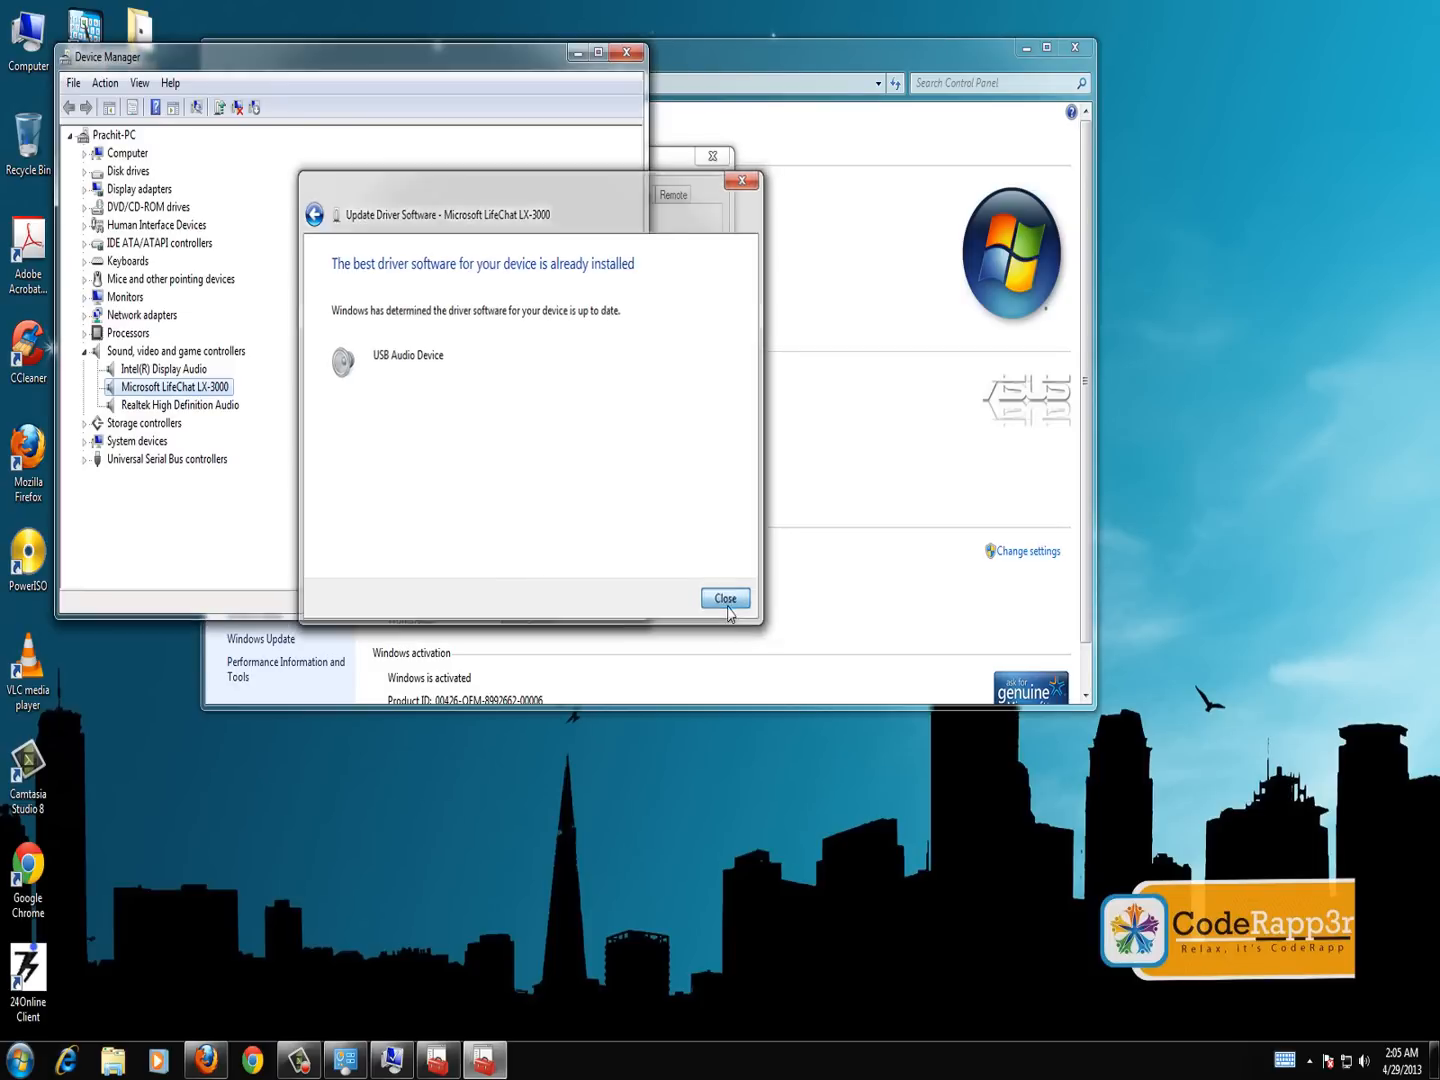
pyautogui.click(724, 598)
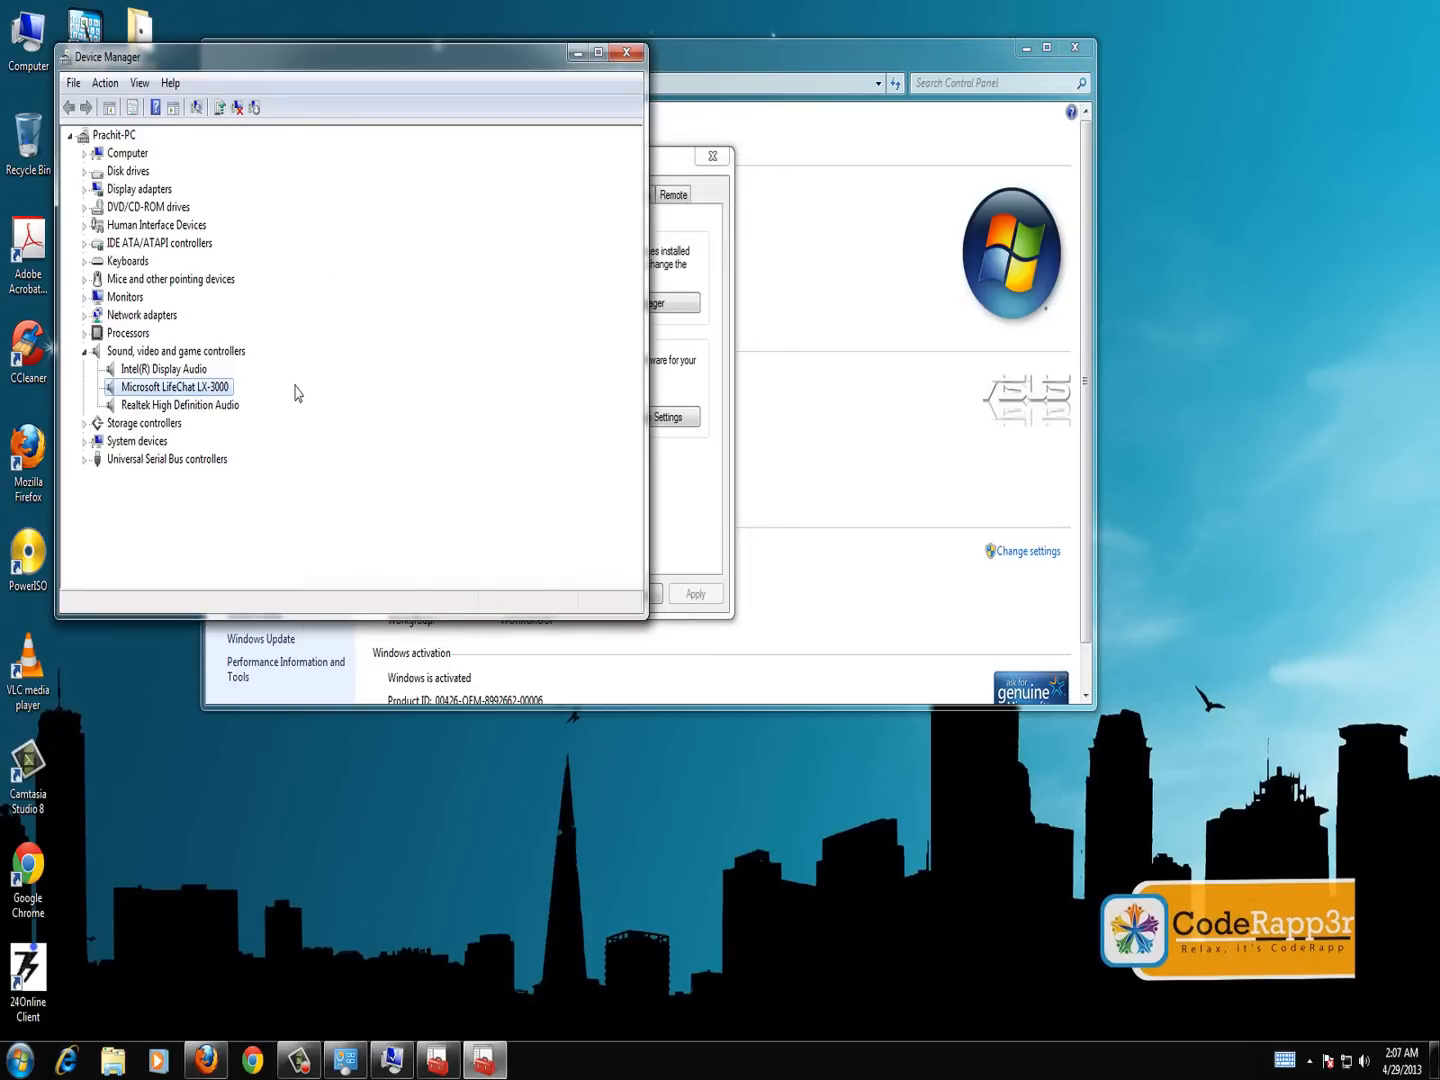
pyautogui.moveTo(280, 396)
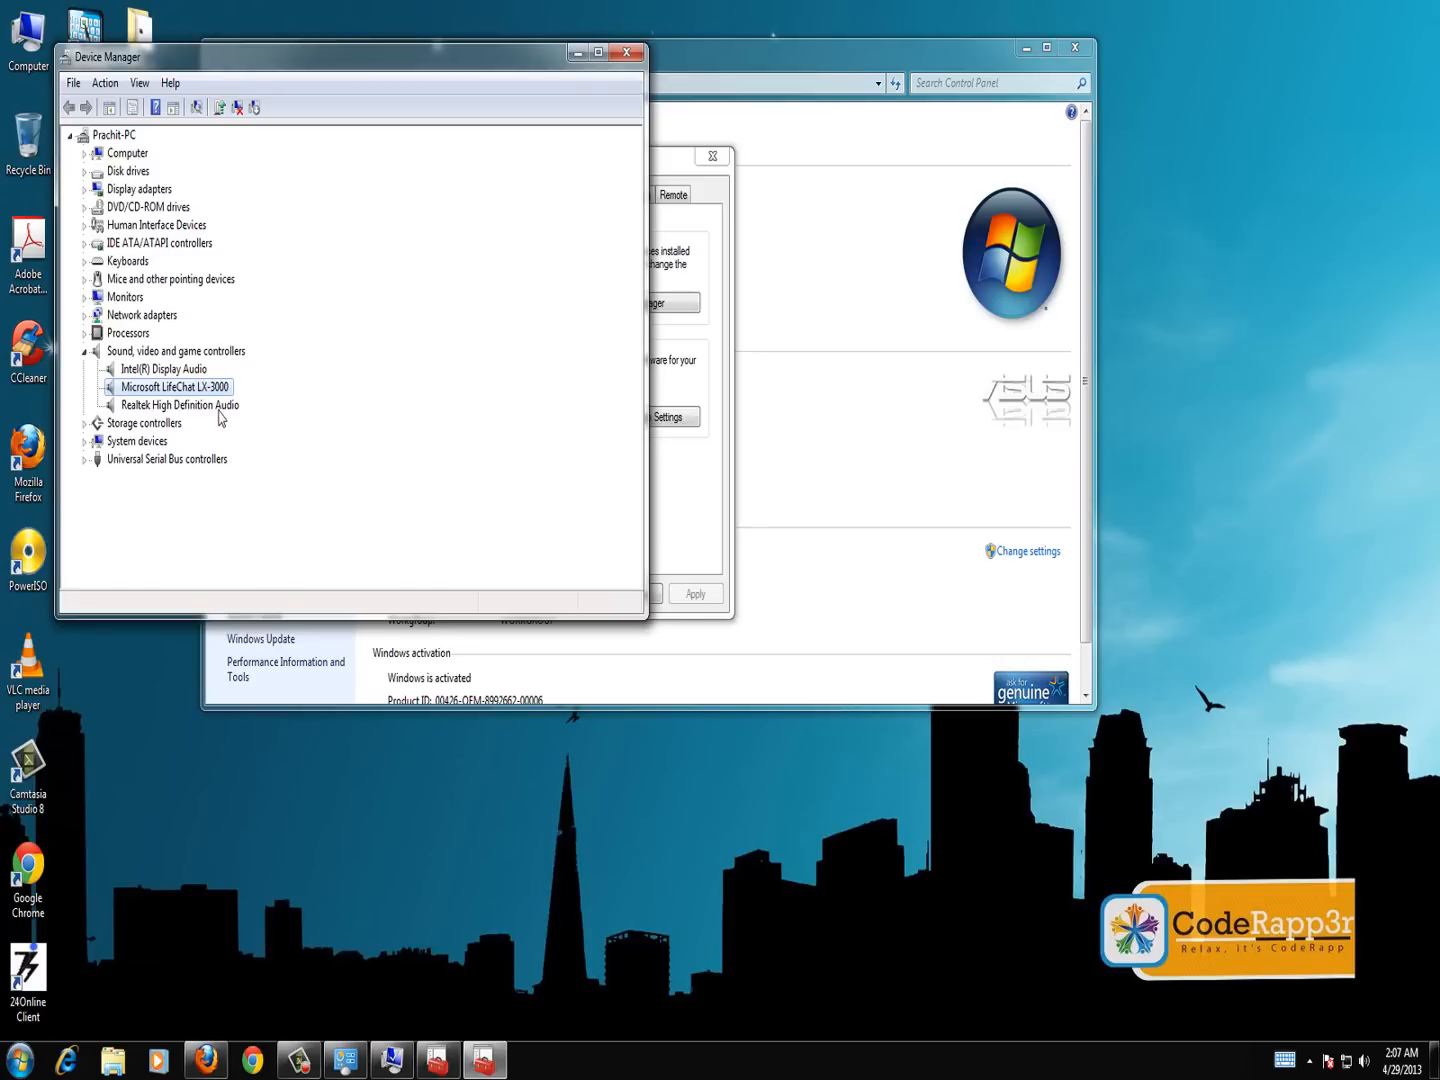
pyautogui.moveTo(218, 400)
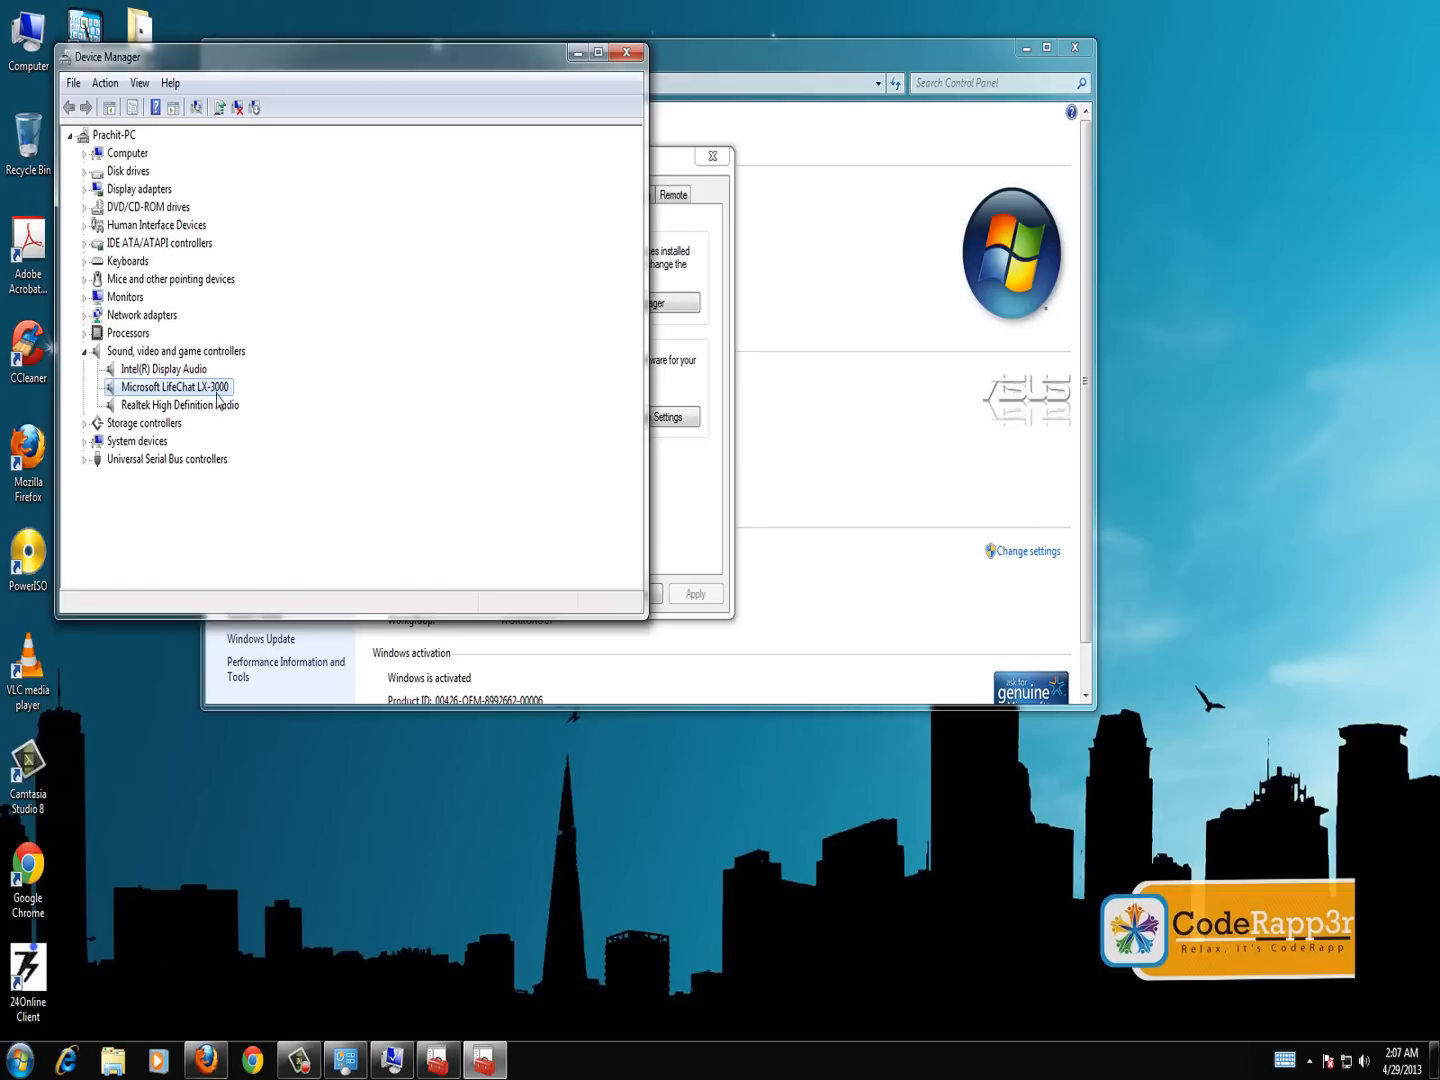
pyautogui.moveTo(190, 408)
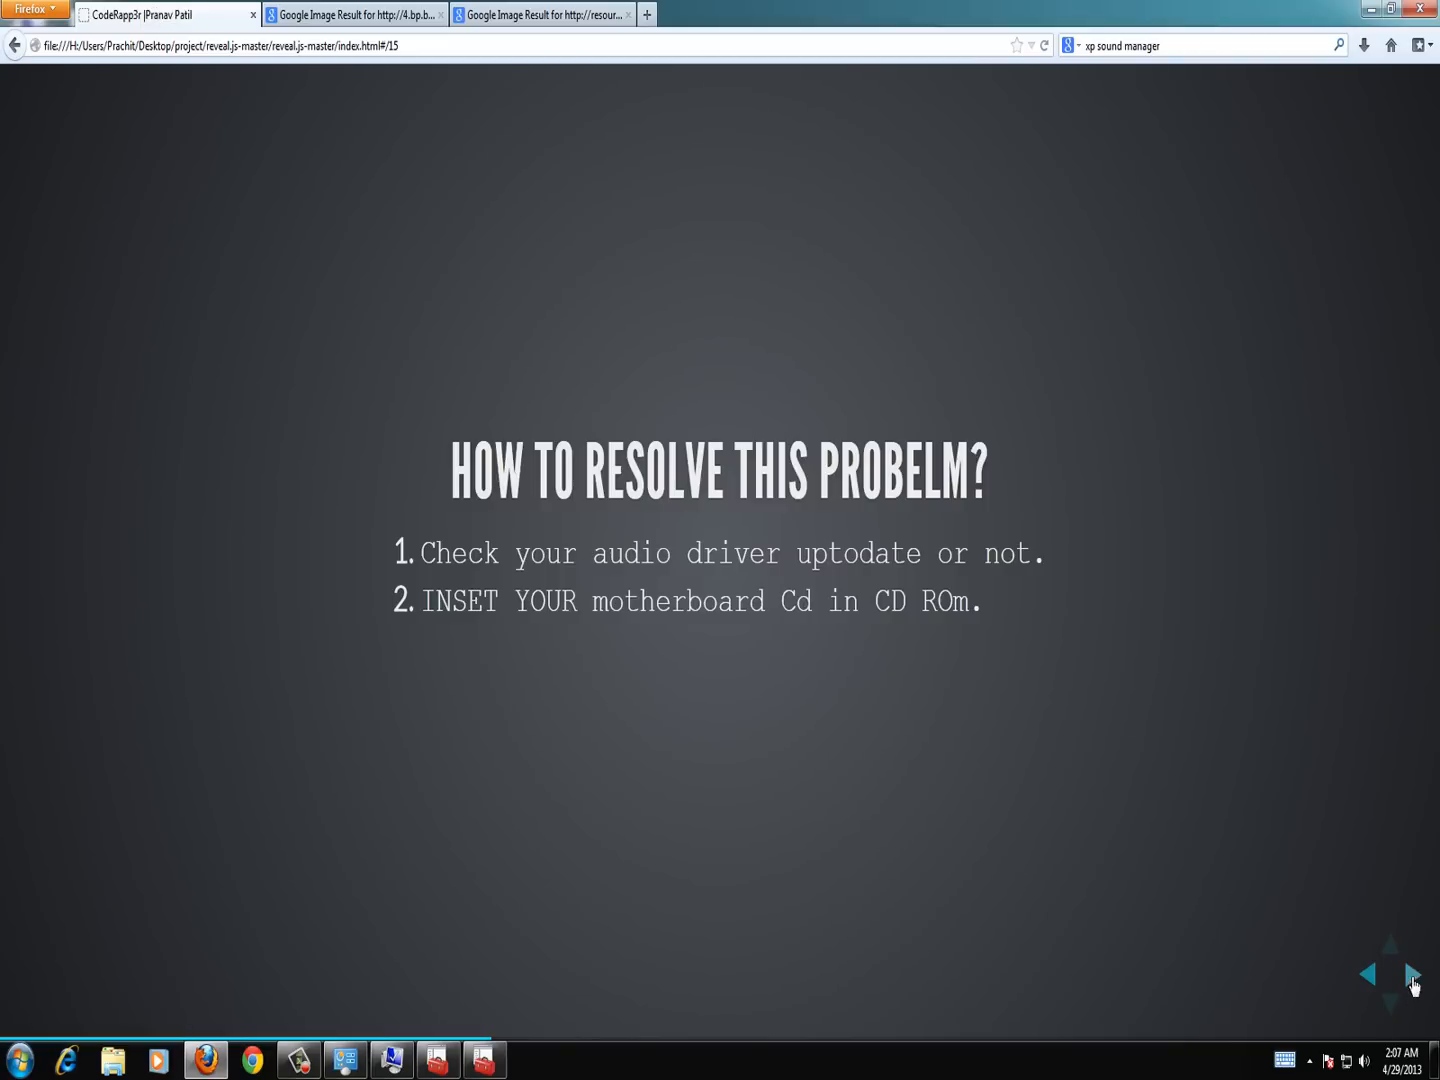
# - Advance to slide 16, 'Make your headphone default device'
pyautogui.click(1408, 974)
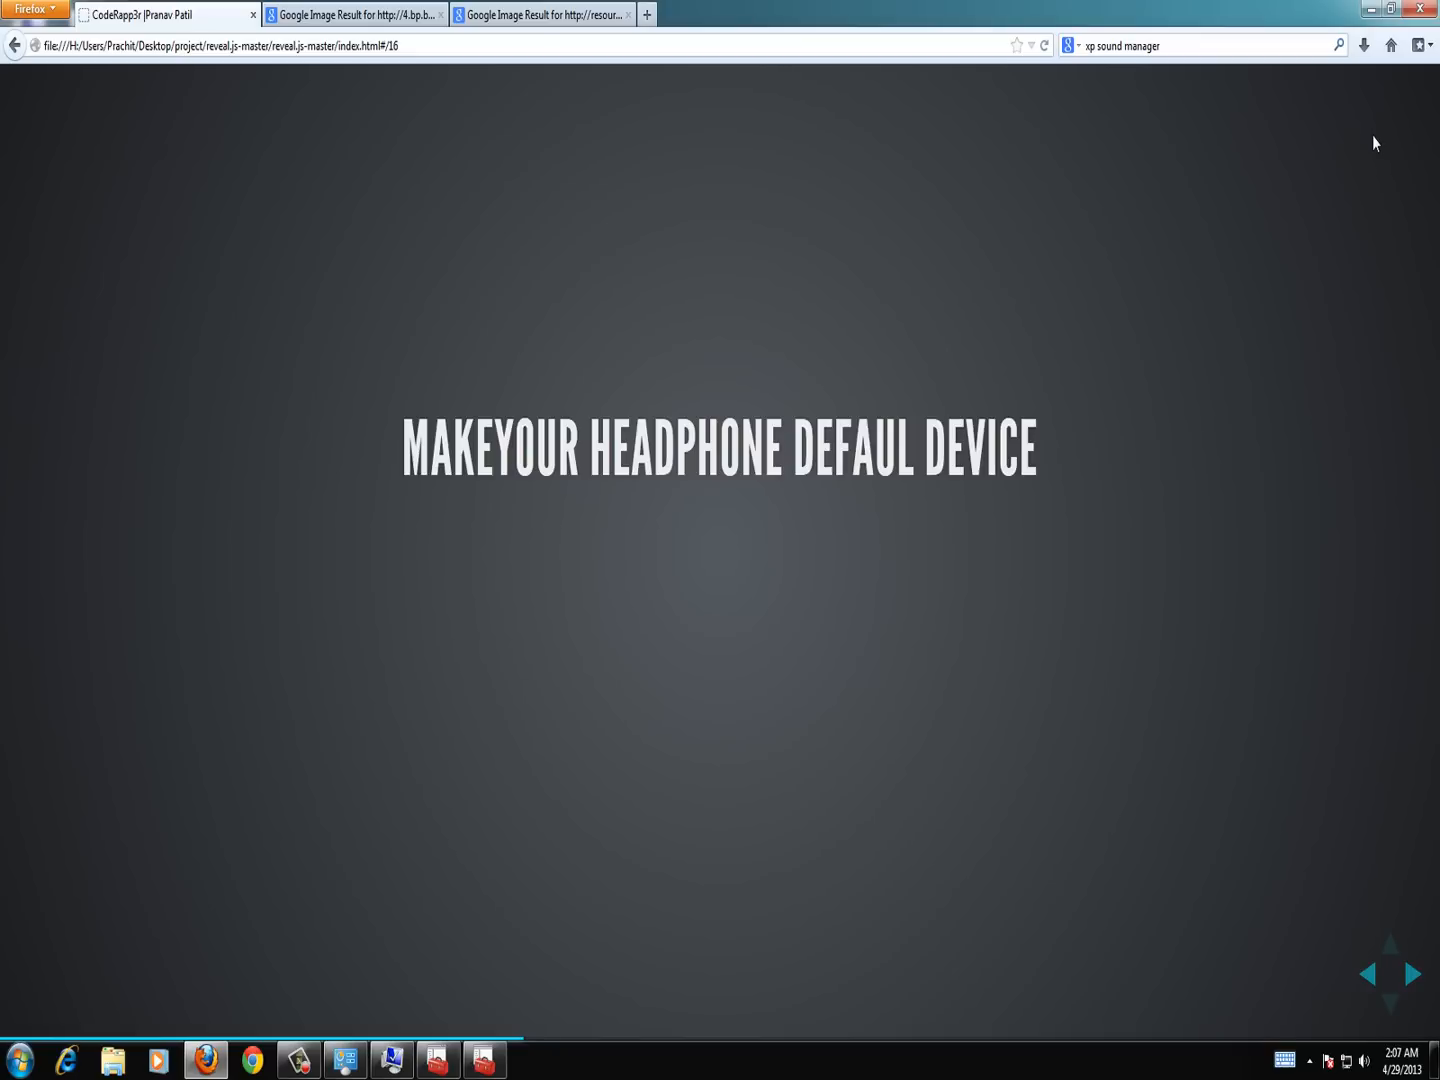
pyautogui.click(1406, 974)
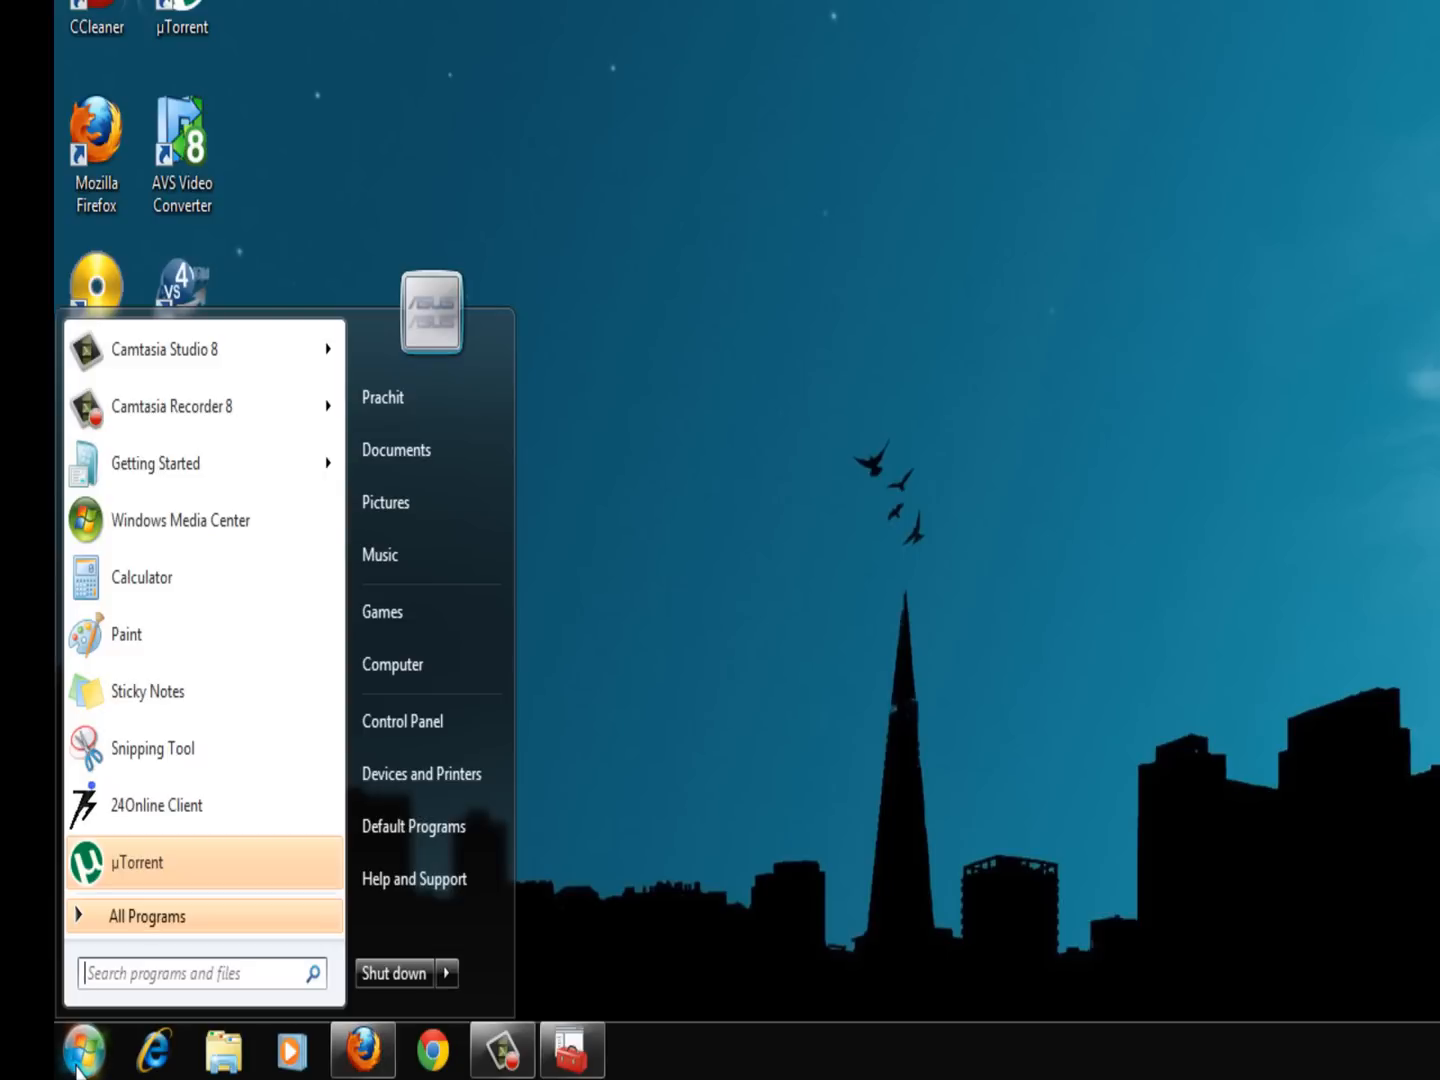
pyautogui.moveTo(300, 972)
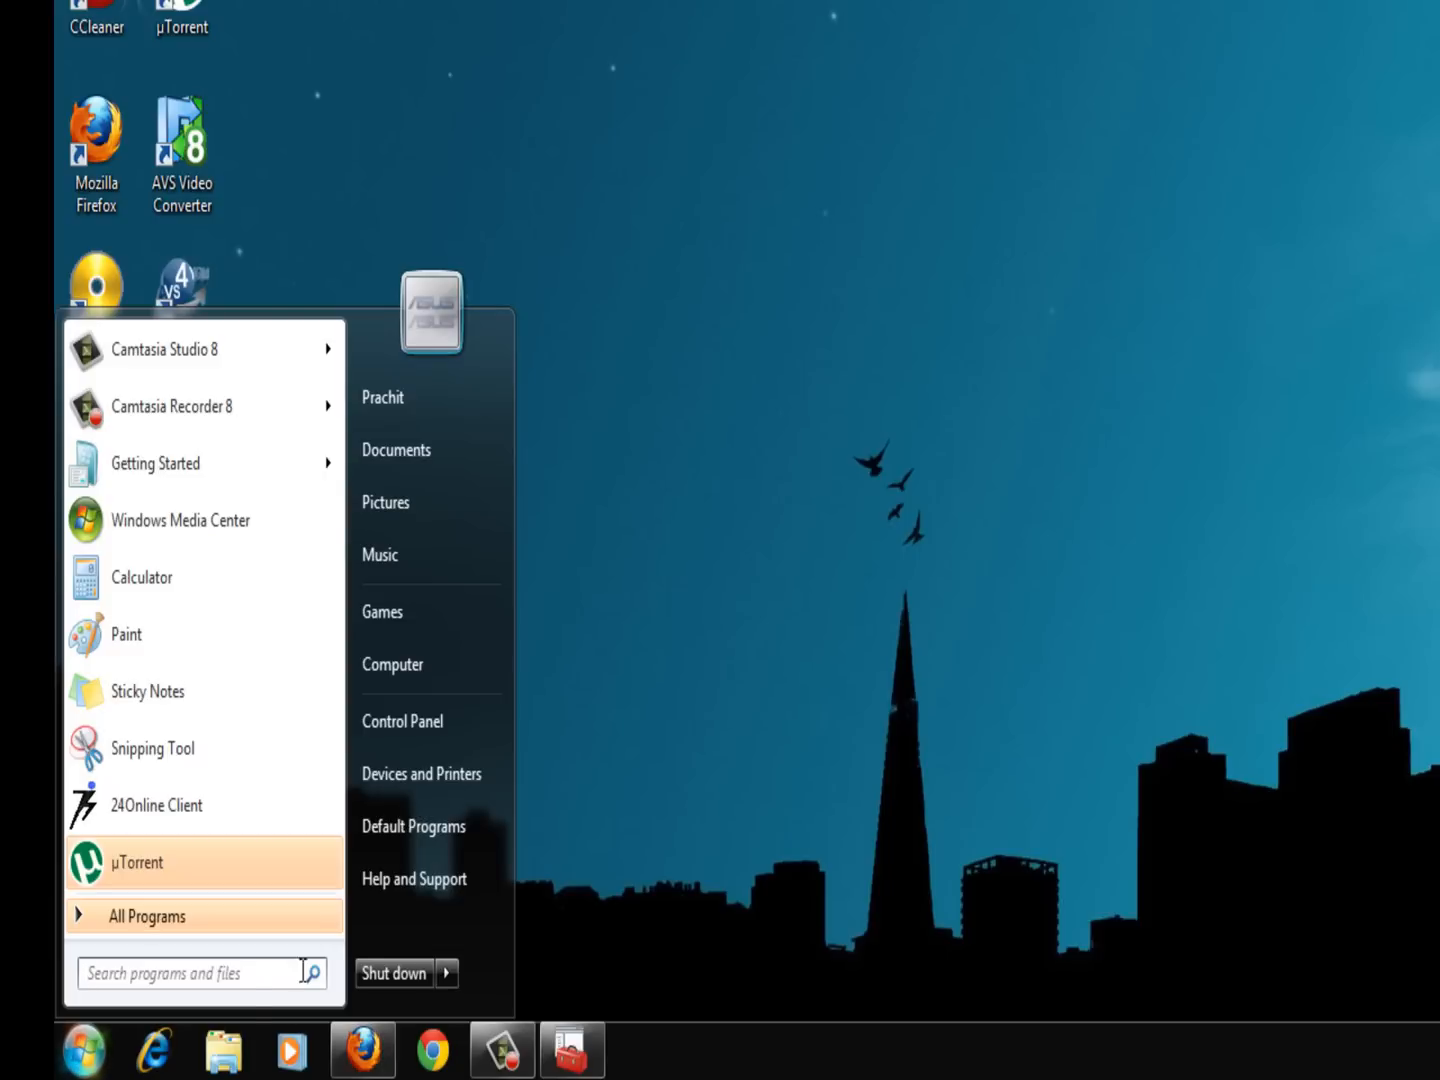
# - View the Sound dialog via Control Panel > Hardware and Sound, then close it back to Control Panel home
pyautogui.click(402, 720)
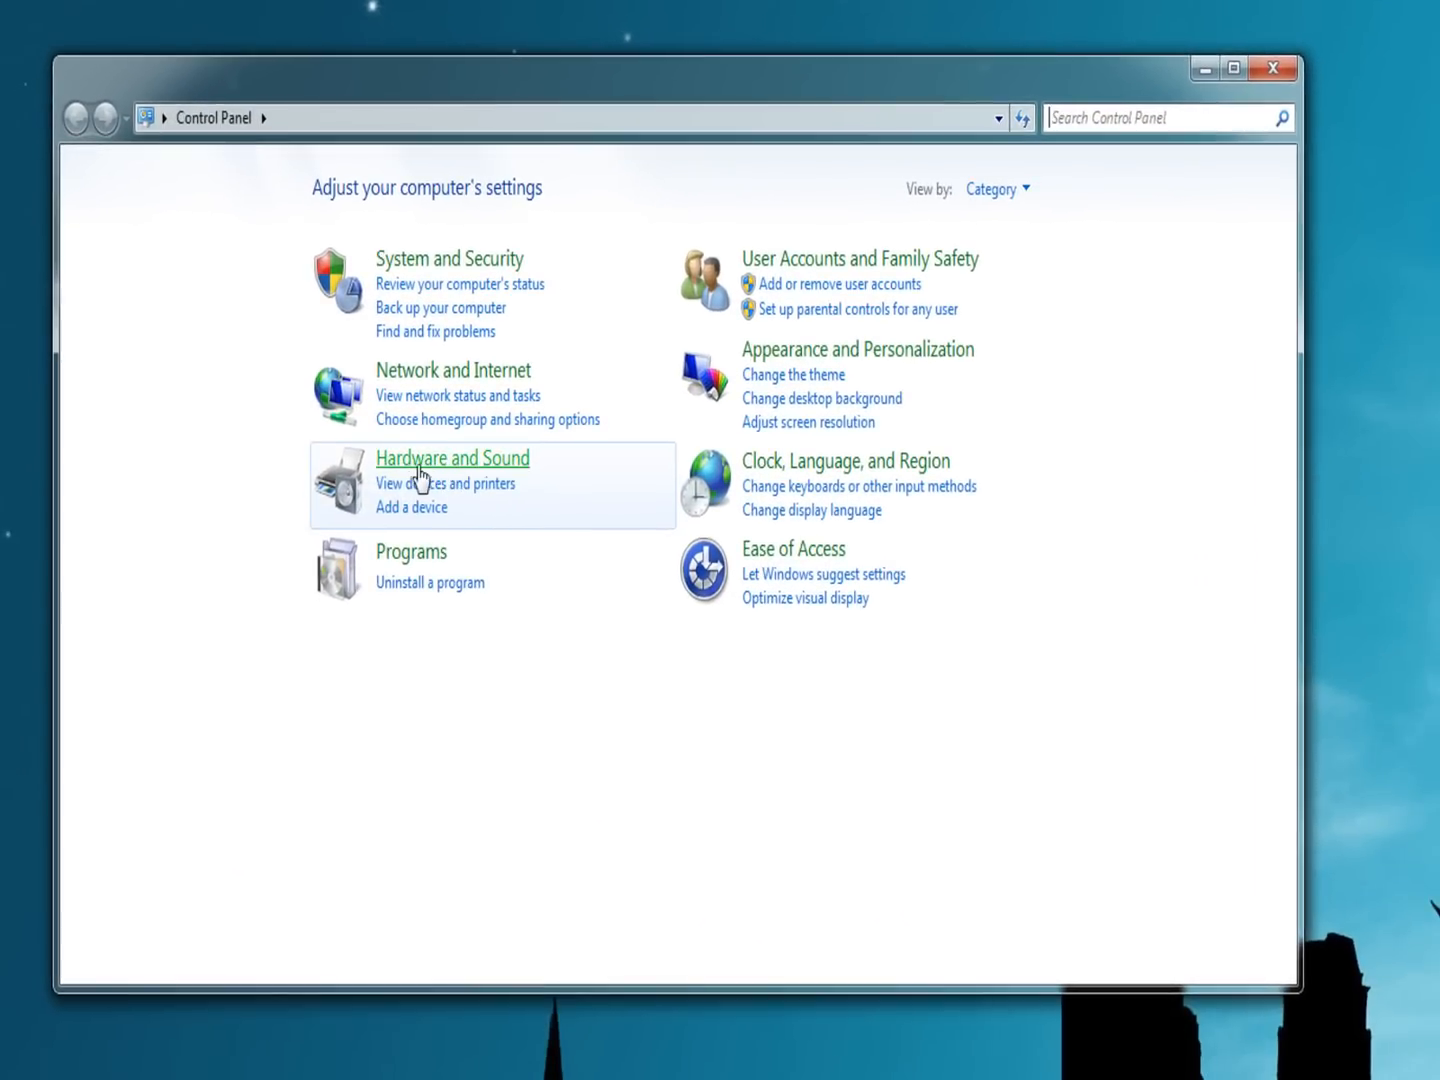
pyautogui.click(452, 458)
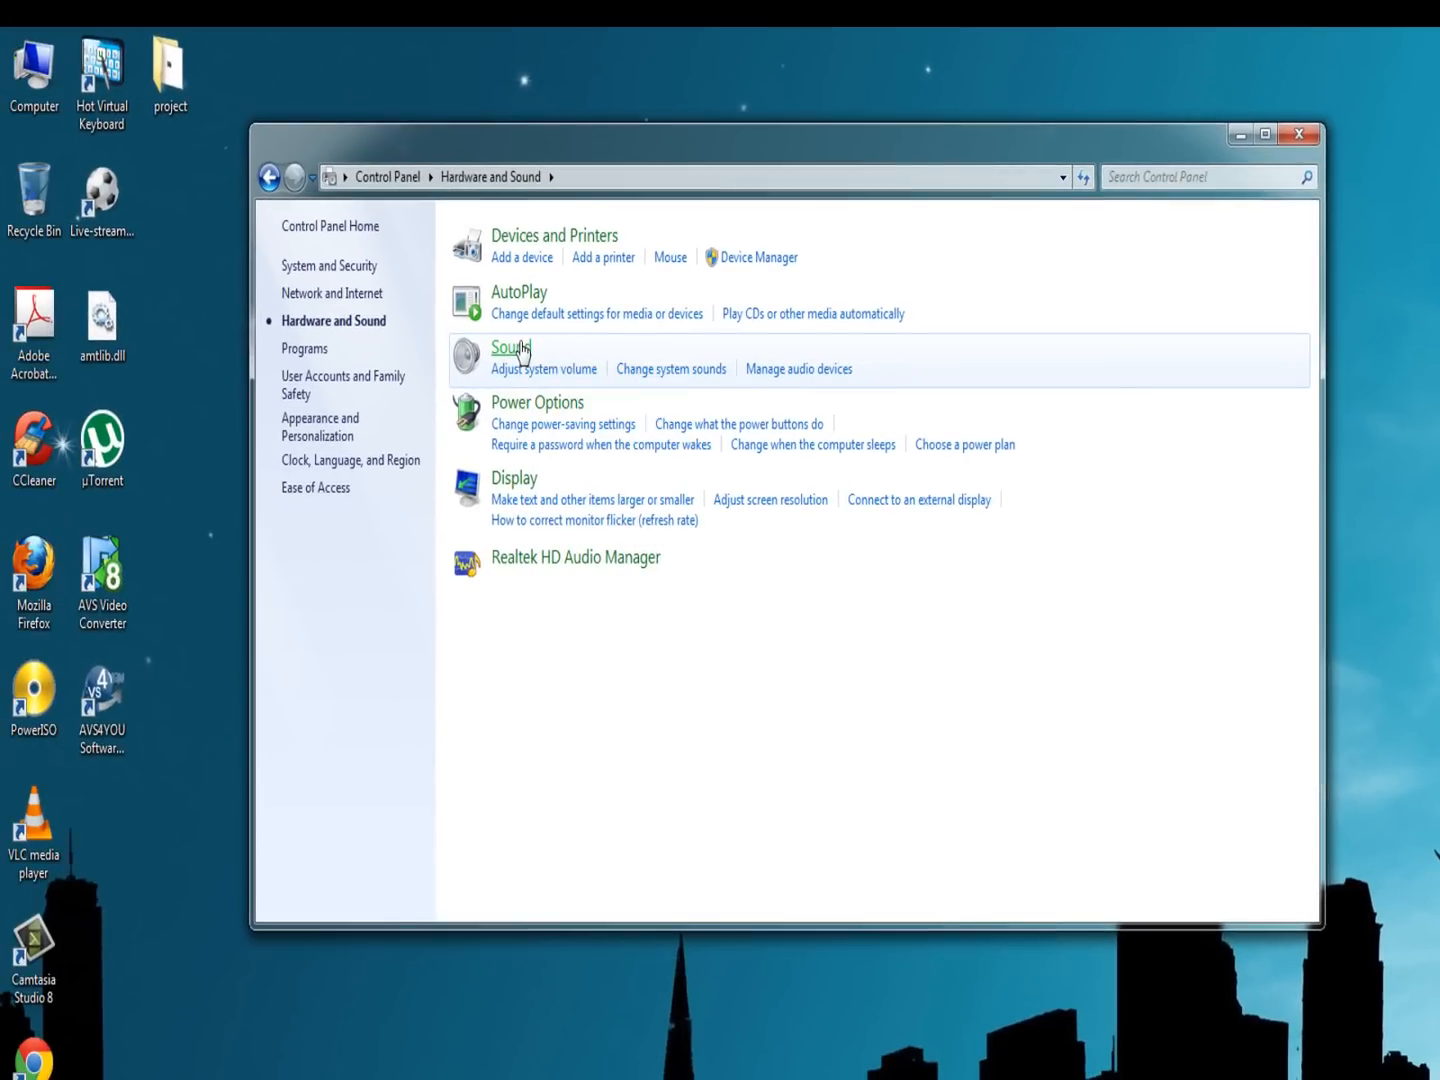
pyautogui.click(510, 348)
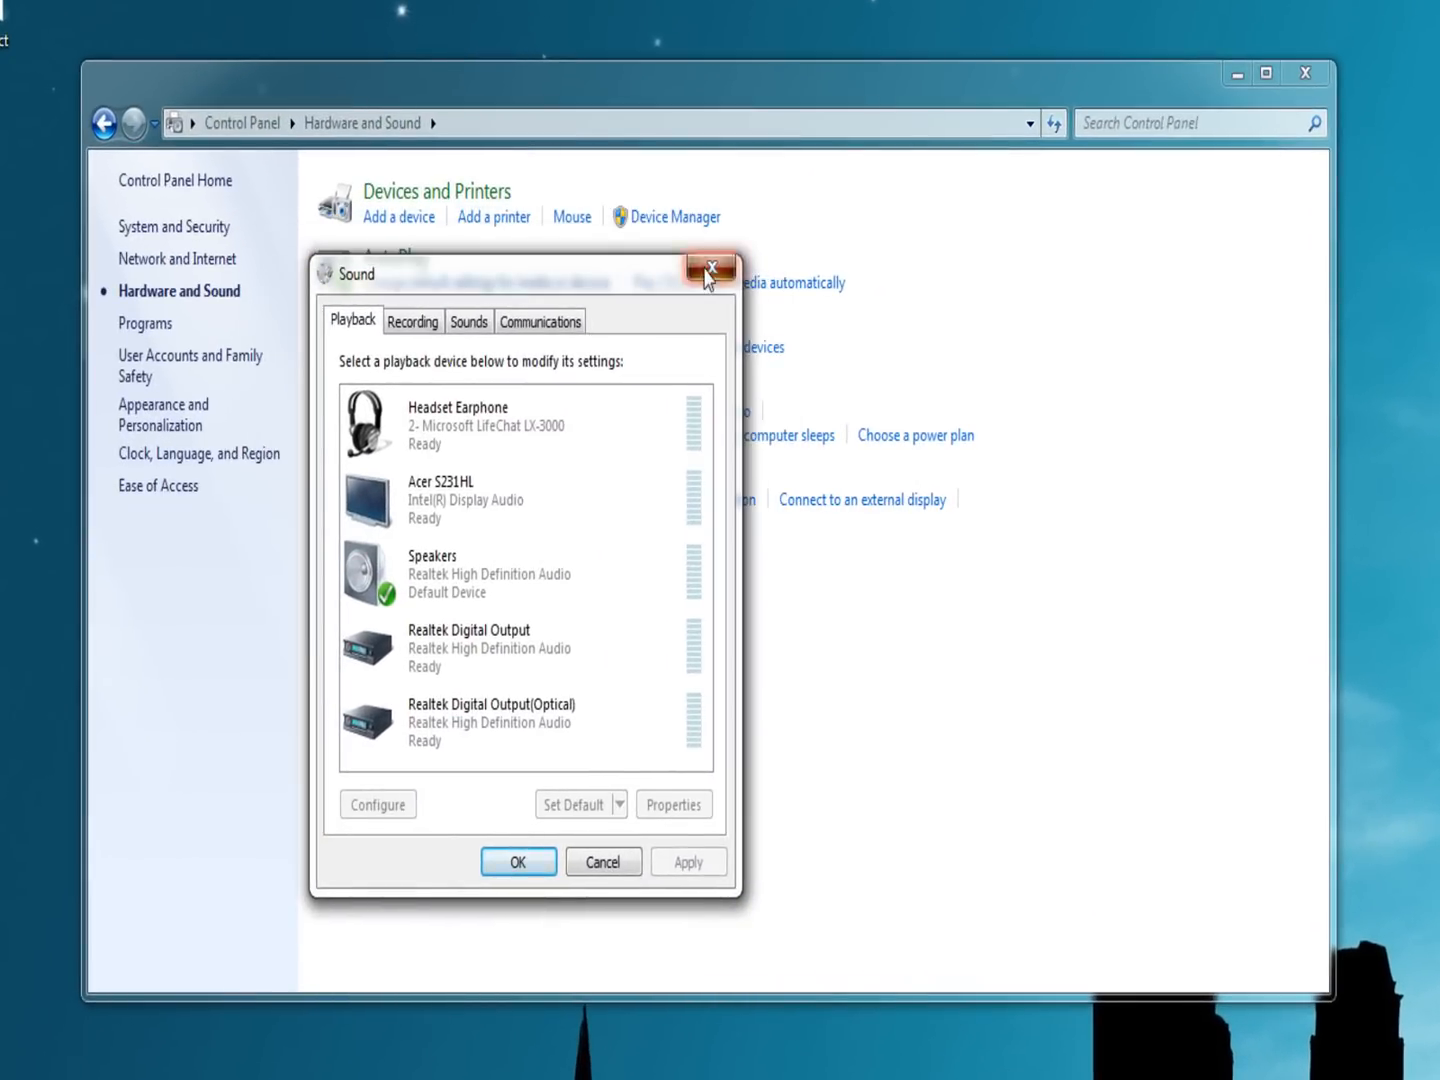
pyautogui.click(708, 268)
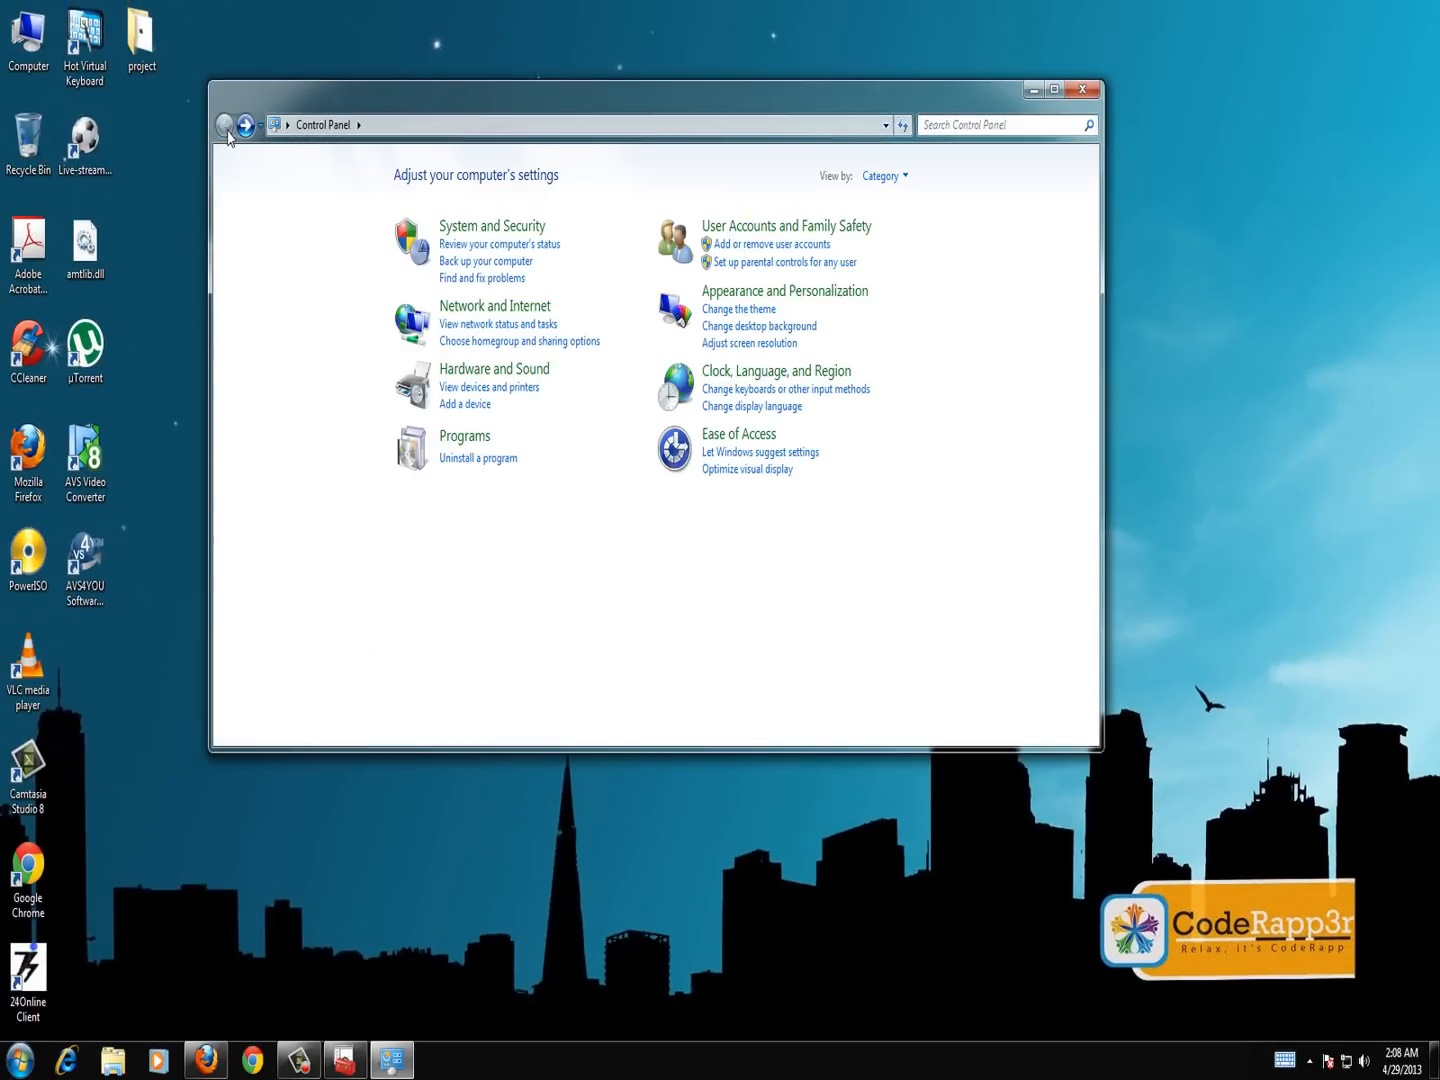
pyautogui.moveTo(556, 376)
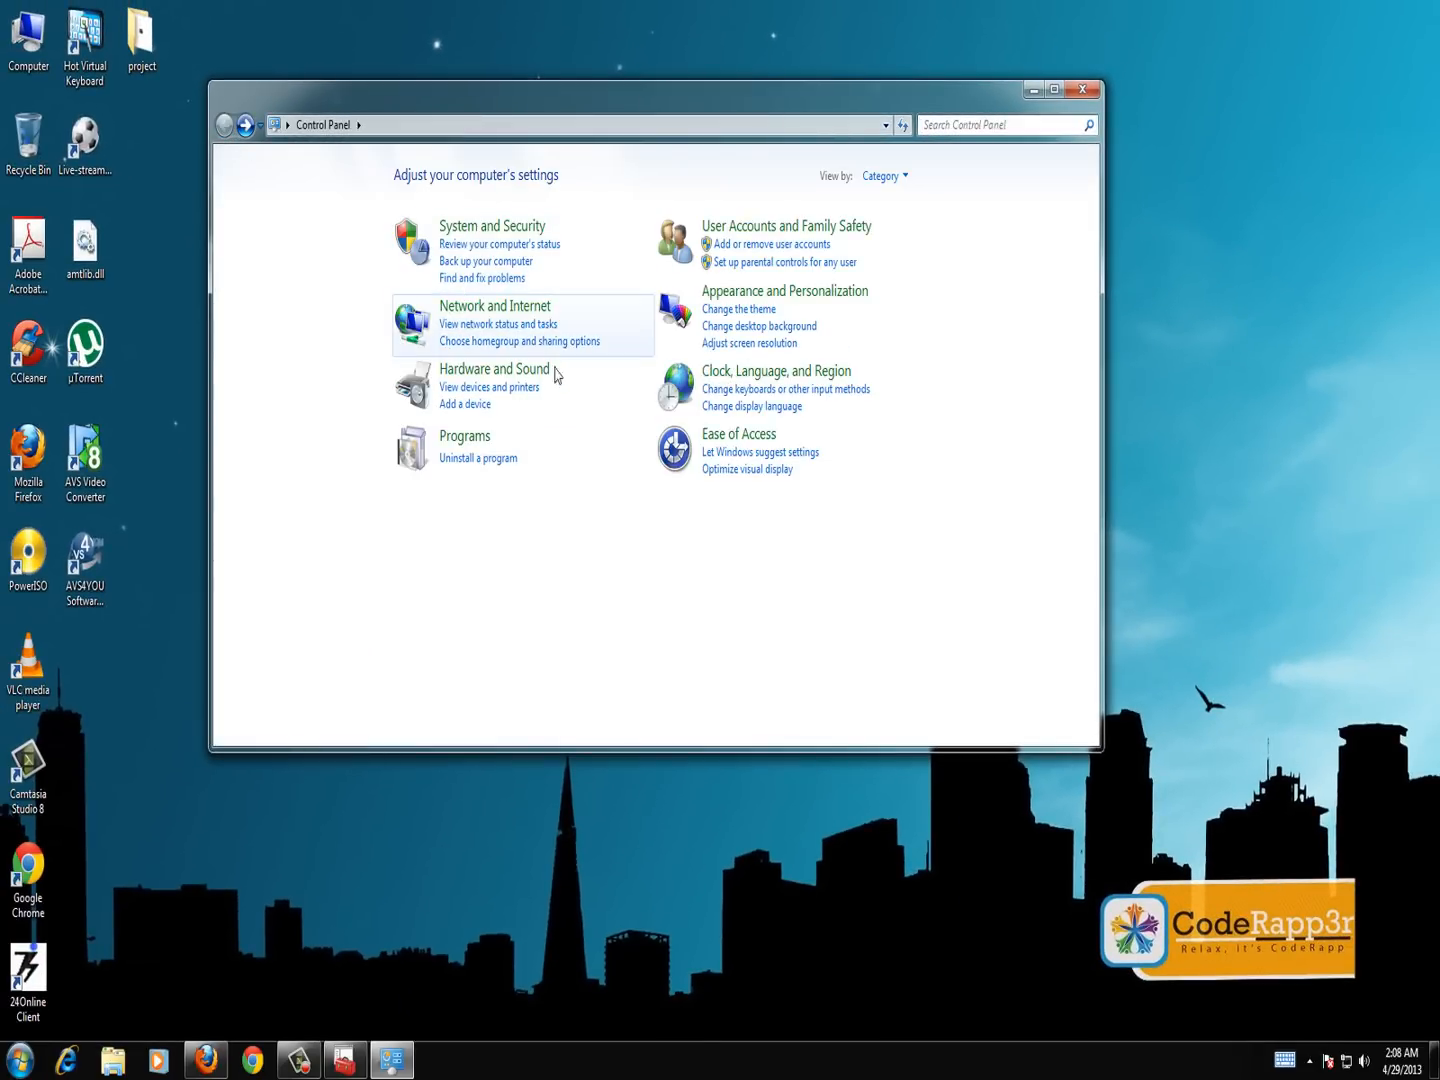
# - Switch Control Panel to Large icons view and choose the Sound item
pyautogui.click(884, 176)
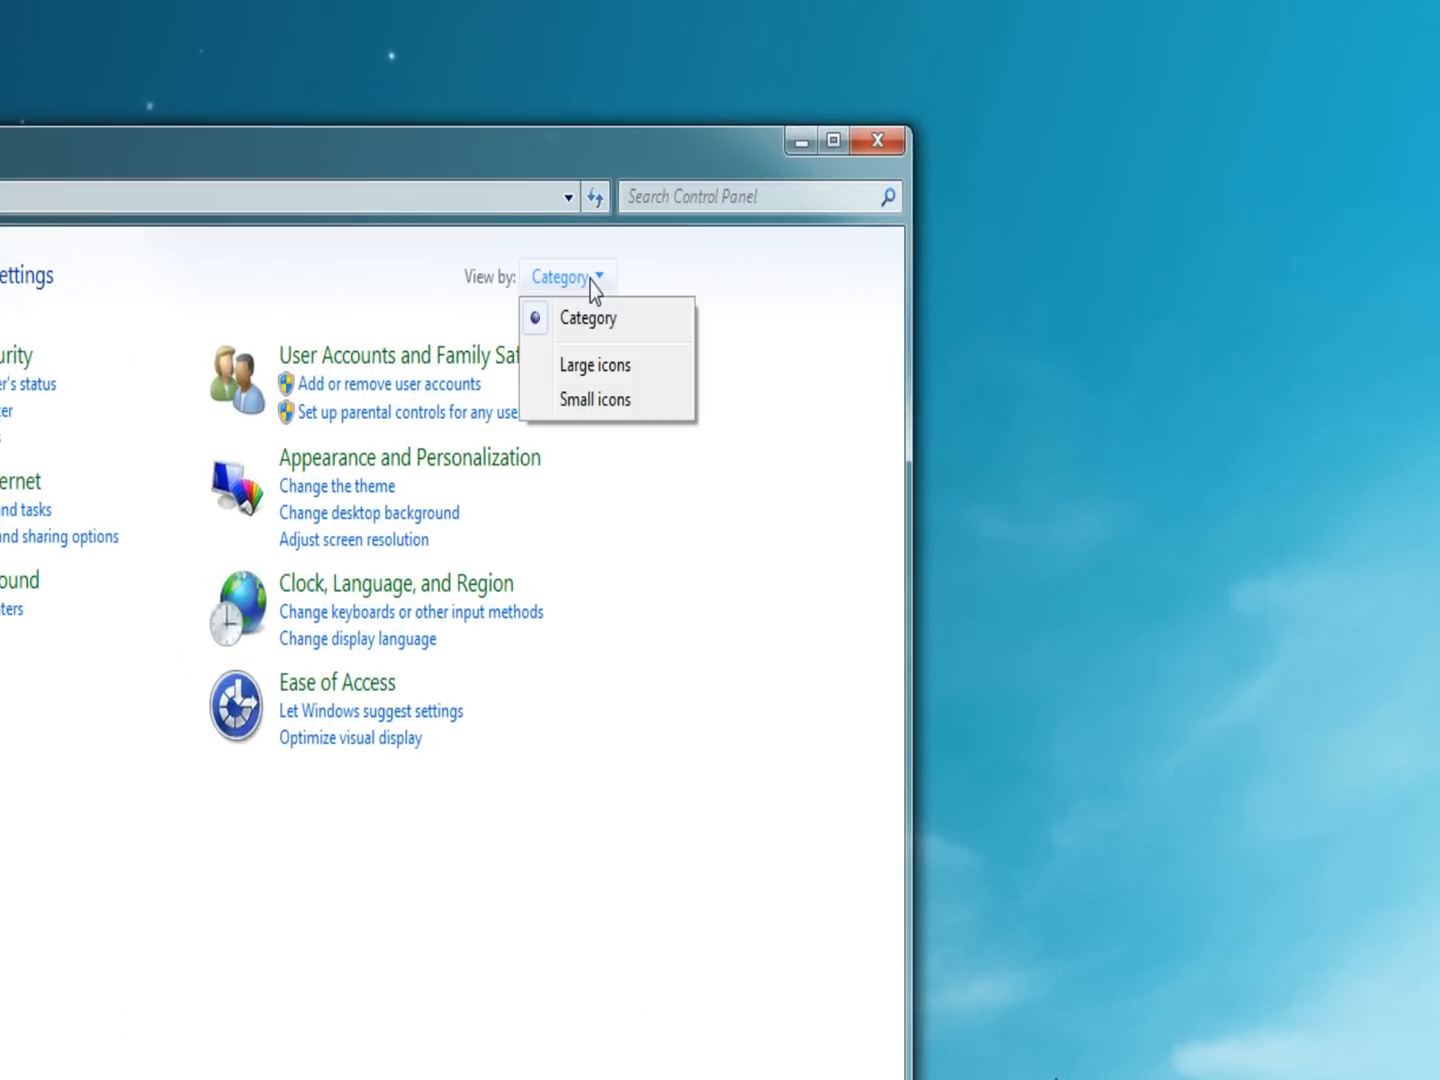
pyautogui.click(596, 364)
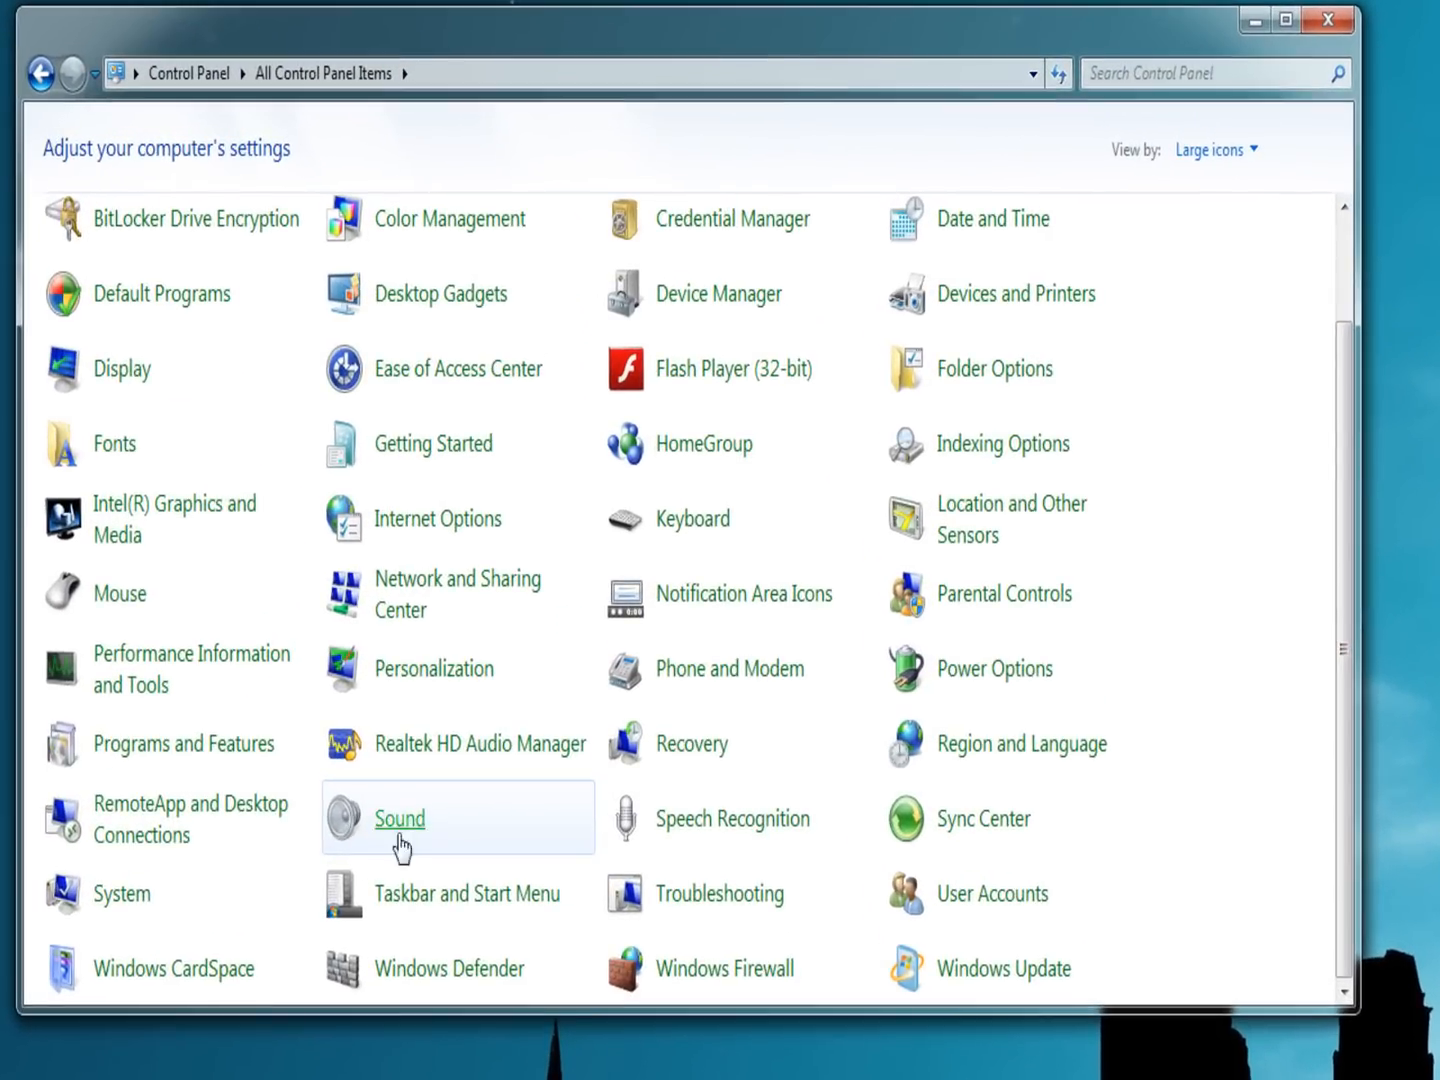
pyautogui.moveTo(404, 842)
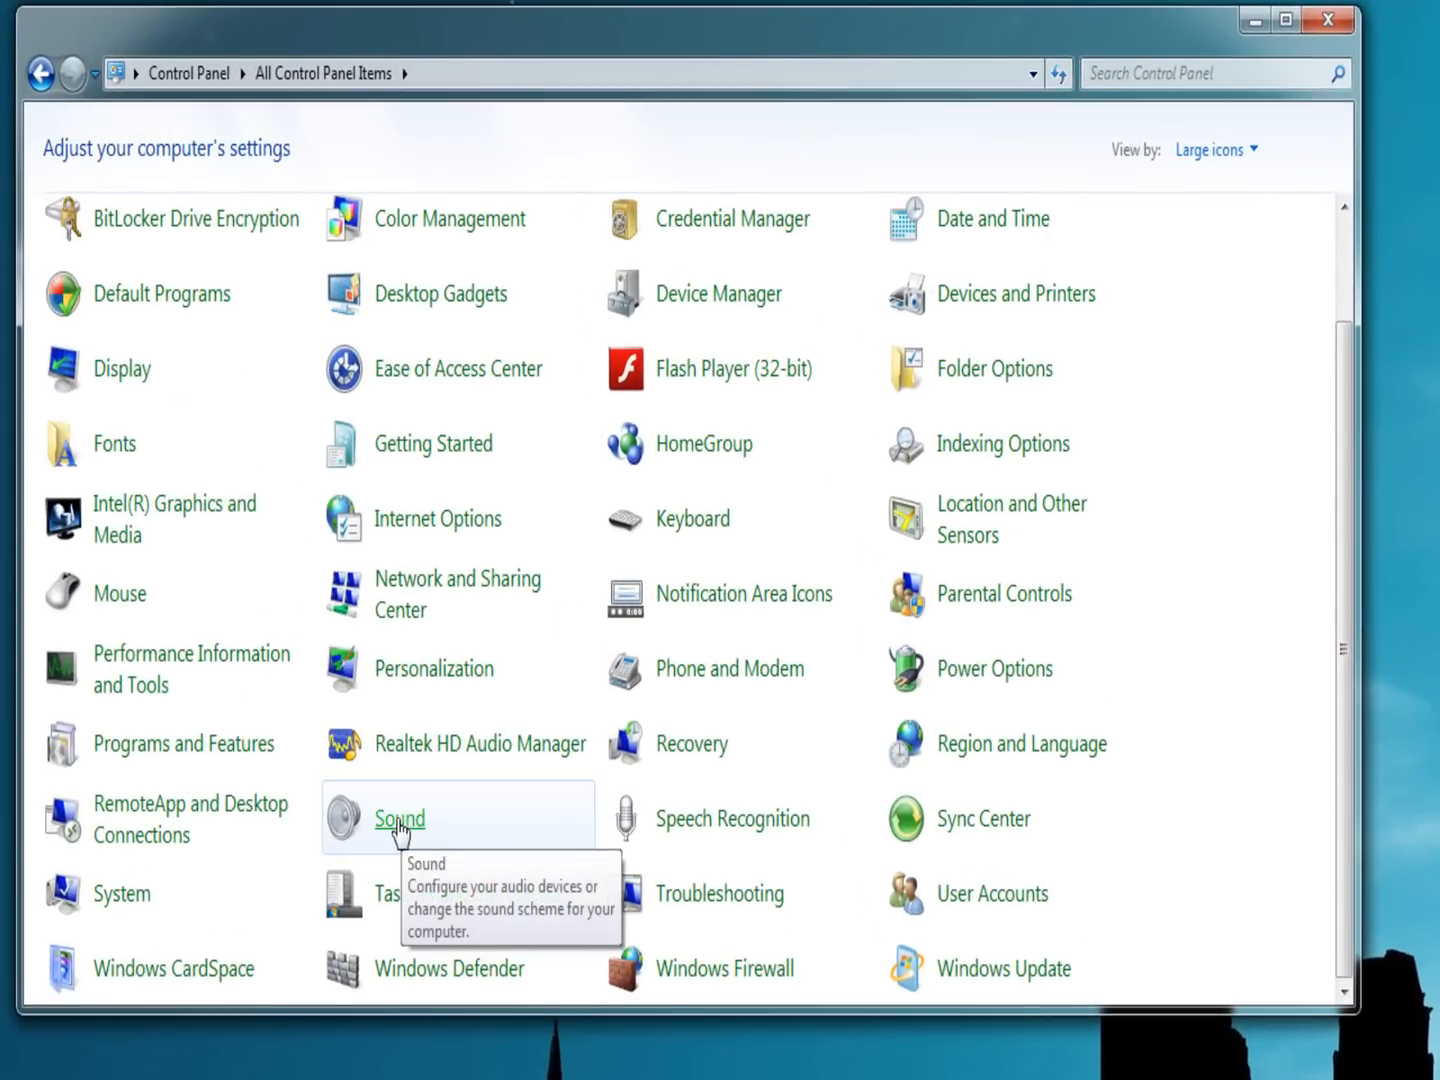
pyautogui.click(398, 820)
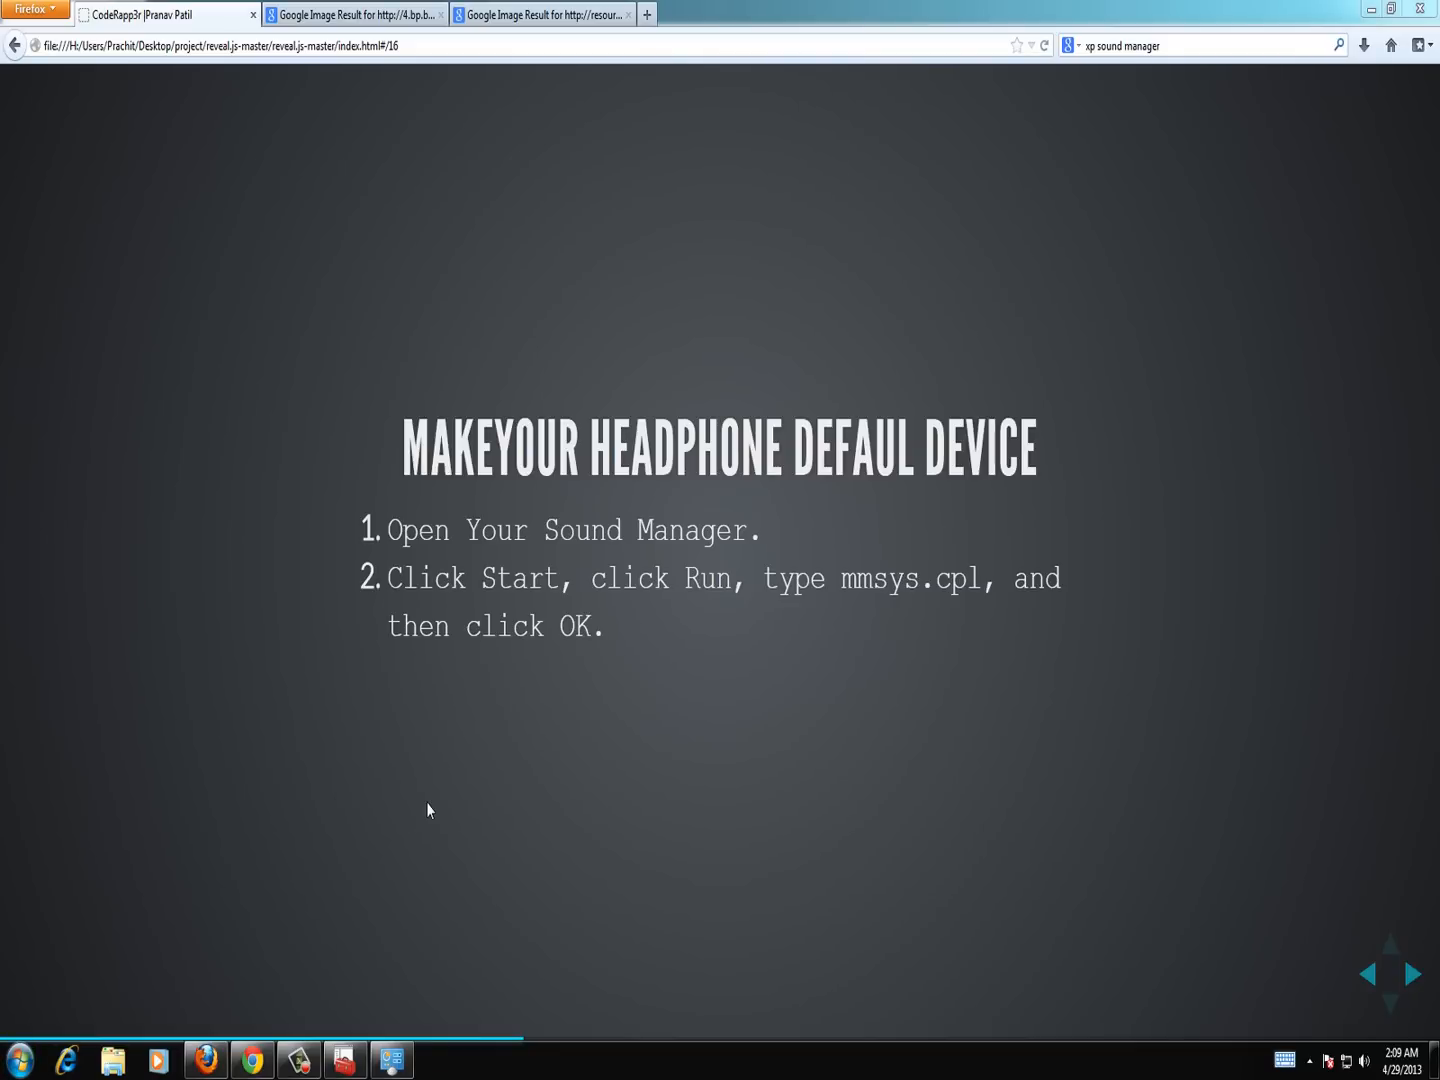
# - Launch mmsys.cpl from the Run dialog to open the Sound playback devices list
pyautogui.click(18, 1064)
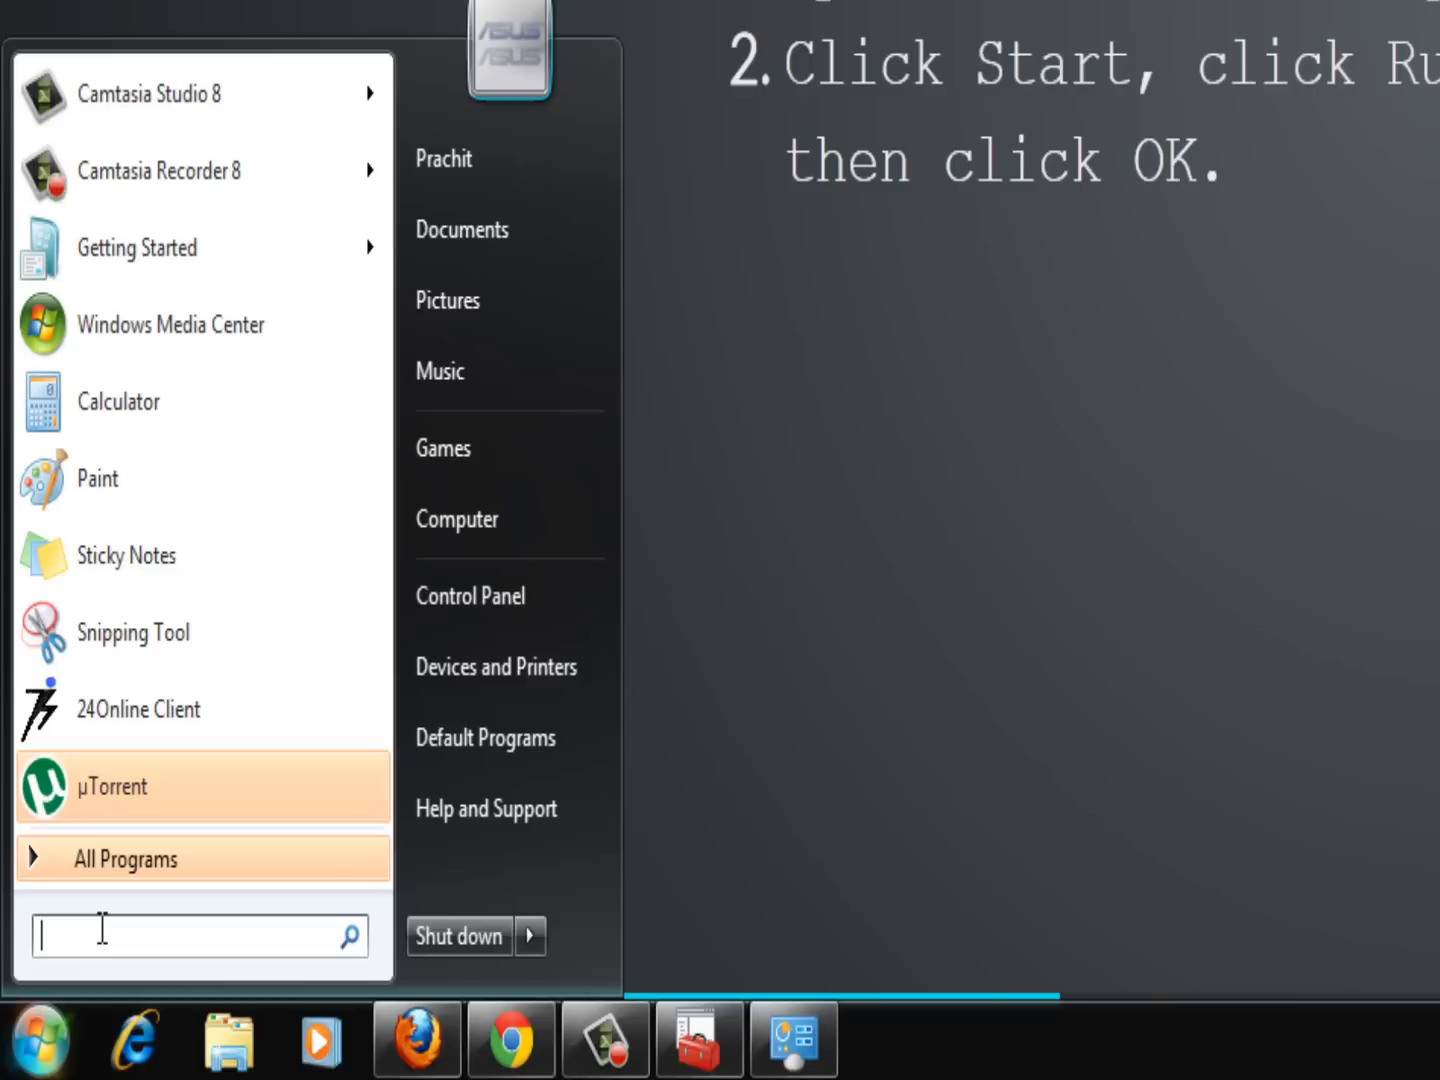
pyautogui.write('run')
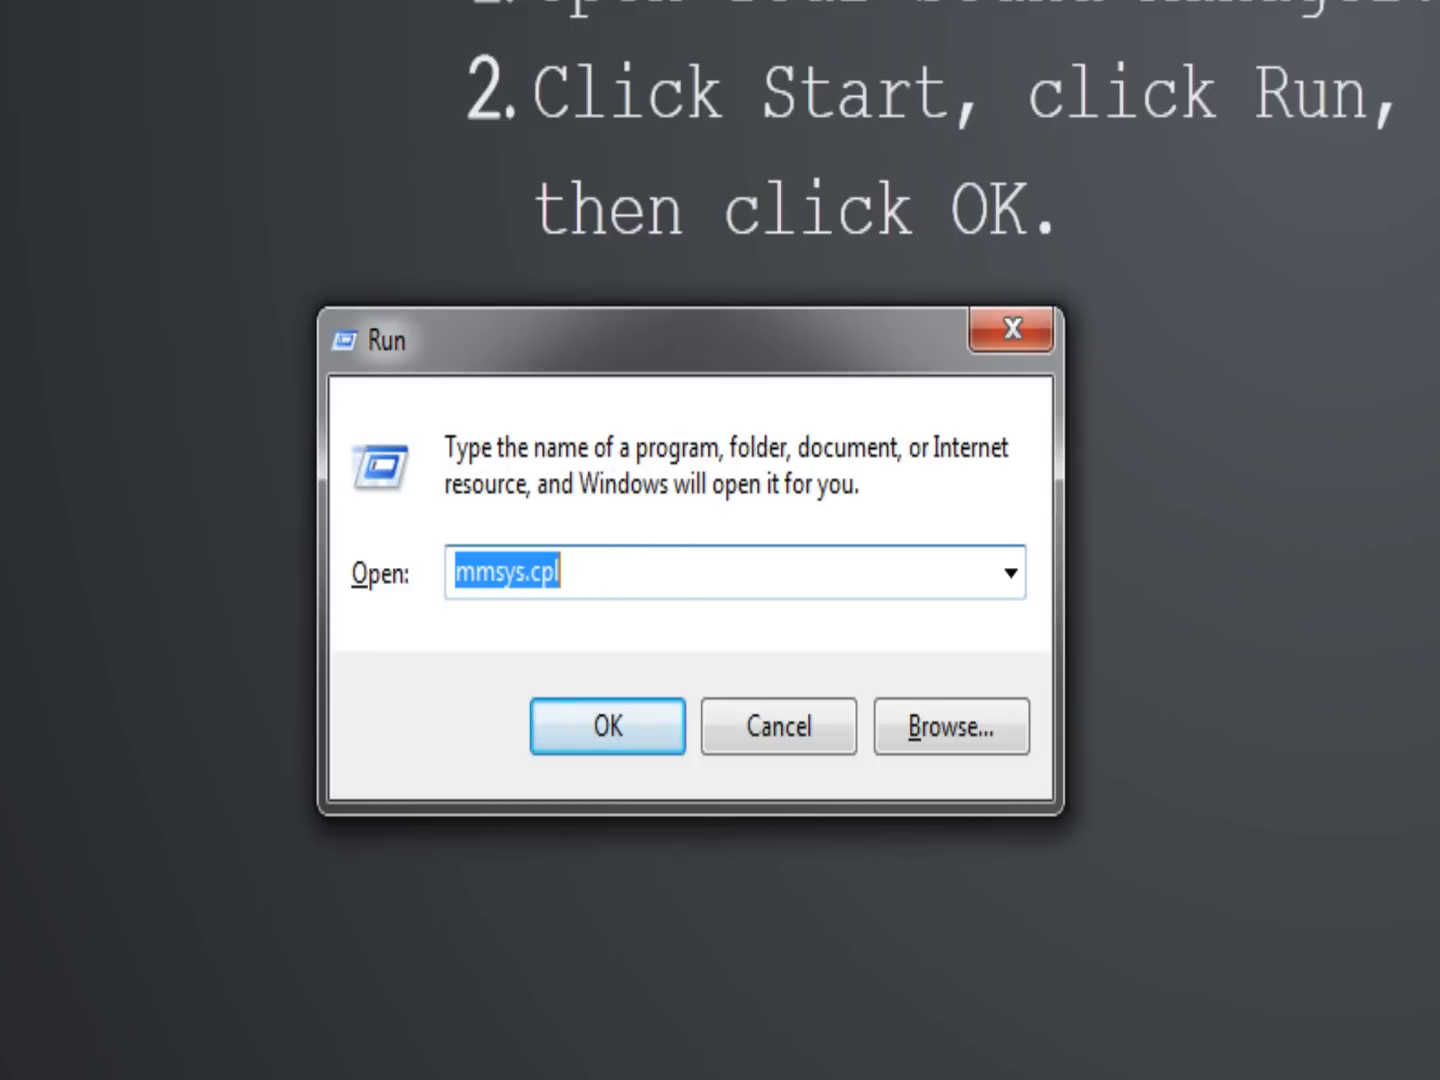
pyautogui.moveTo(690, 624)
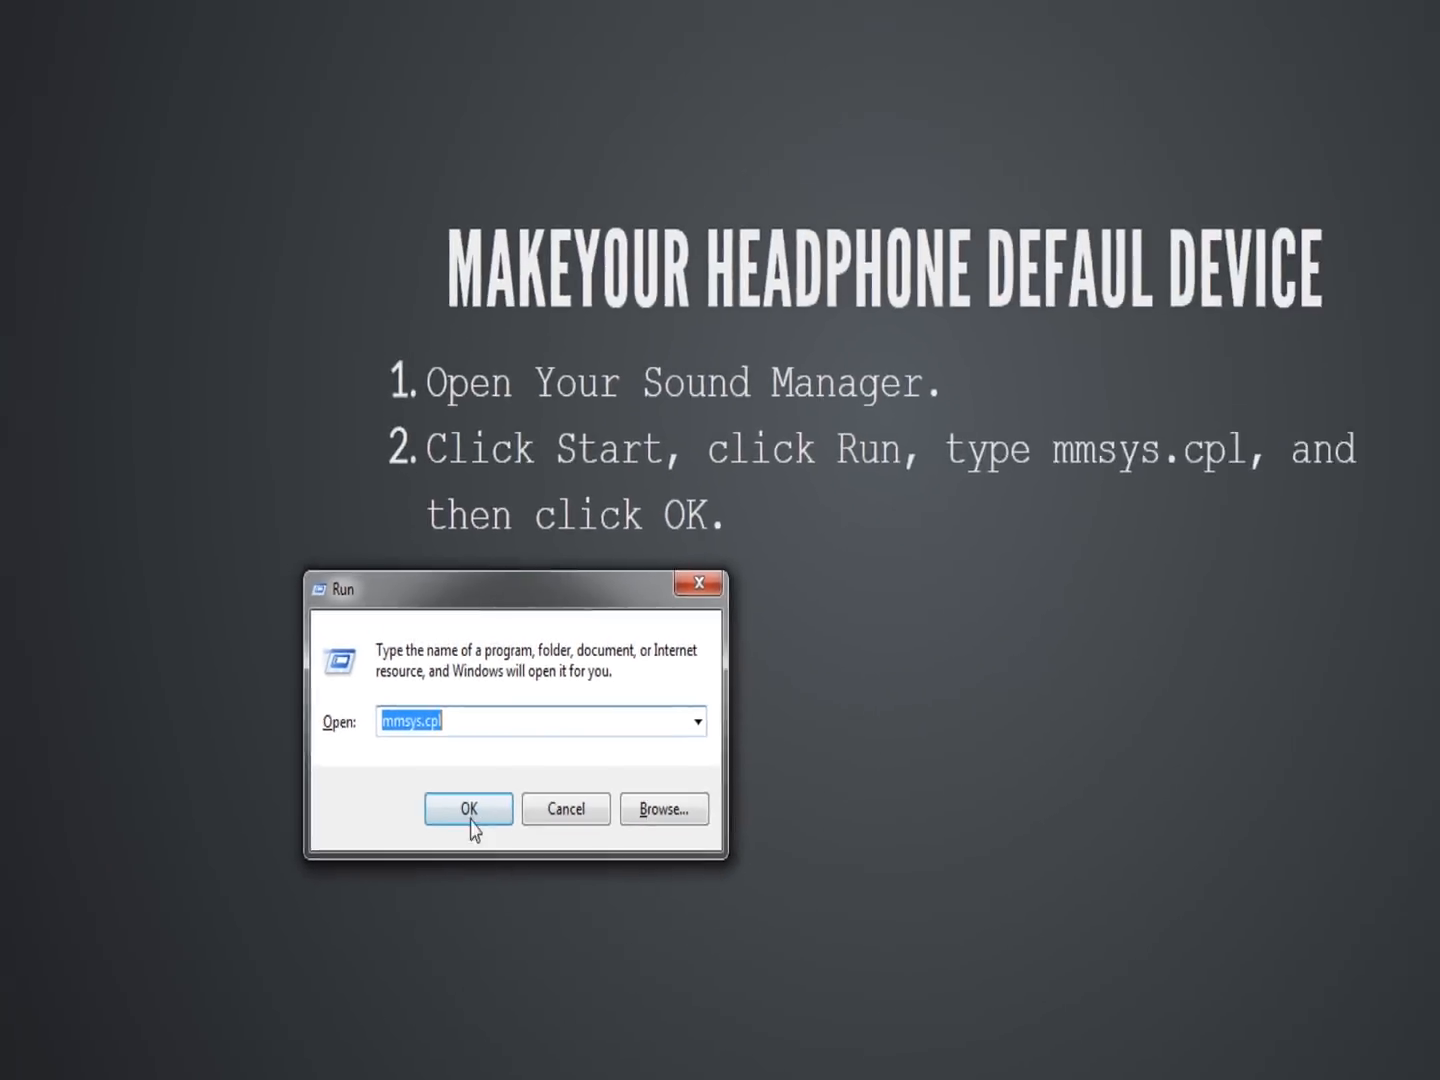
pyautogui.click(468, 808)
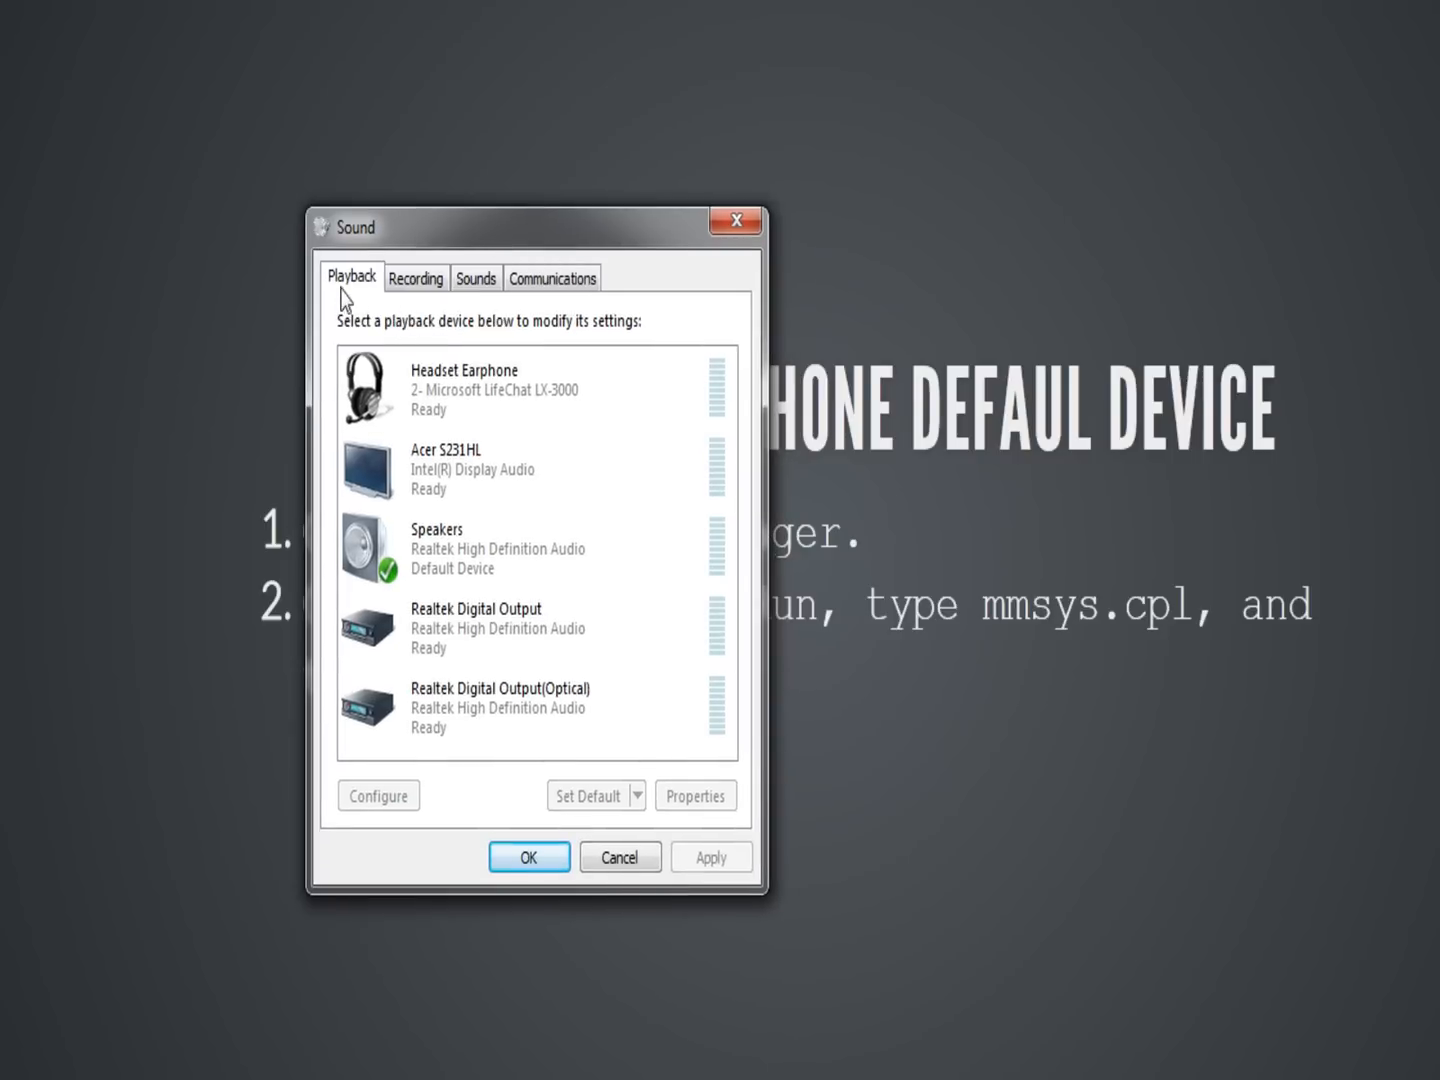
pyautogui.moveTo(352, 292)
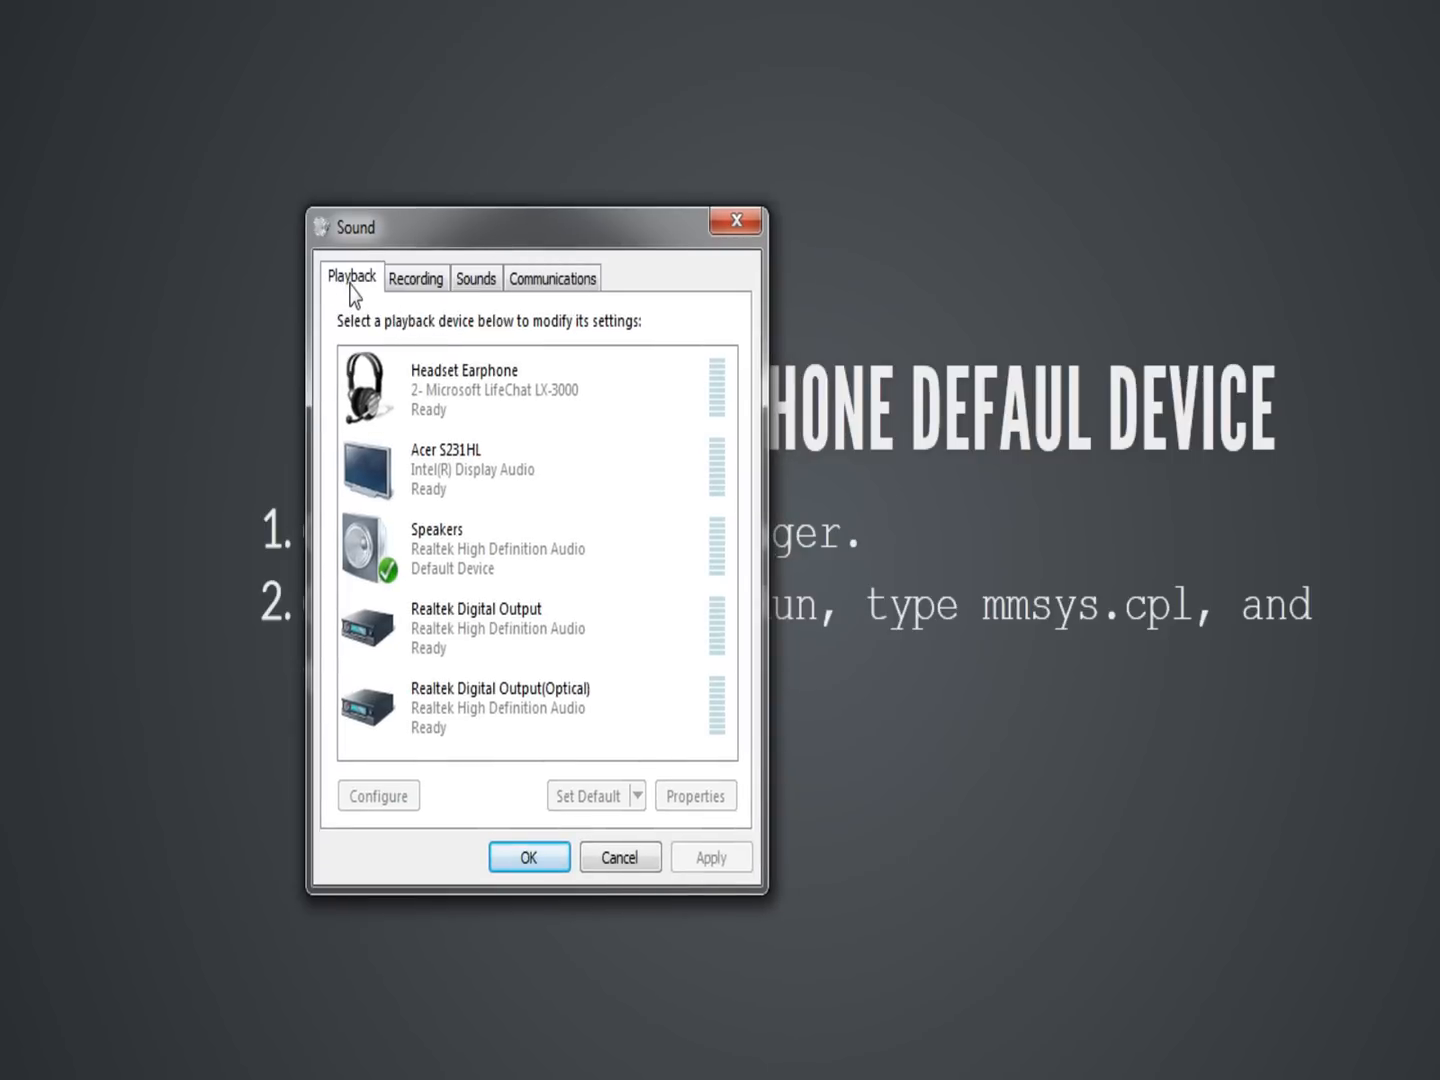
# - Make Headset Earphone the default playback device instead of the Speakers
pyautogui.click(416, 276)
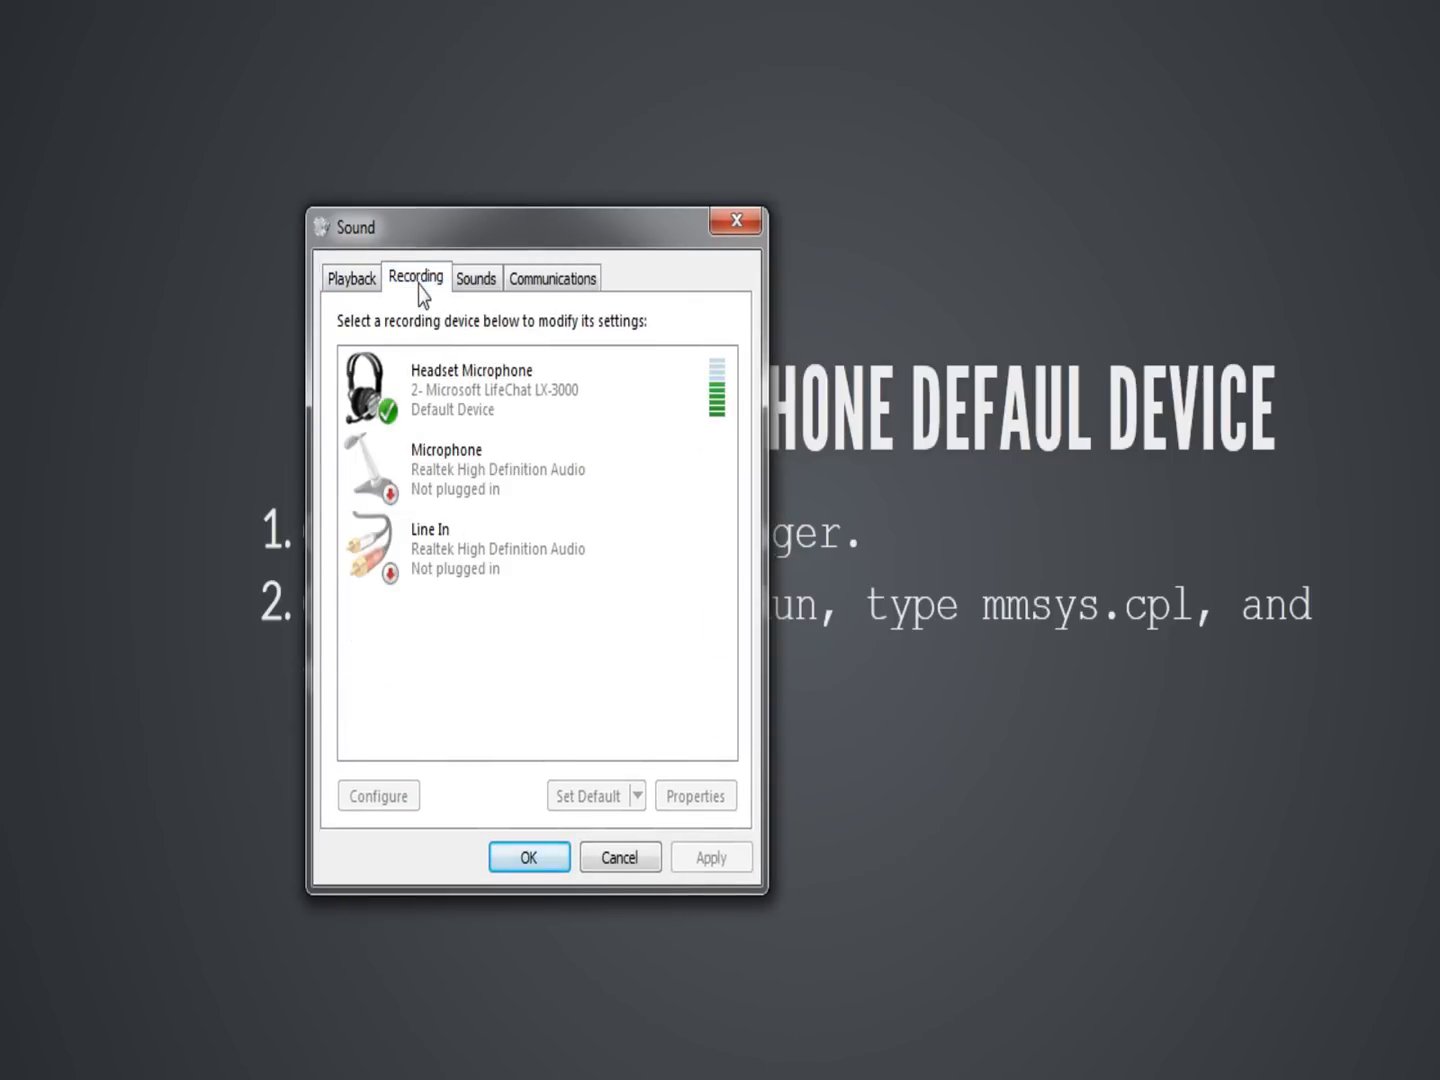
pyautogui.click(352, 278)
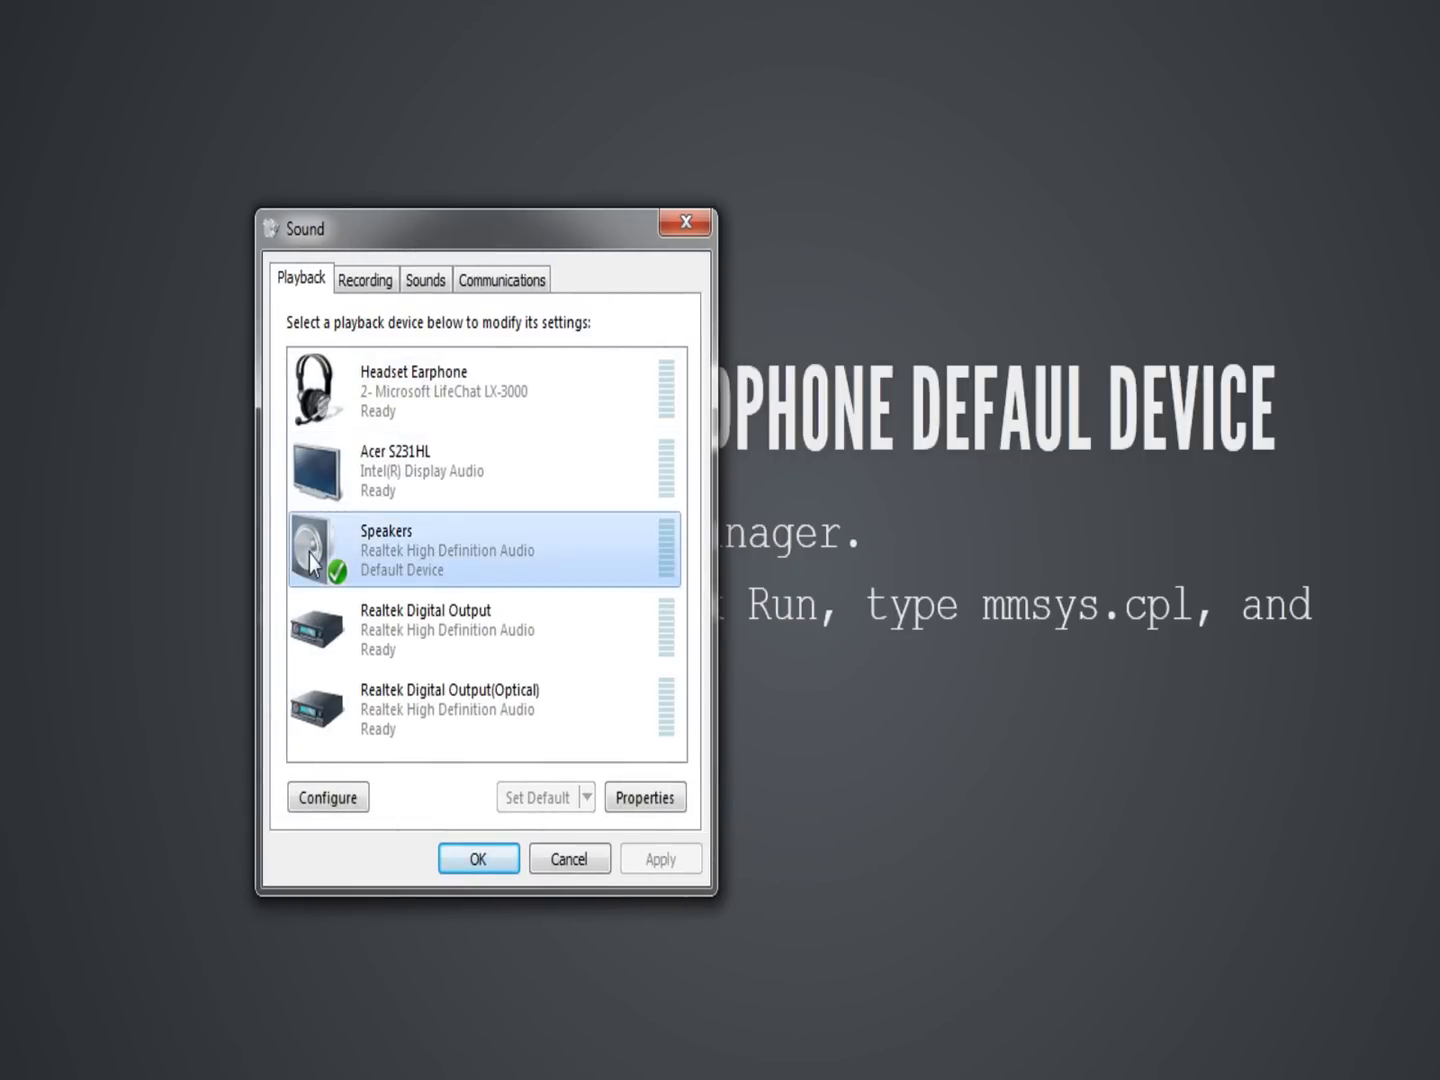
pyautogui.moveTo(428, 558)
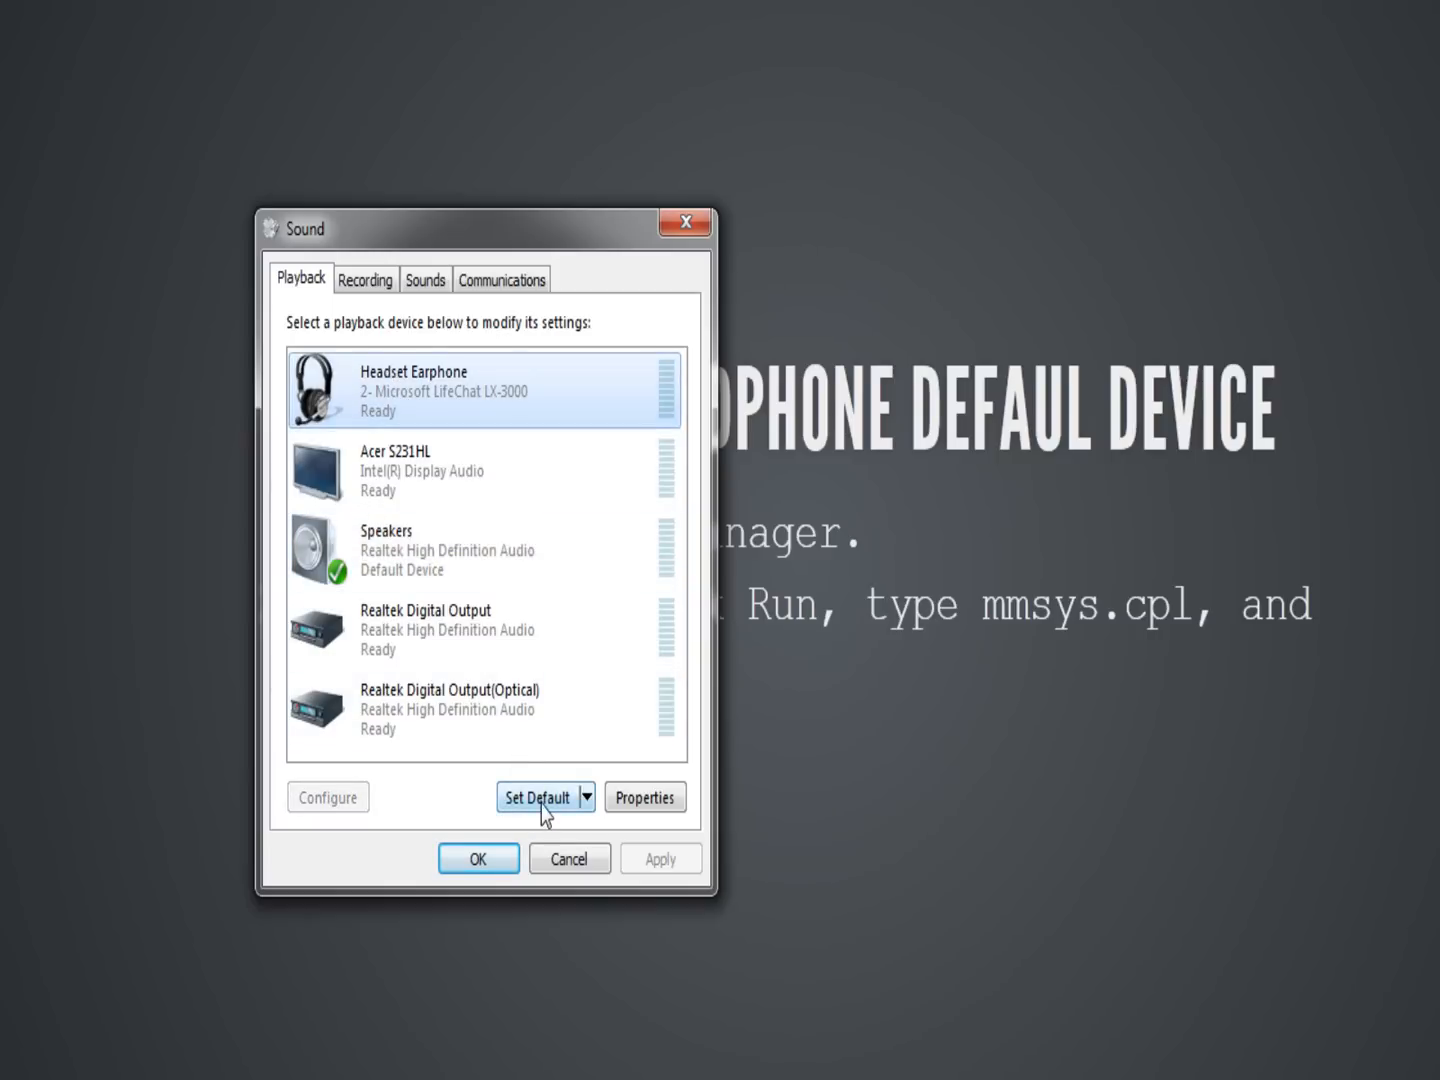
pyautogui.click(534, 796)
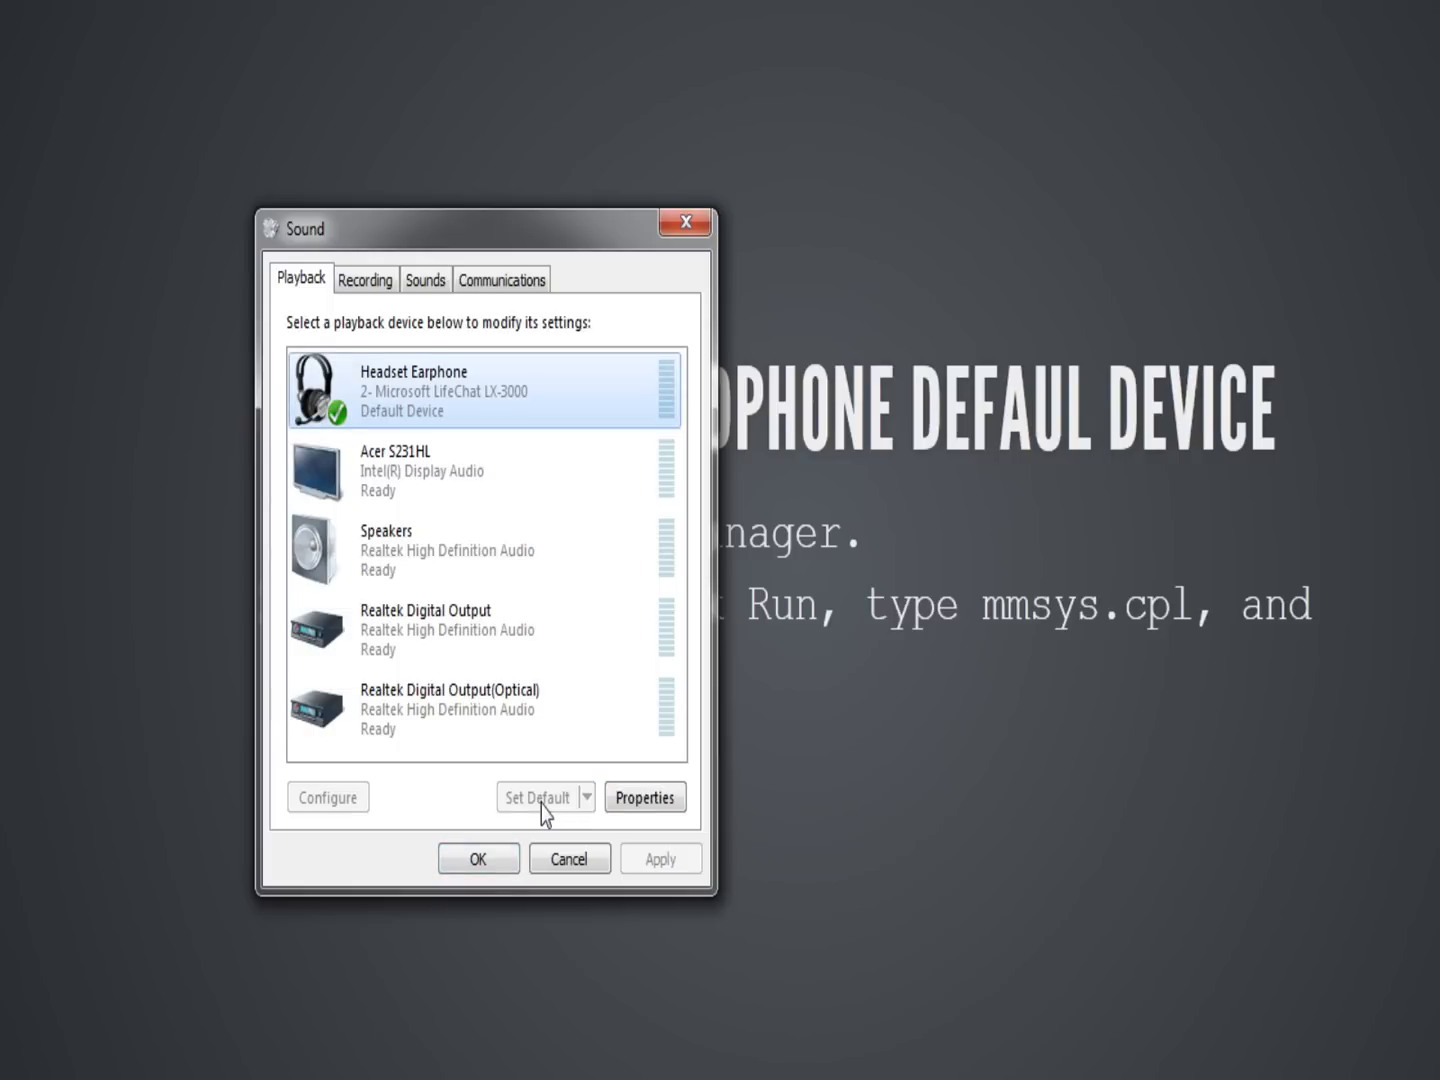
pyautogui.moveTo(364, 310)
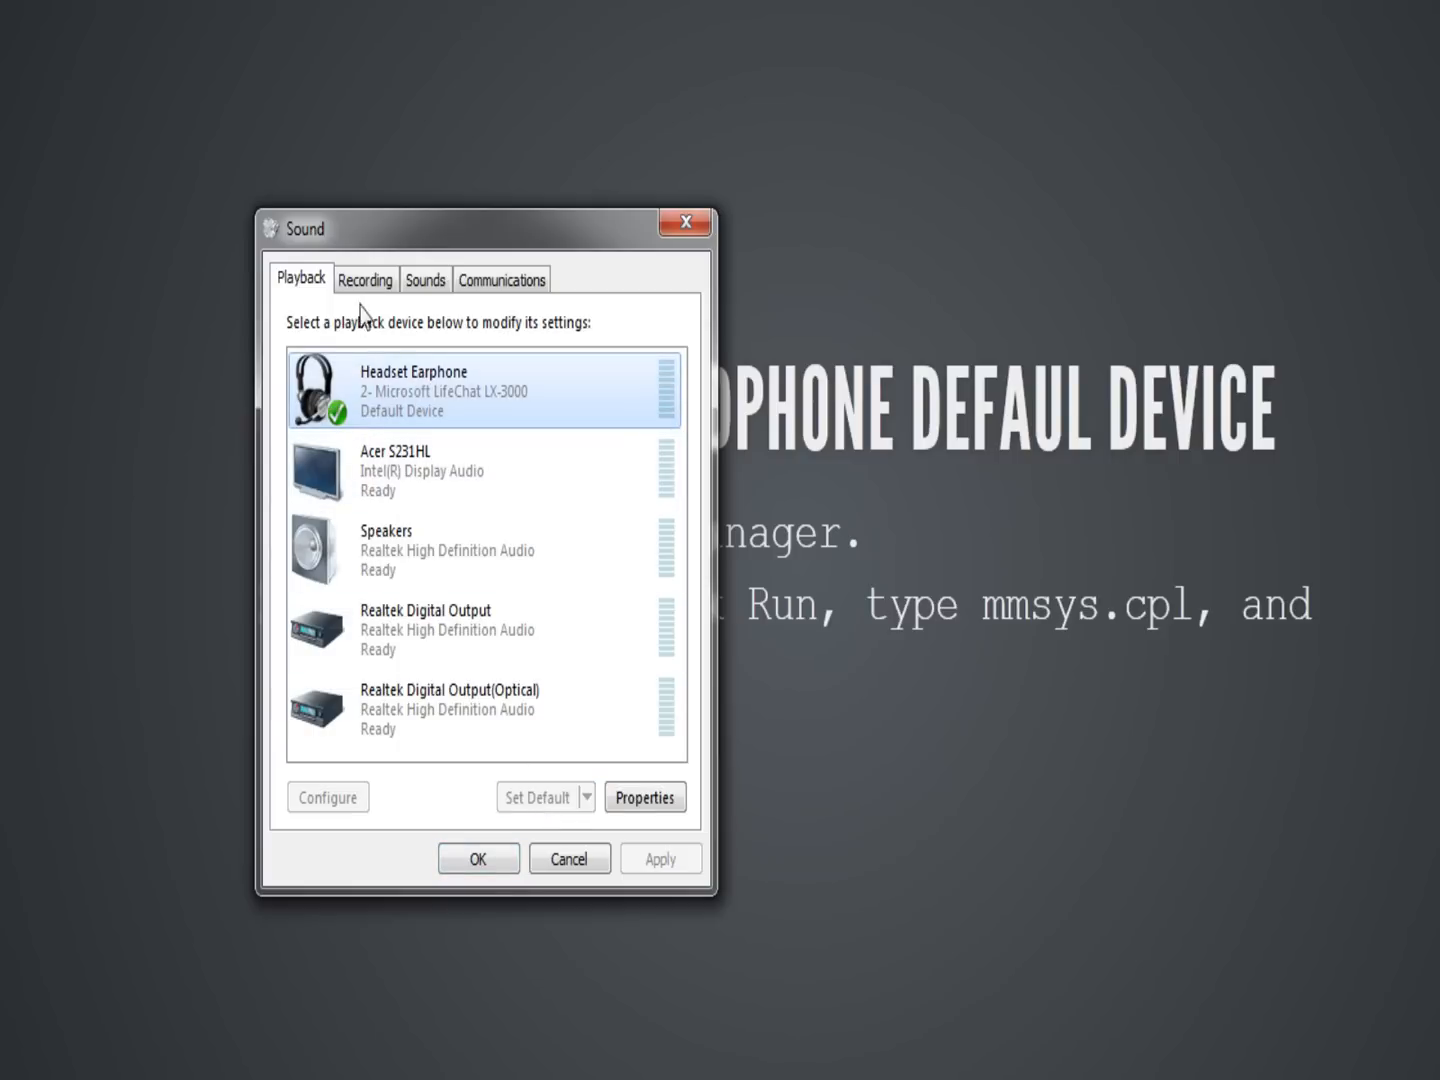
# - Move to the Recording devices and select the Realtek Microphone
pyautogui.click(364, 280)
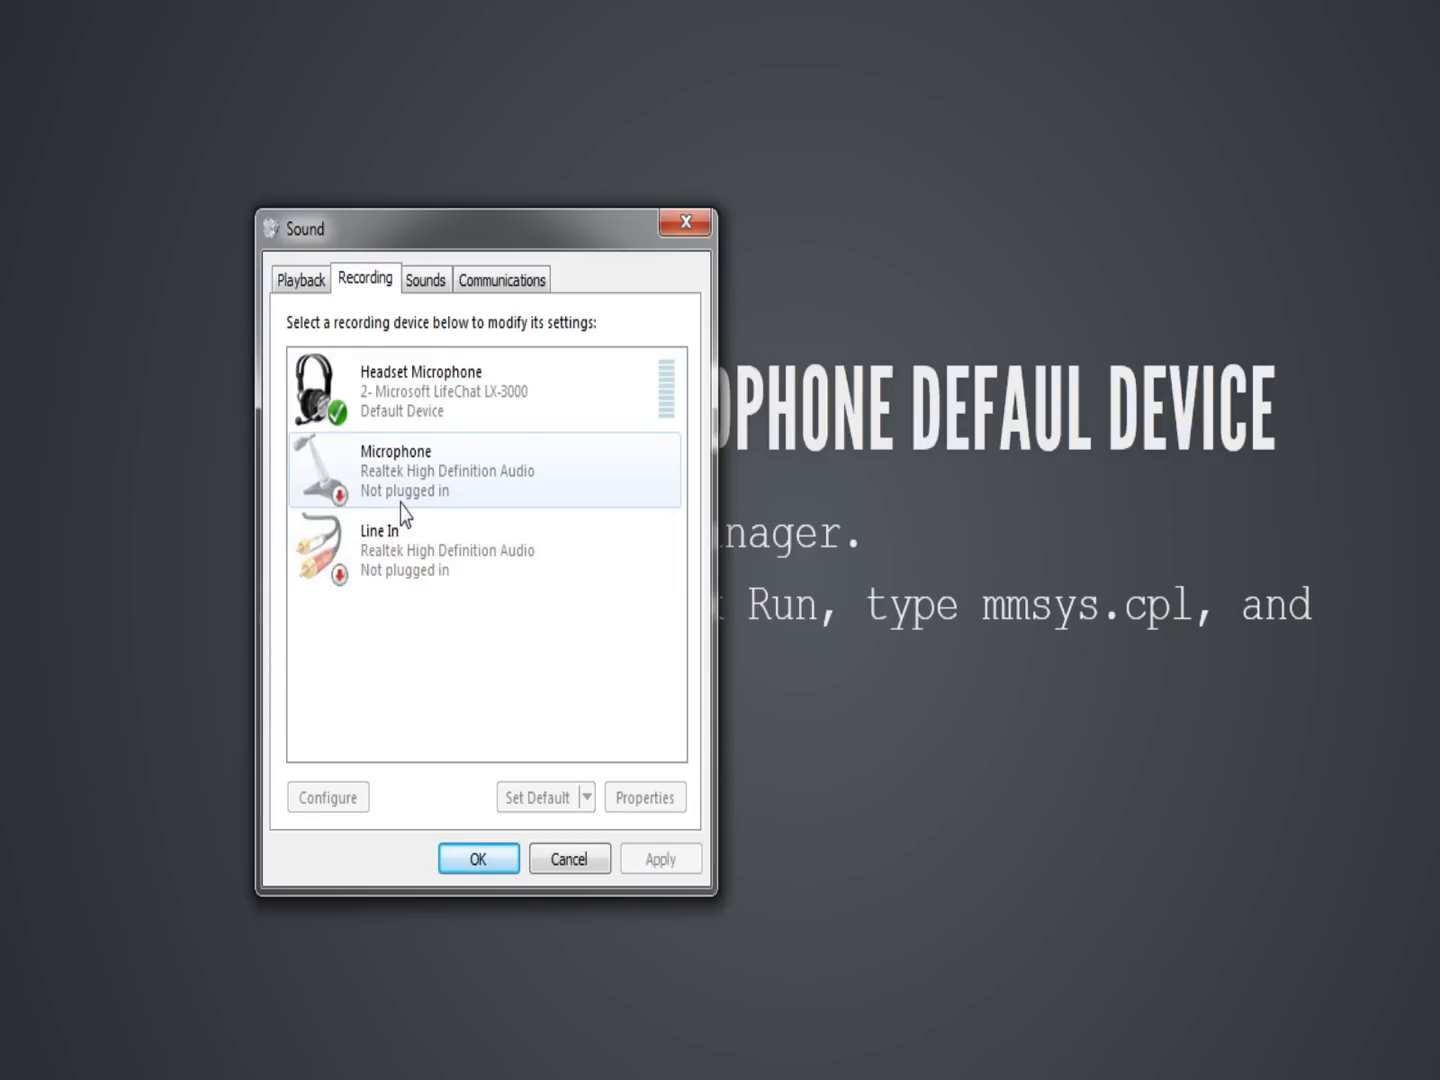
pyautogui.click(430, 392)
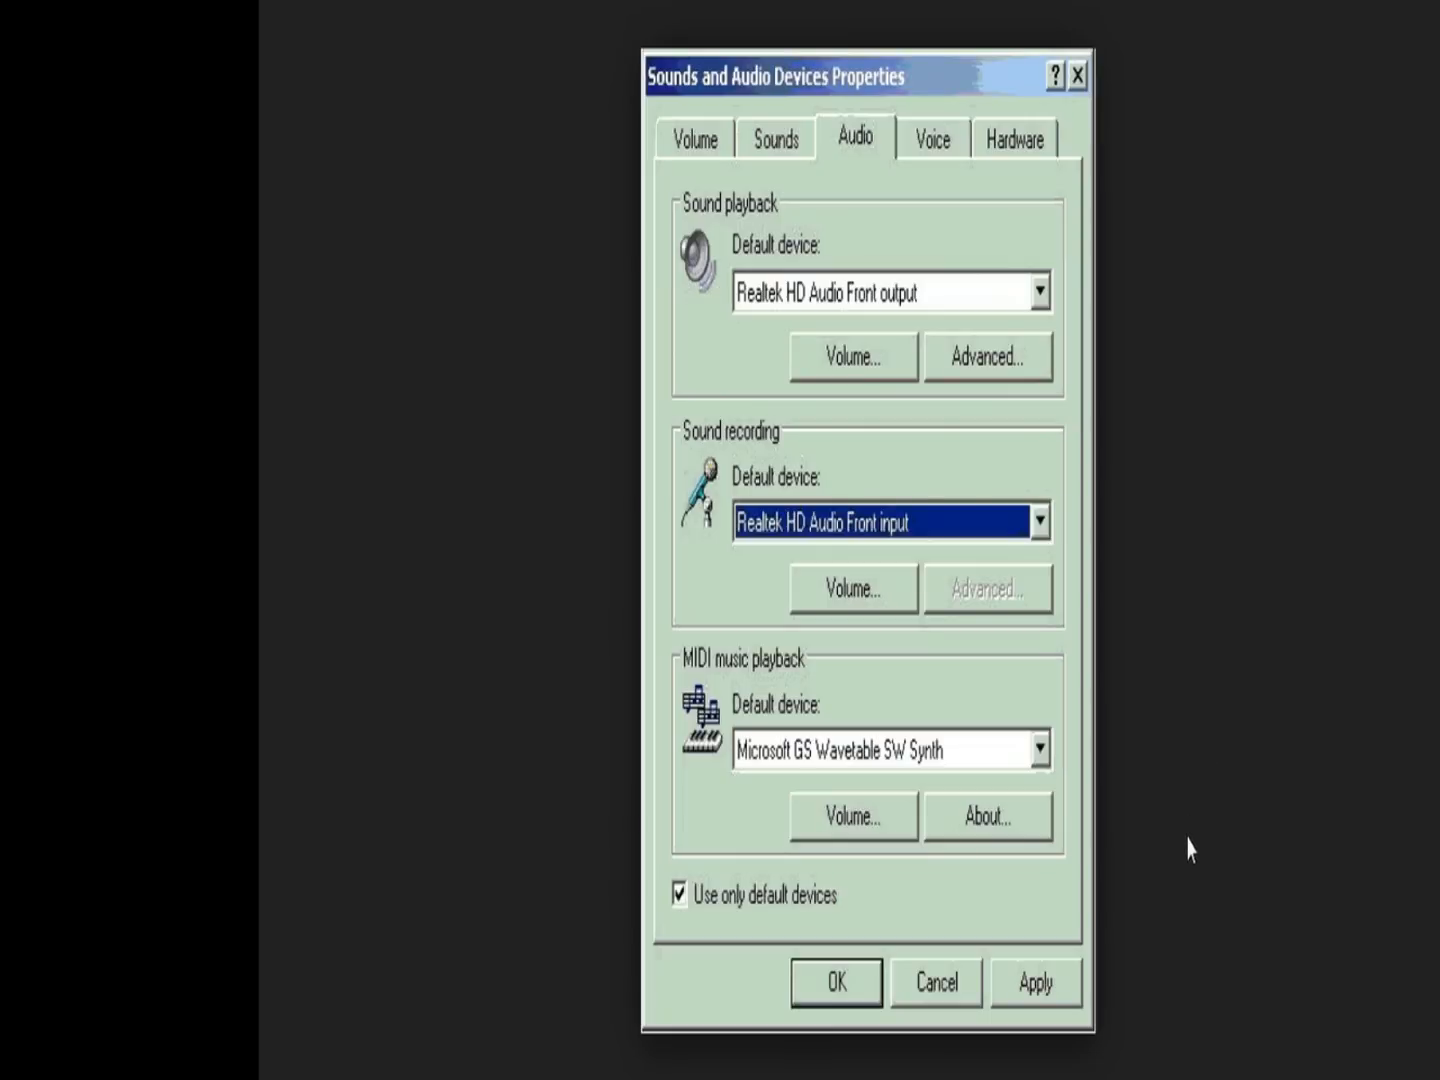
pyautogui.moveTo(920, 292)
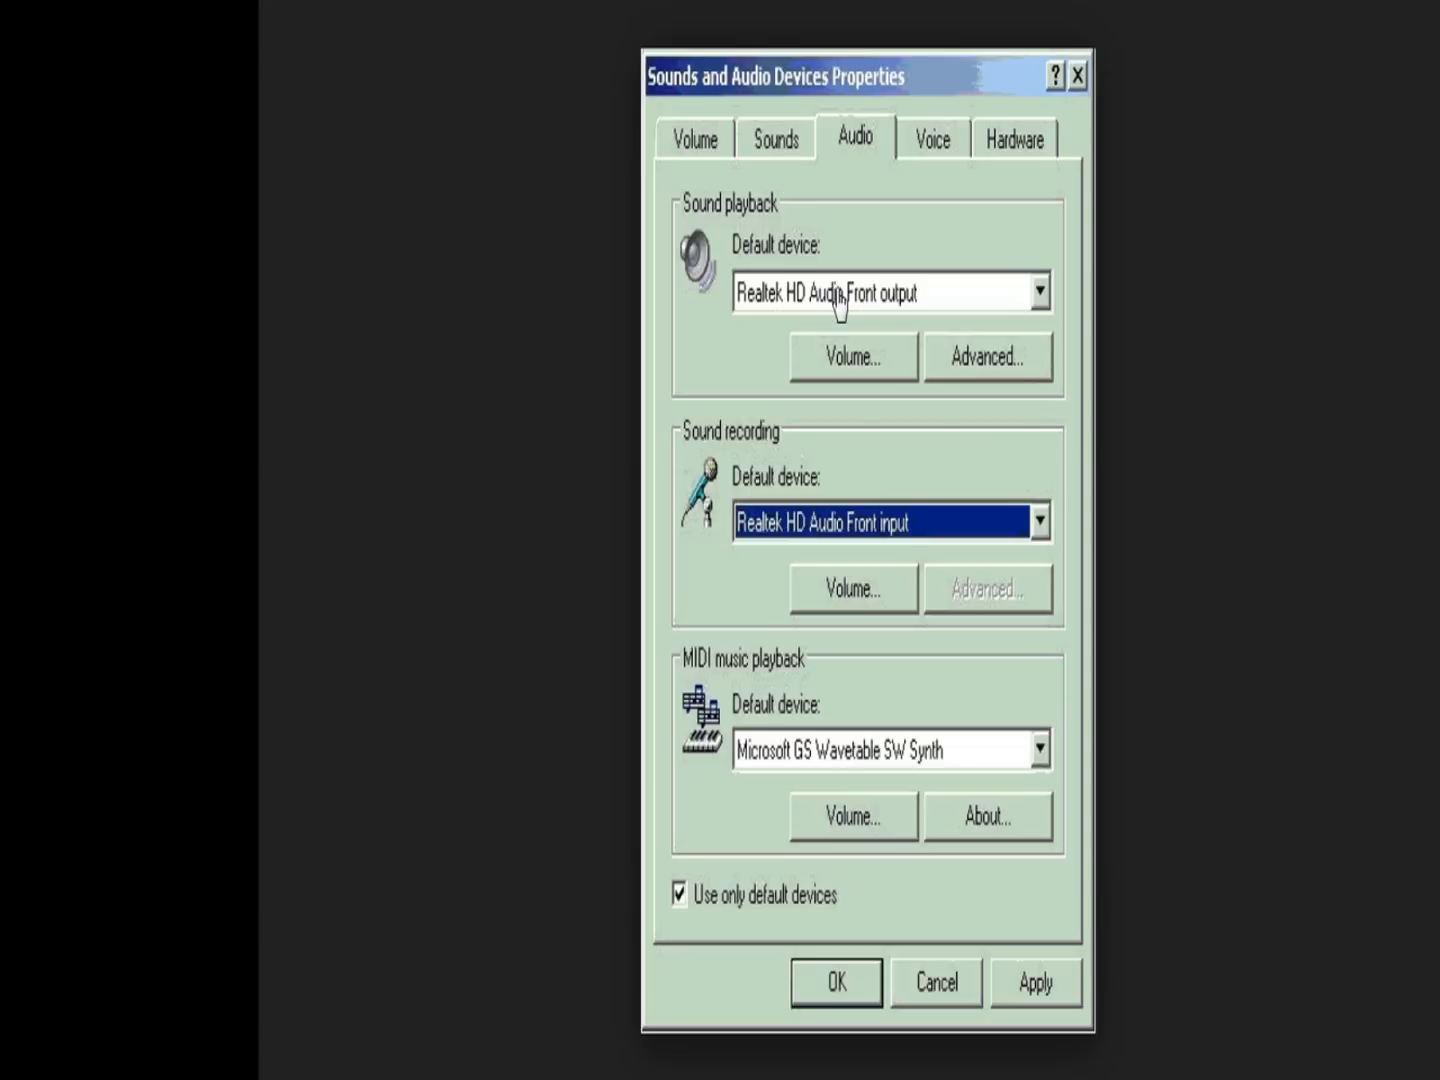
pyautogui.moveTo(824, 330)
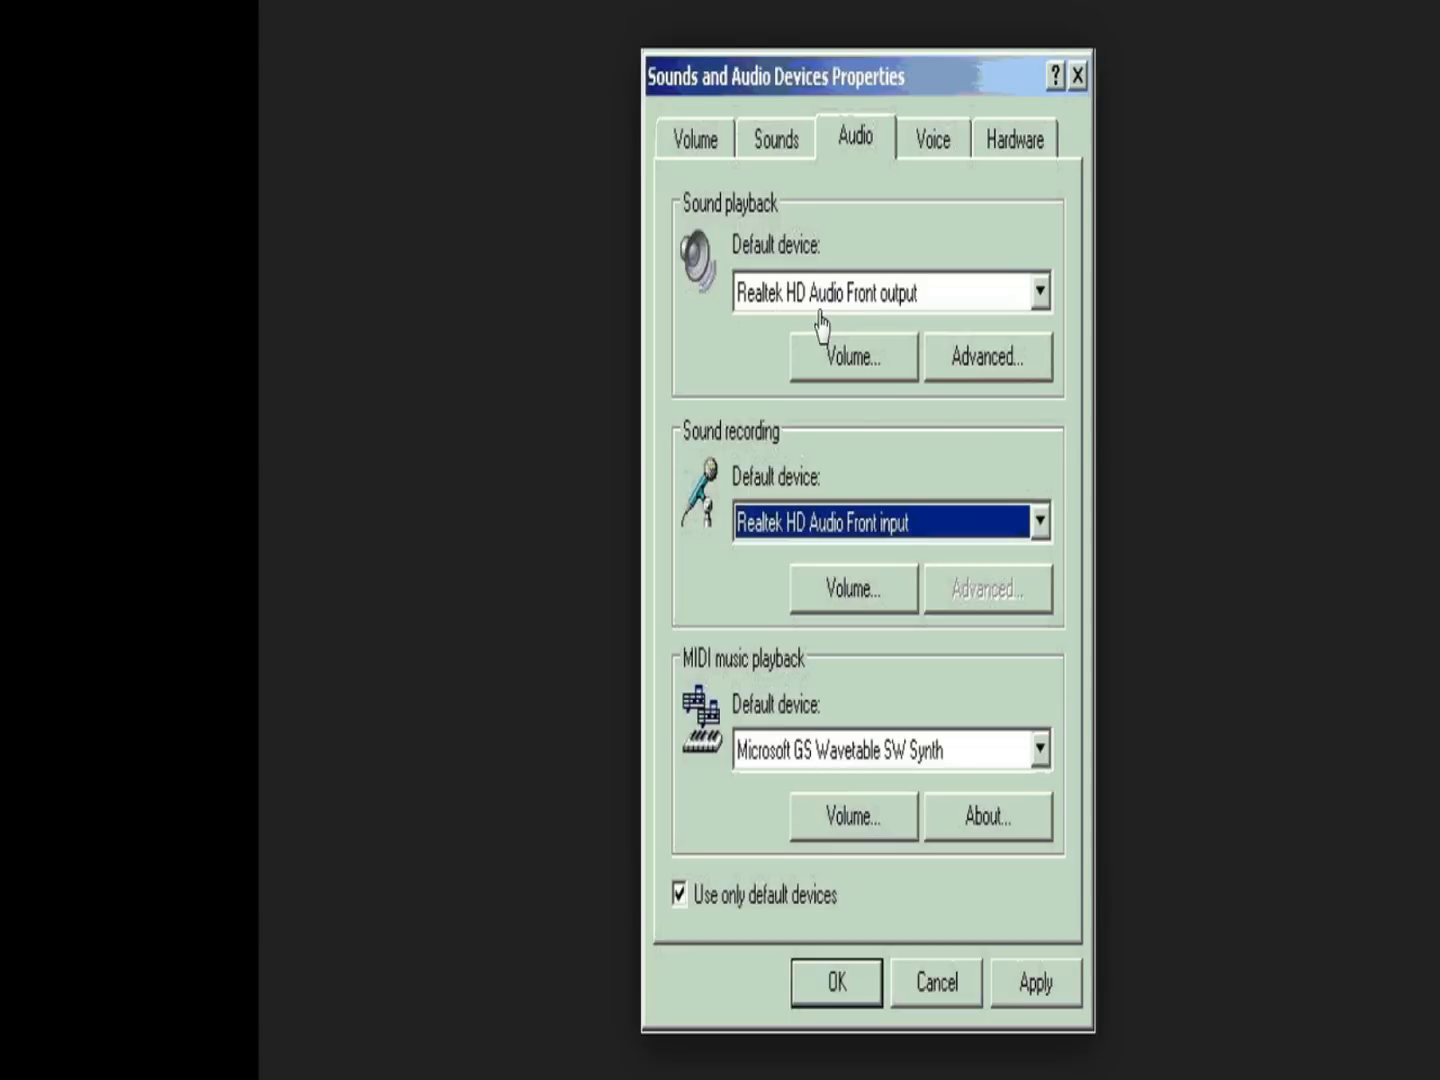
pyautogui.moveTo(1038, 296)
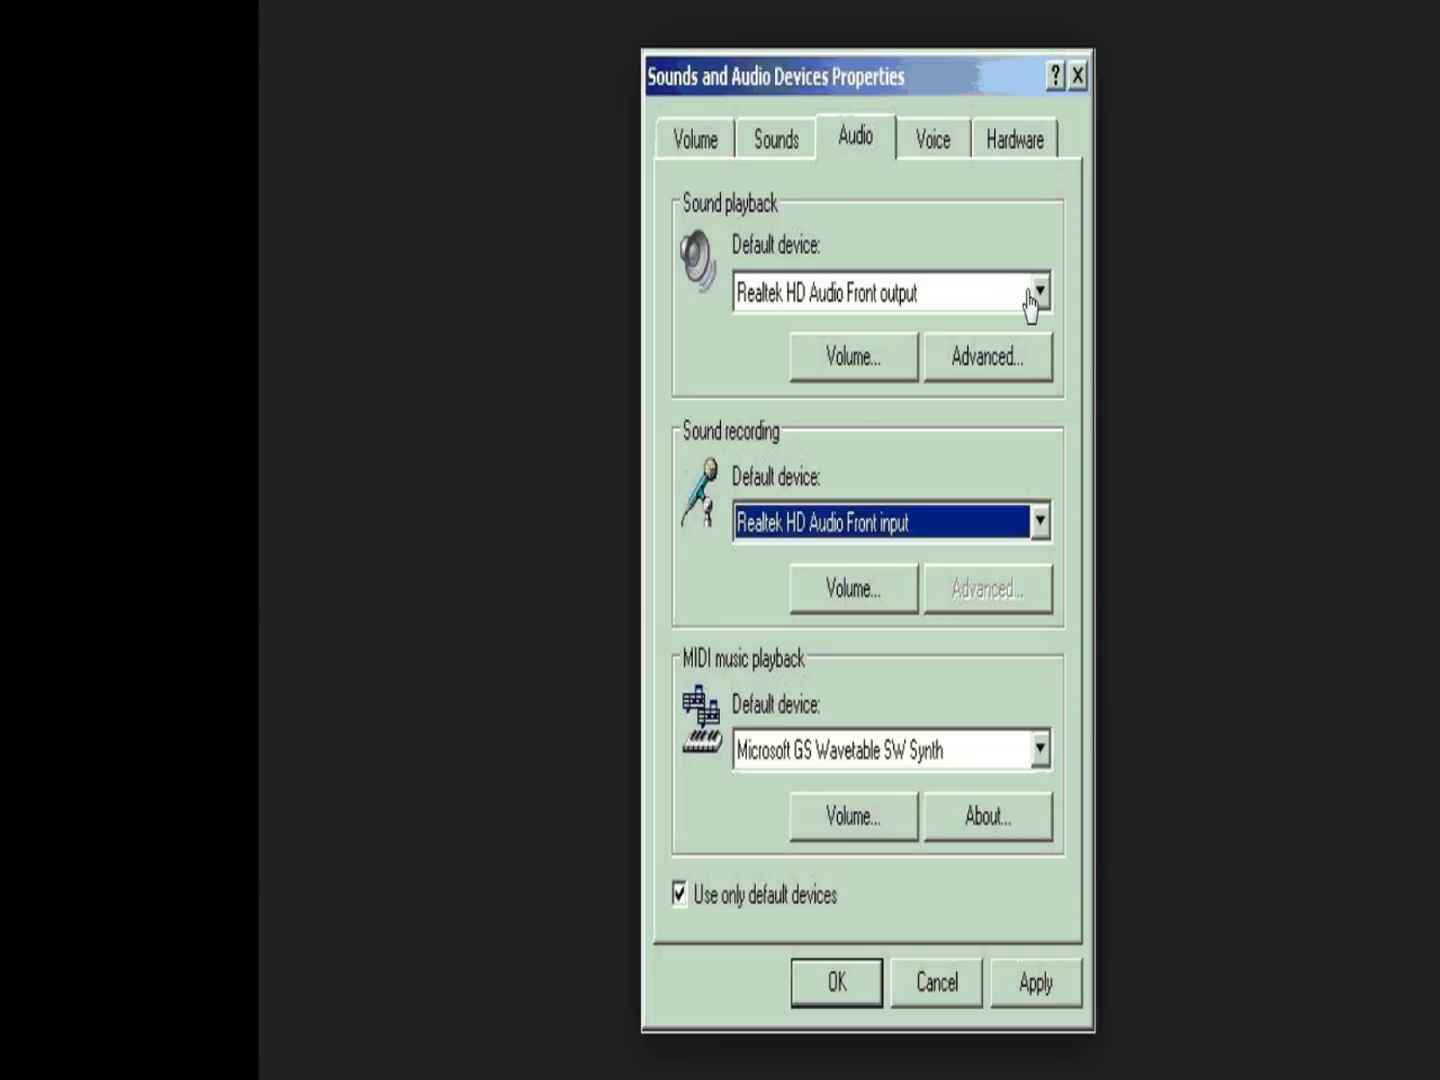
pyautogui.moveTo(726, 932)
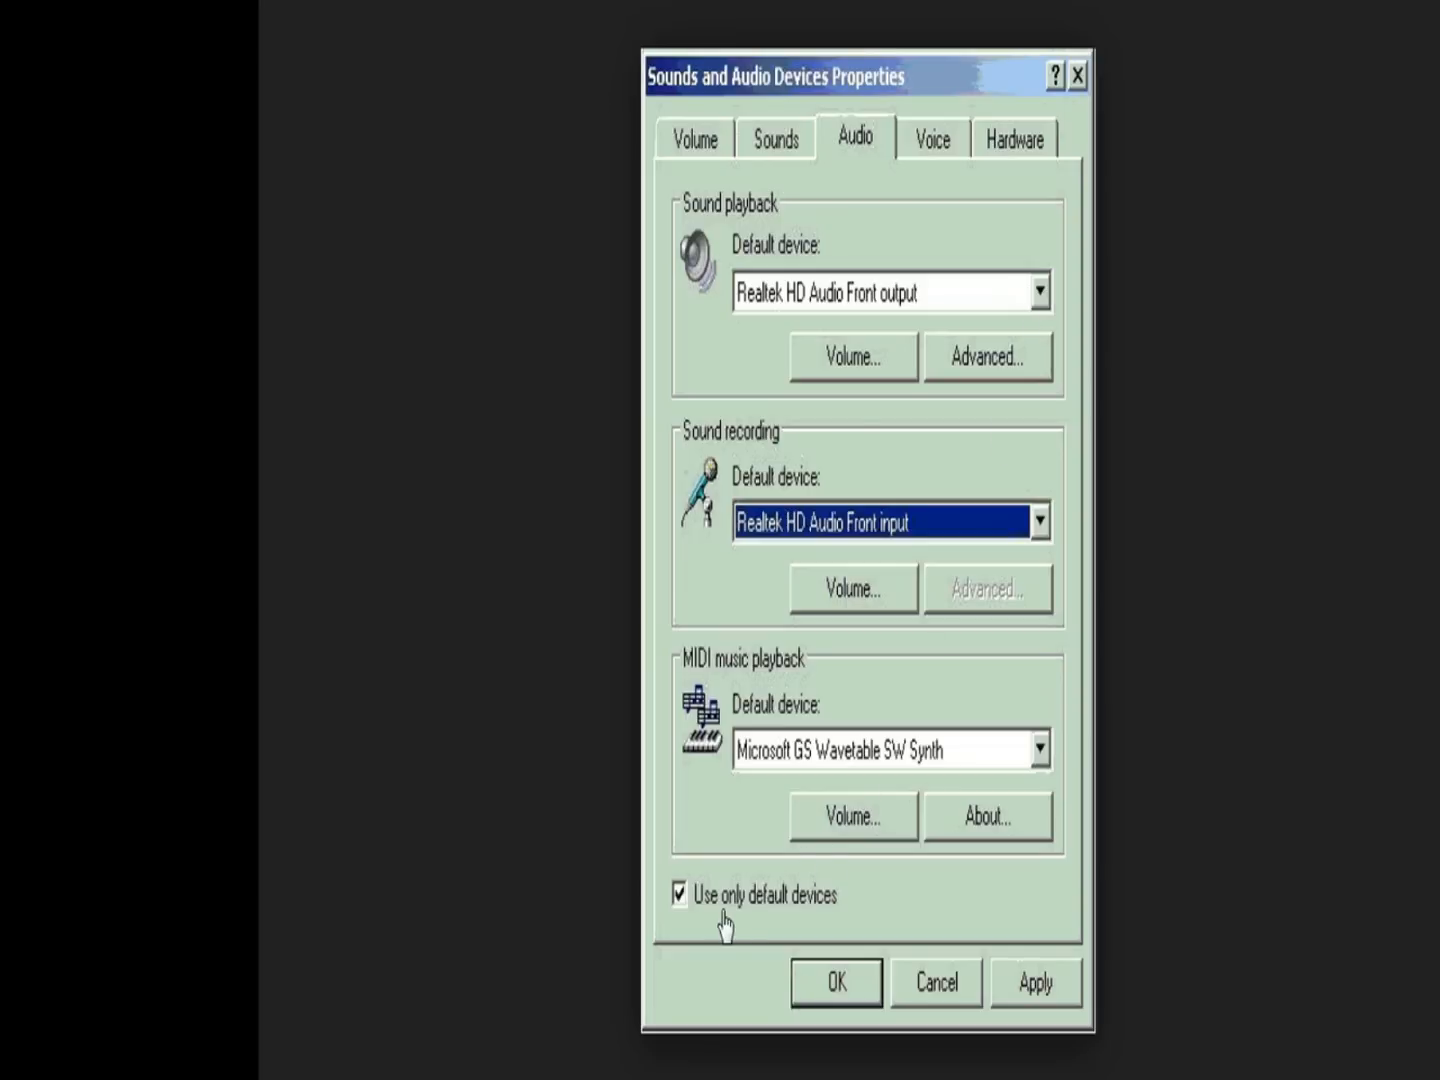
pyautogui.moveTo(704, 922)
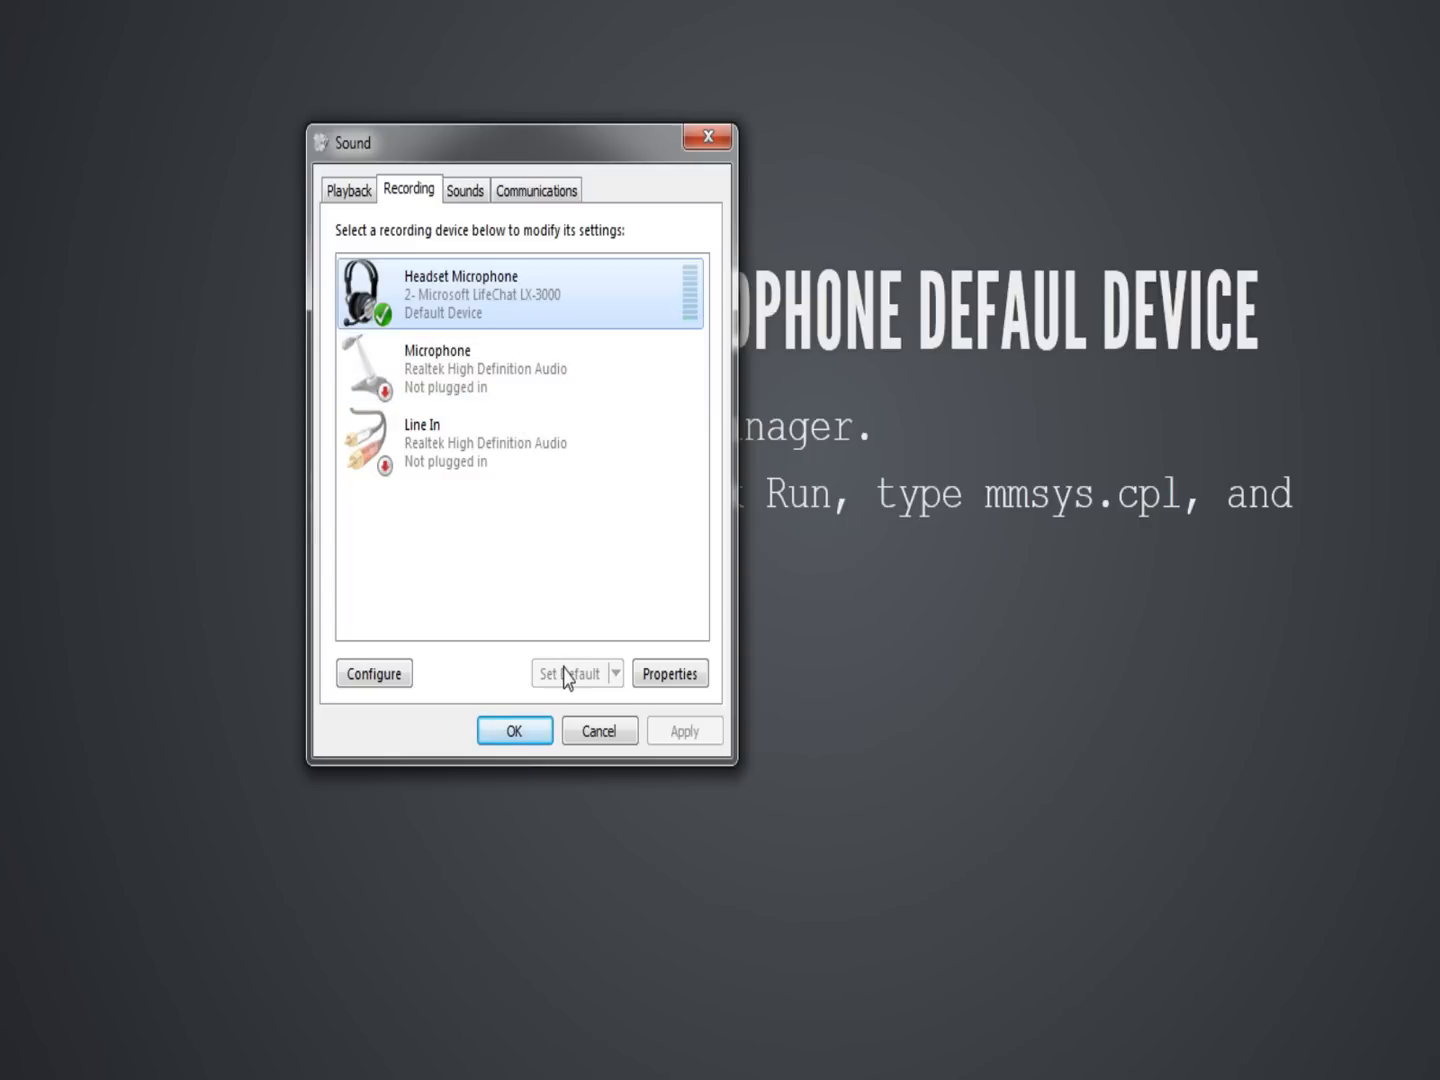
pyautogui.moveTo(520, 142); pyautogui.dragTo(444, 132)
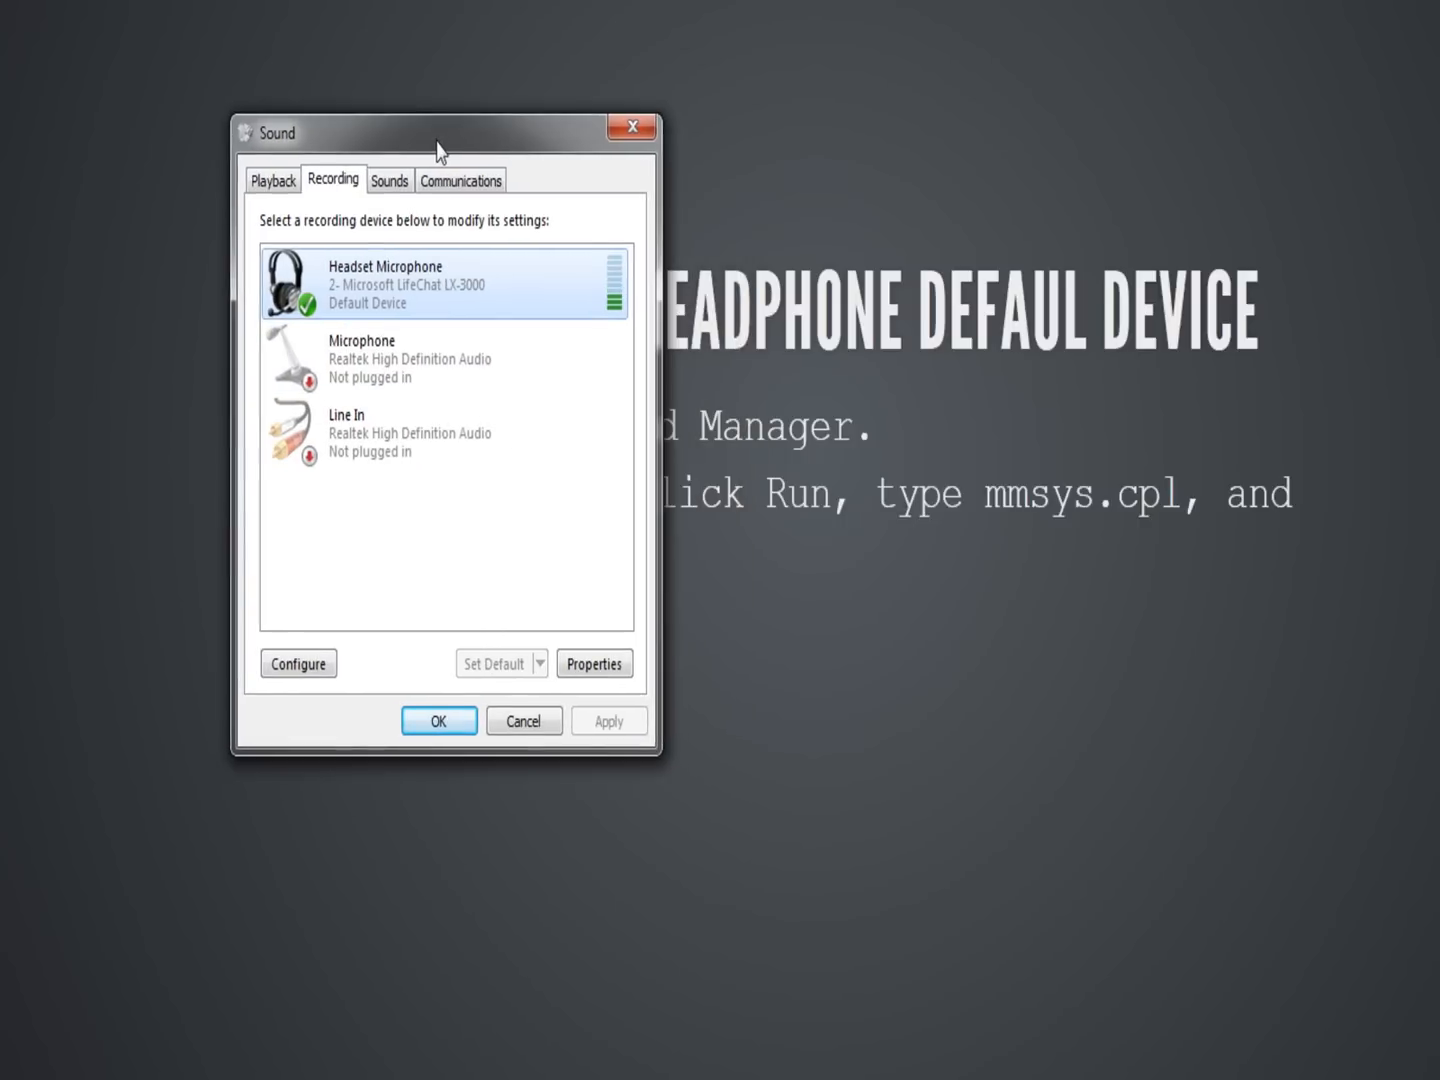